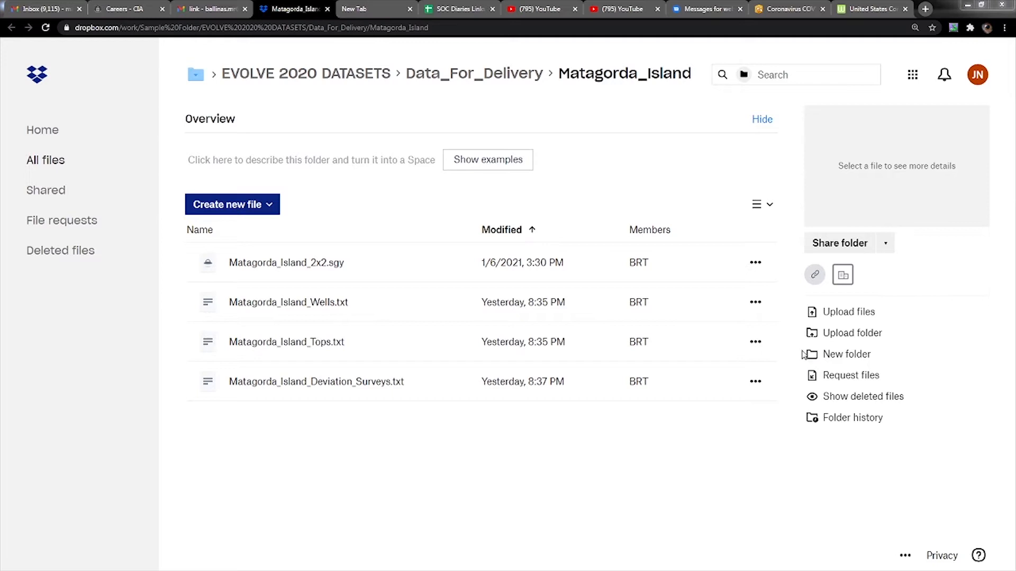
pyautogui.moveTo(798, 303)
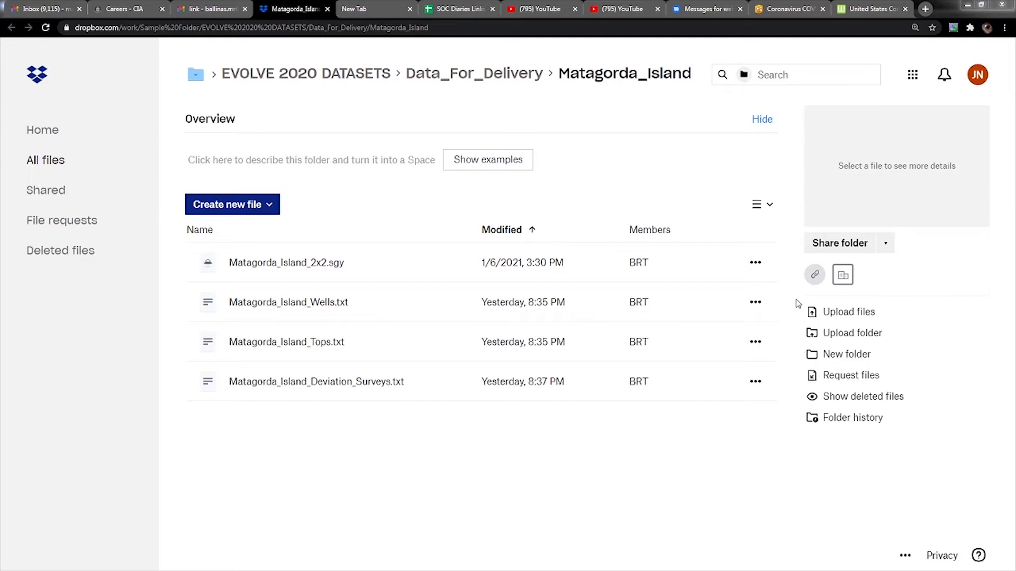
pyautogui.moveTo(794, 296)
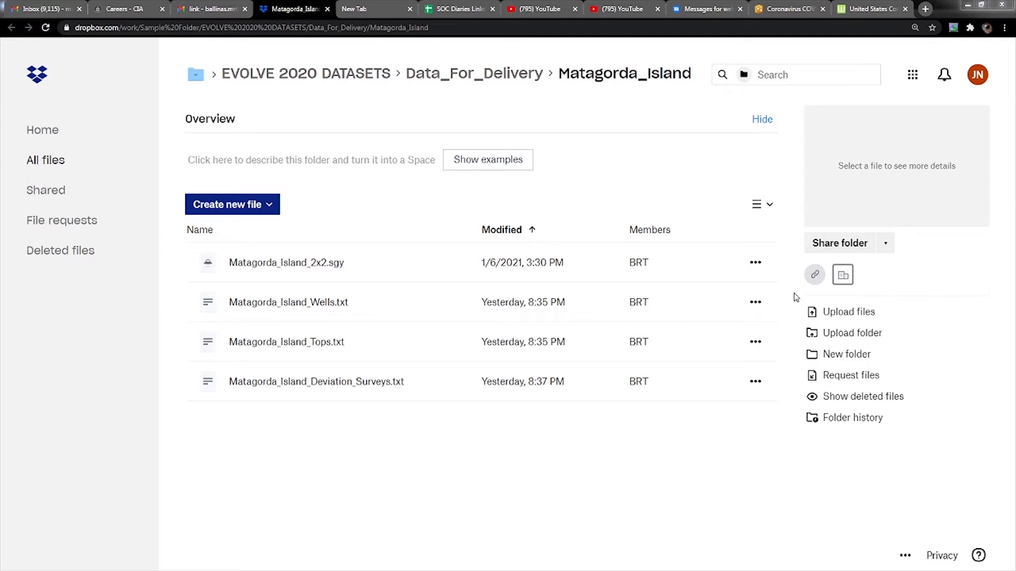
pyautogui.moveTo(787, 288)
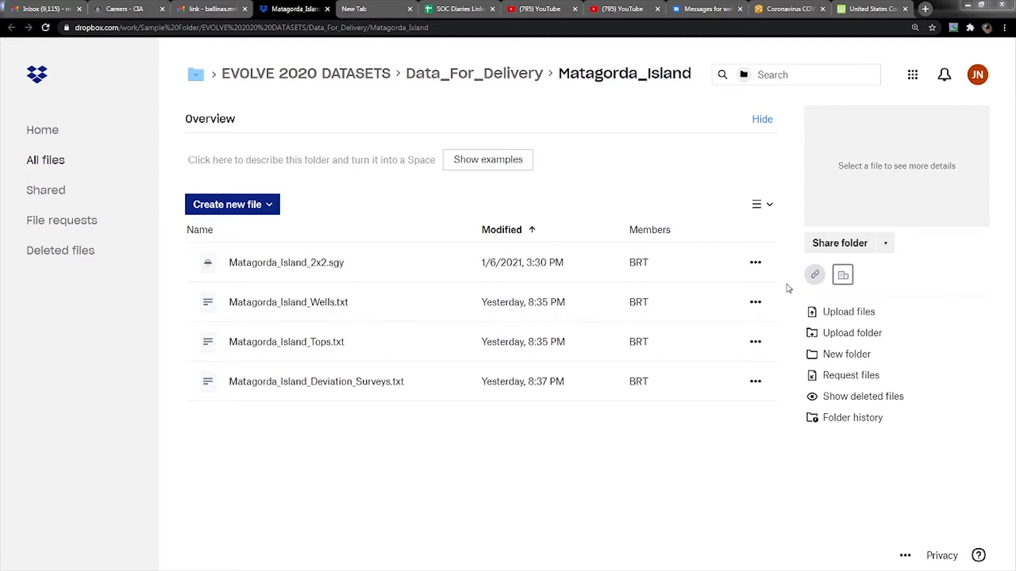
pyautogui.moveTo(779, 284)
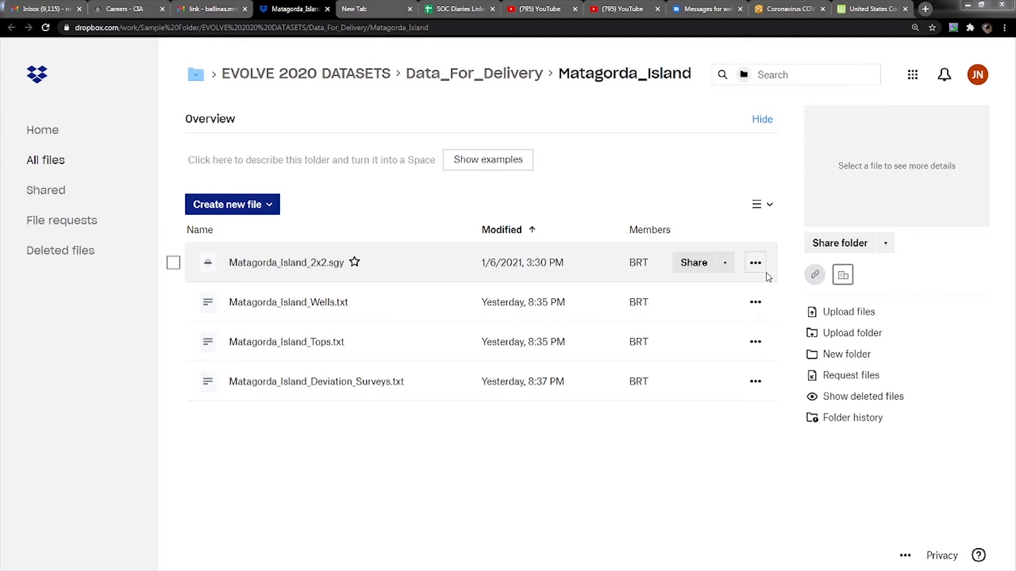
pyautogui.moveTo(765, 277)
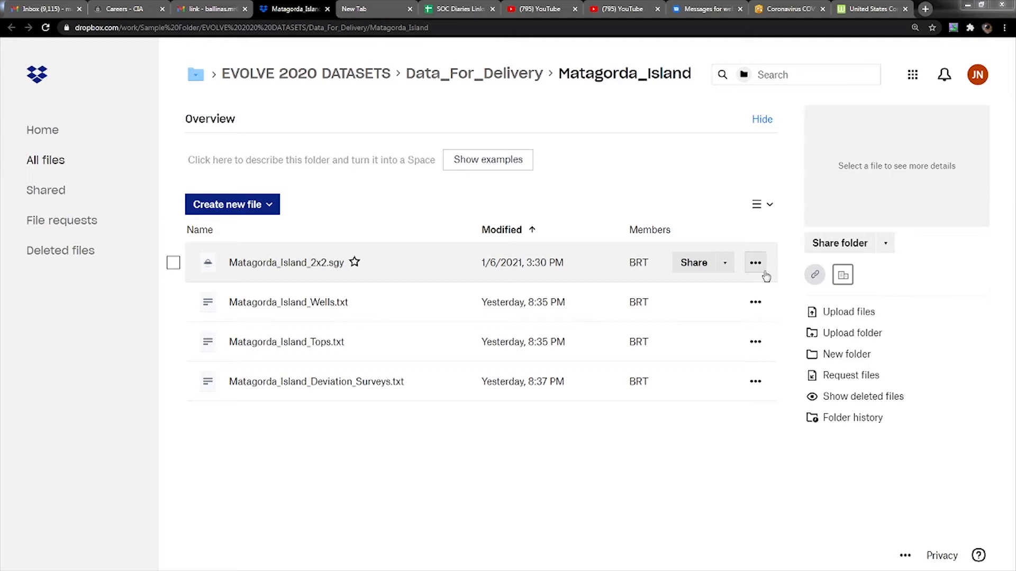
# Step: Download Matagorda_Island_2x2.sgy, the wells file and the deviation surveys file from Dropbox
pyautogui.click(755, 262)
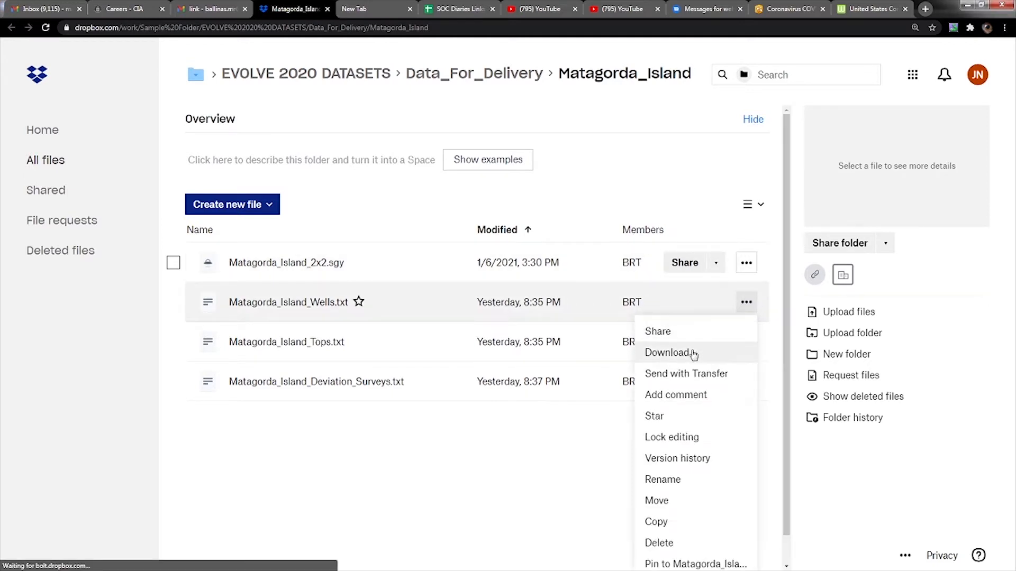
pyautogui.click(666, 354)
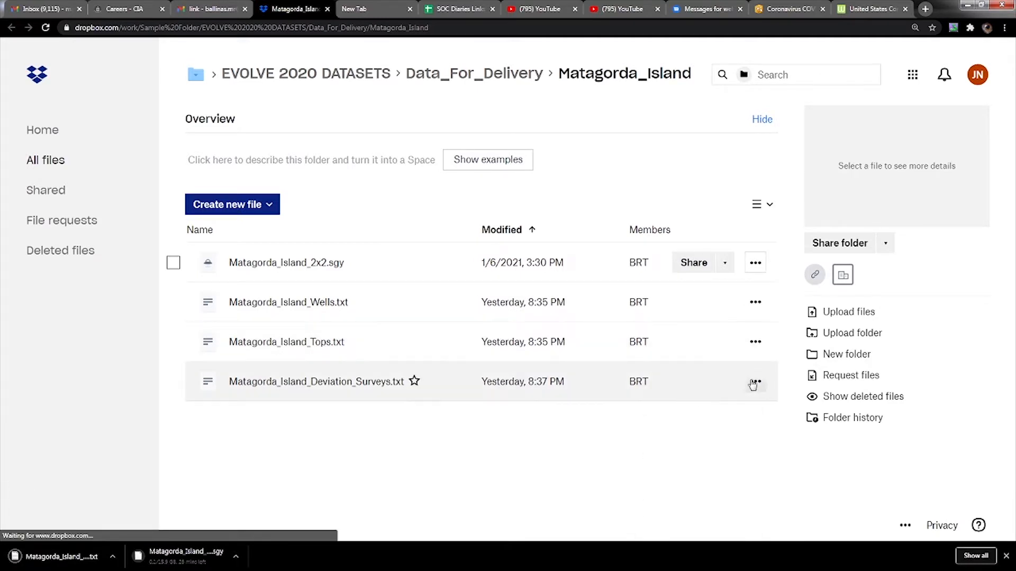
pyautogui.click(756, 382)
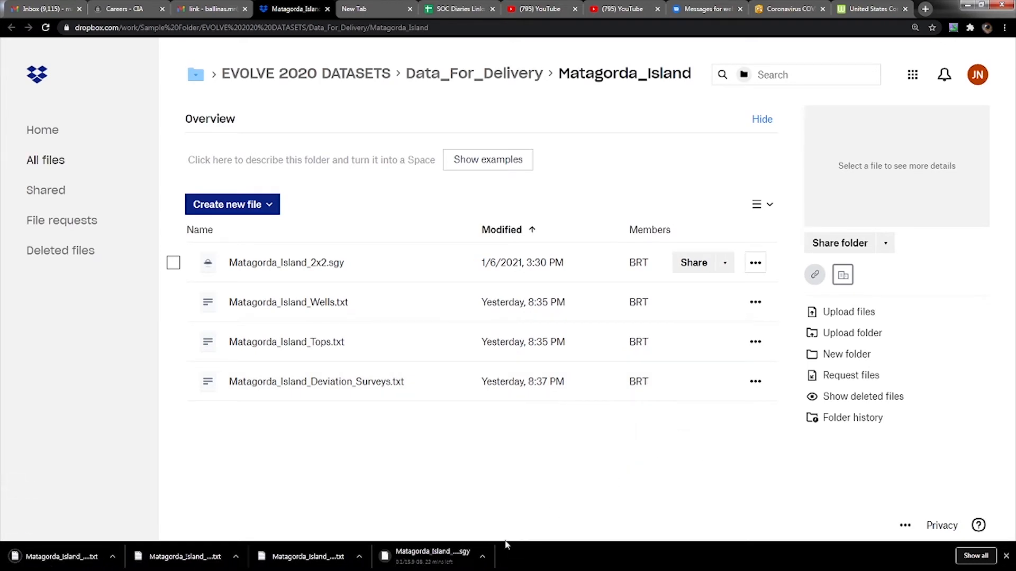
pyautogui.click(482, 557)
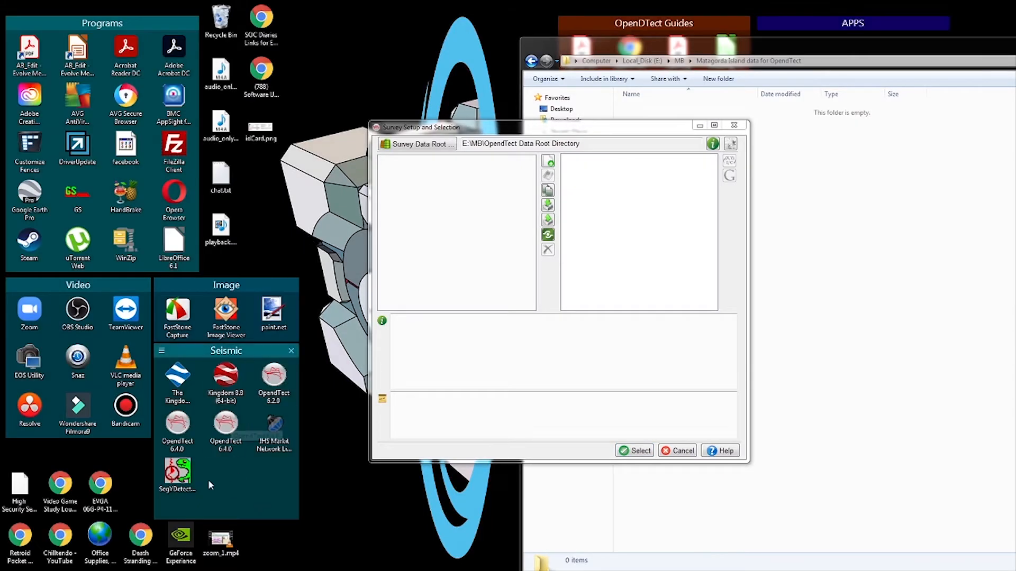
# Step: Launch SegY Detective and load Matagorda_Island_2x2.sgy in its open dialog
pyautogui.doubleClick(178, 472)
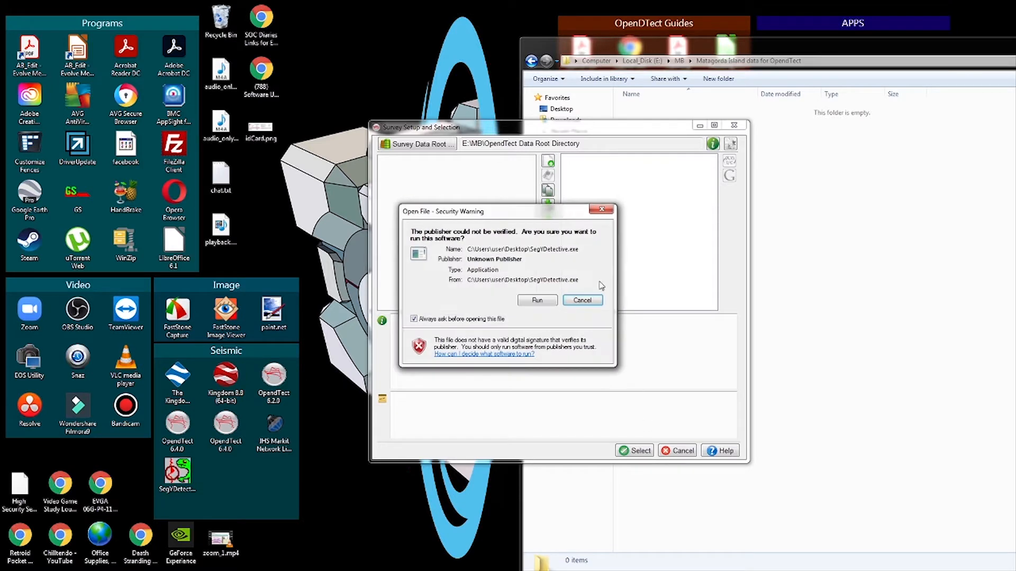
pyautogui.click(537, 301)
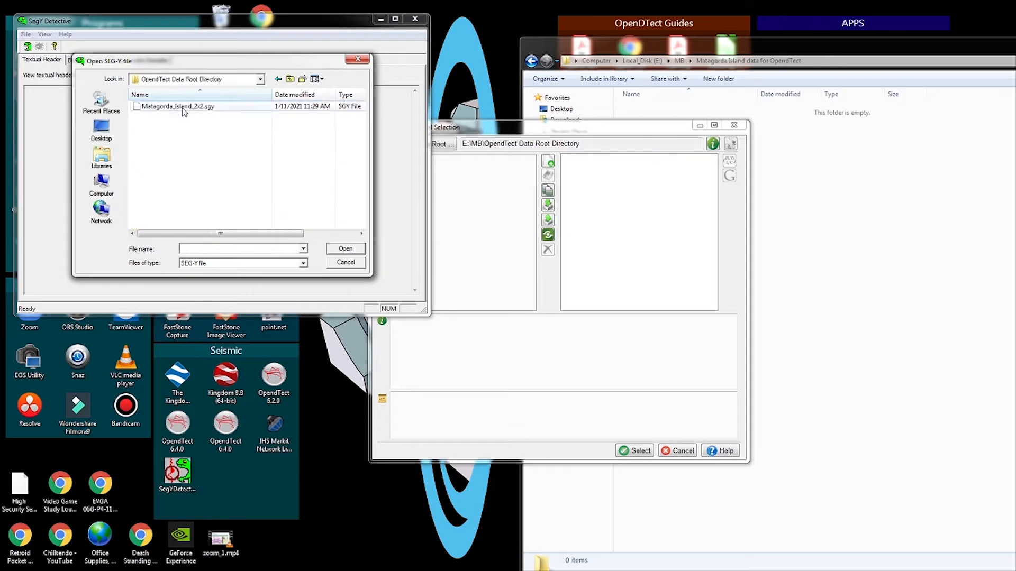
pyautogui.doubleClick(178, 105)
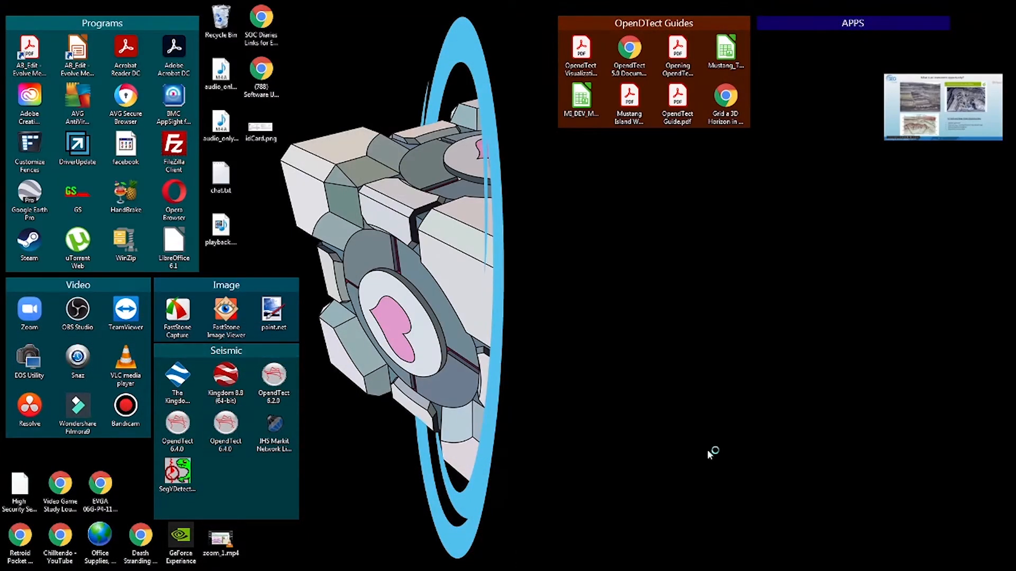
# Step: Launch OpendTect 6.4 with the listed plugins to reach survey setup and selection
pyautogui.doubleClick(178, 428)
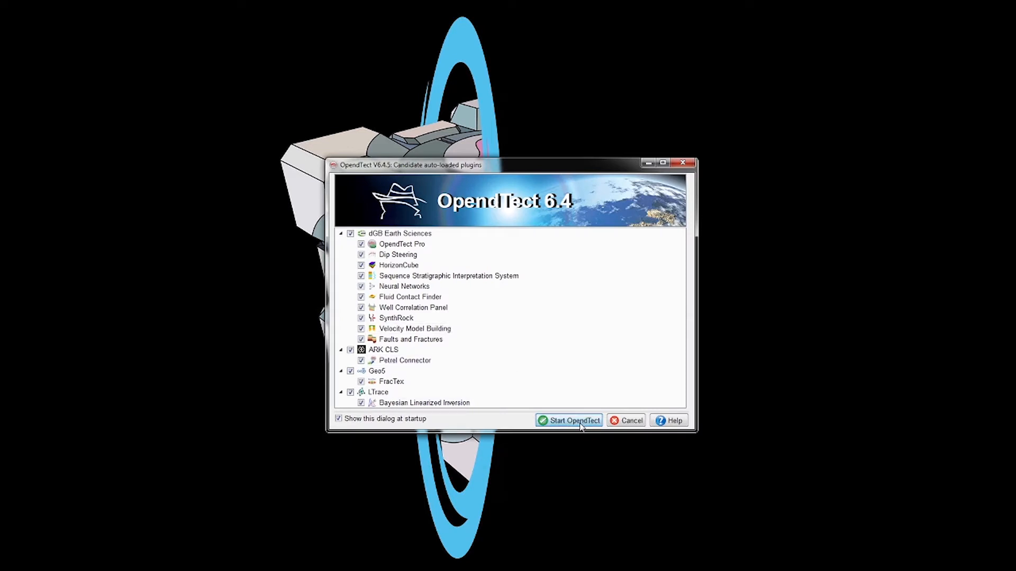
pyautogui.click(573, 422)
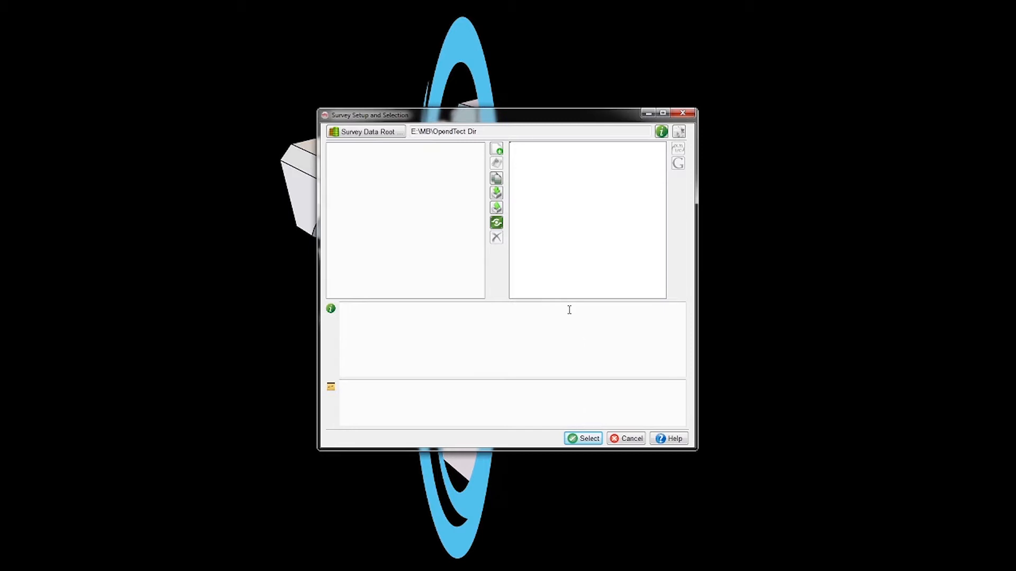
pyautogui.moveTo(527, 274)
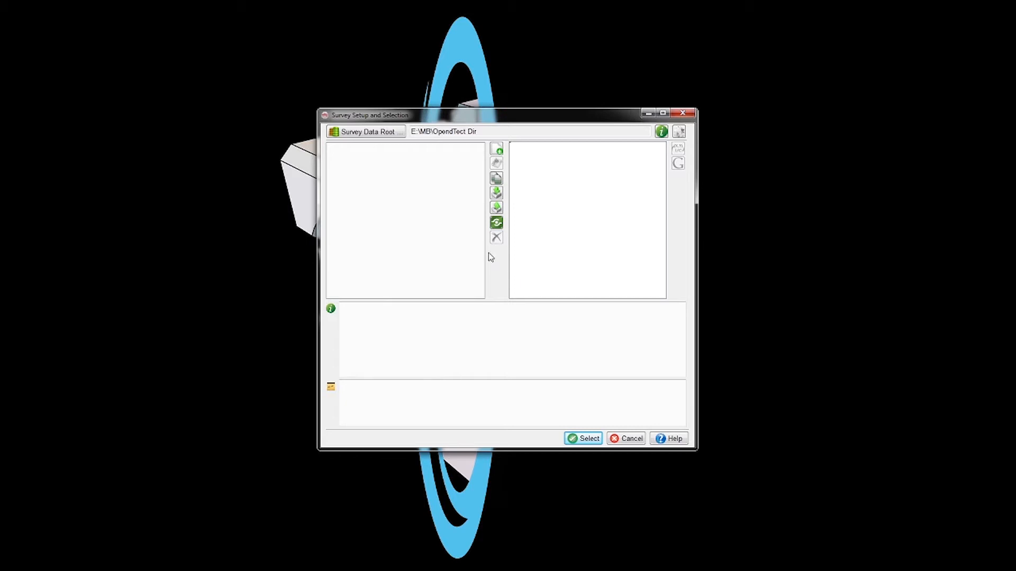
pyautogui.moveTo(416, 193)
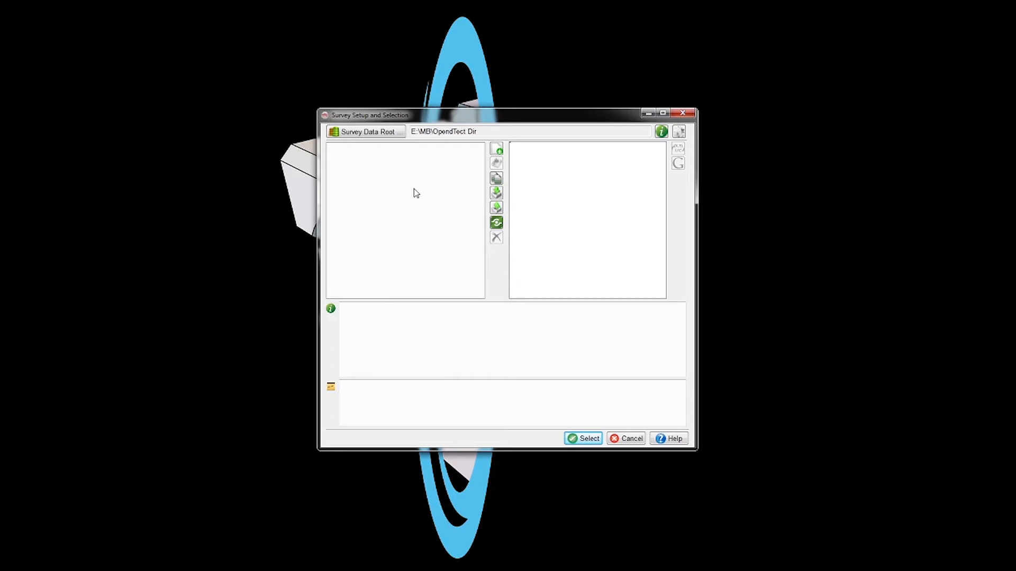
pyautogui.moveTo(394, 164)
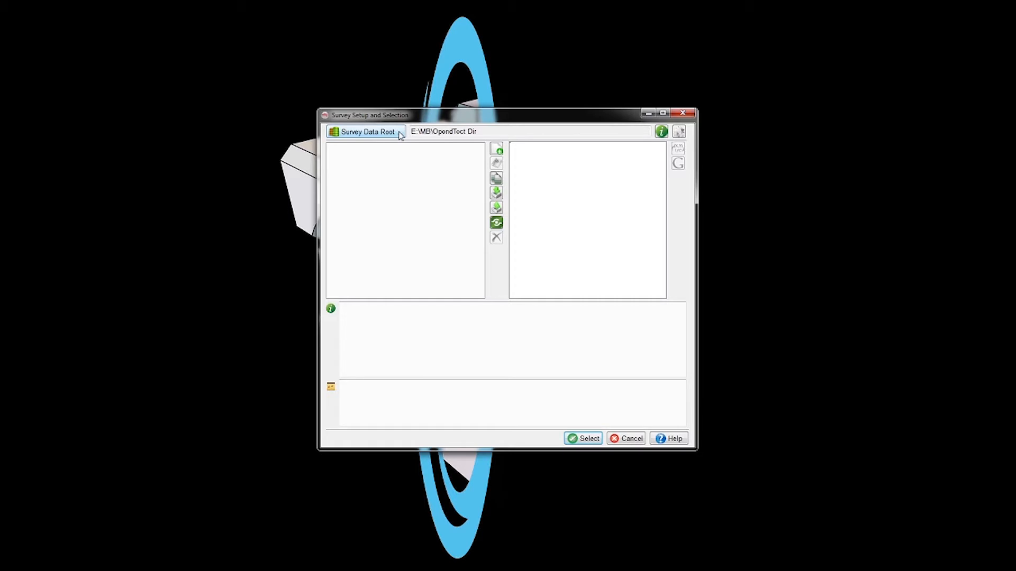
# Step: Browse the survey data root to MB and create a folder named OpendTect Data Root Directory
pyautogui.click(367, 131)
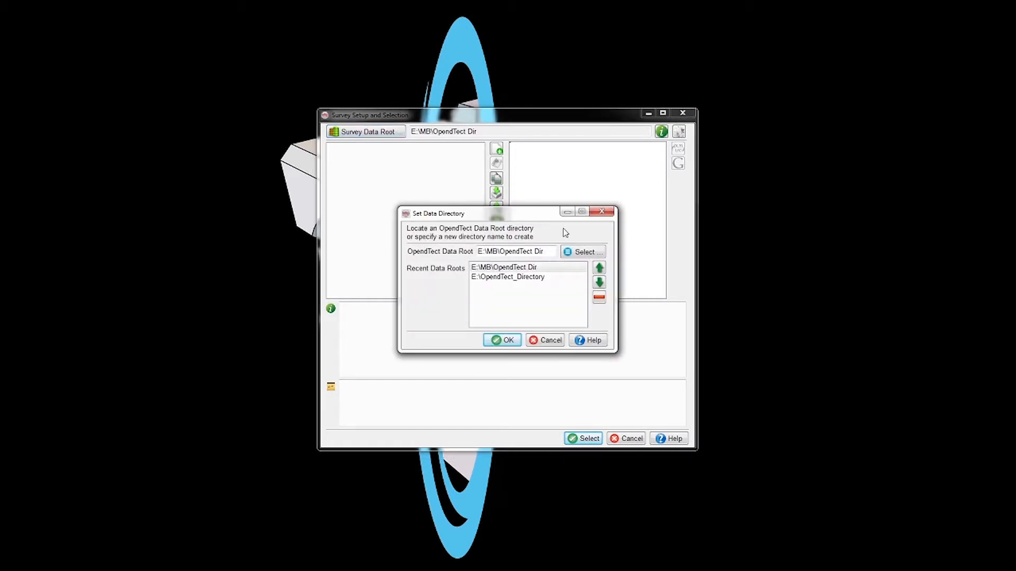
pyautogui.click(584, 252)
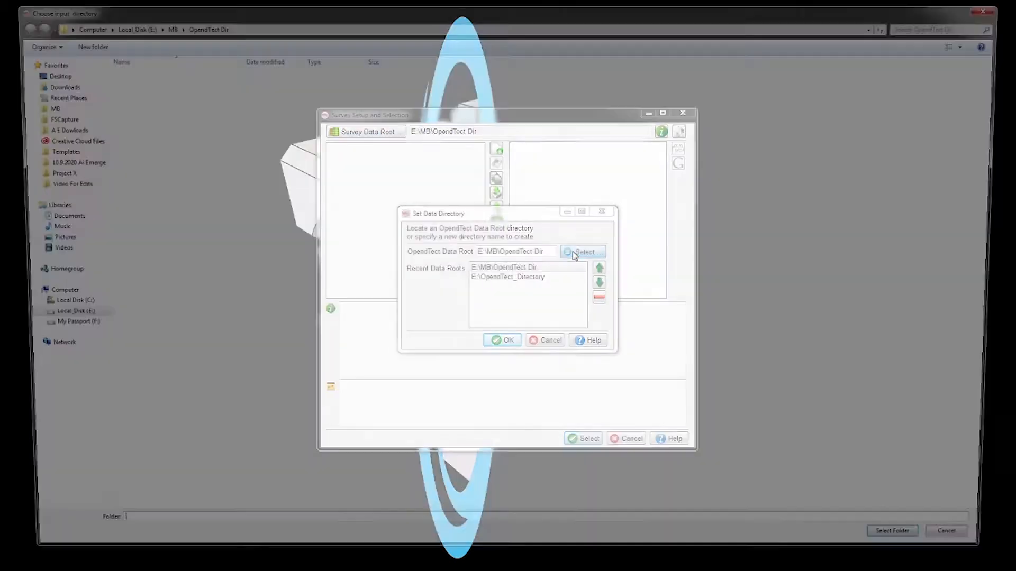
pyautogui.click(584, 252)
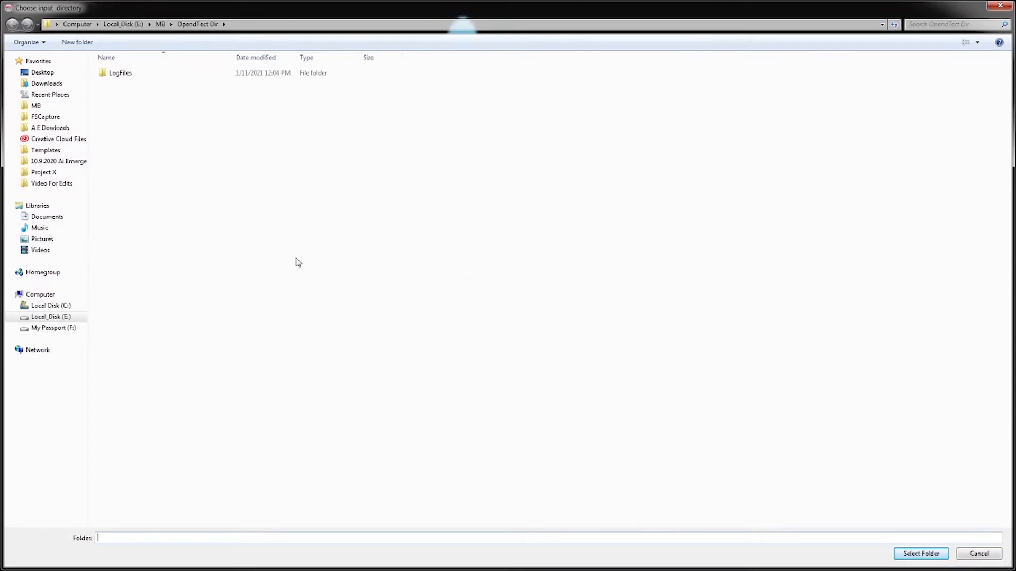
pyautogui.click(163, 24)
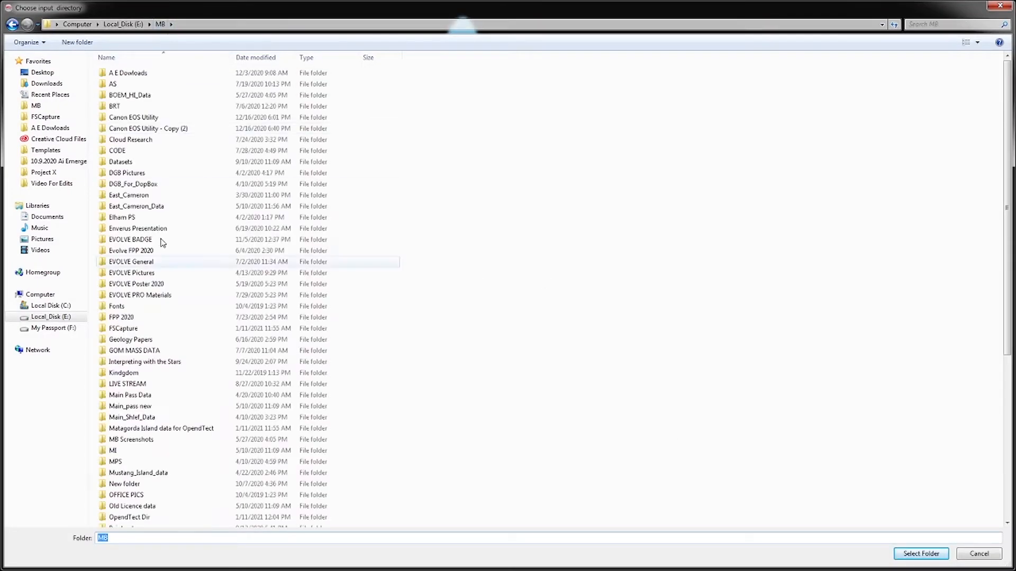
pyautogui.click(76, 42)
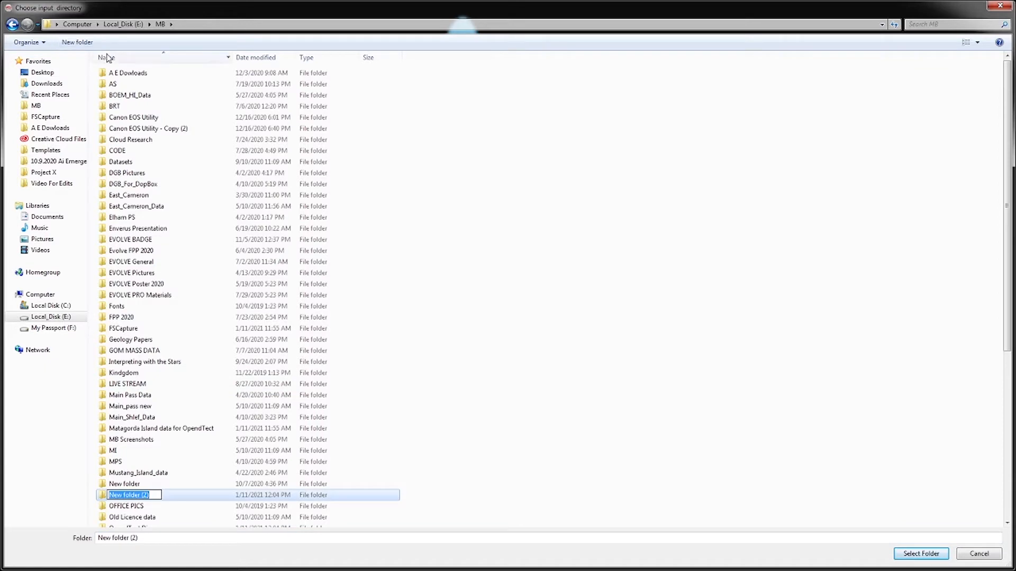
pyautogui.write('OpendT')
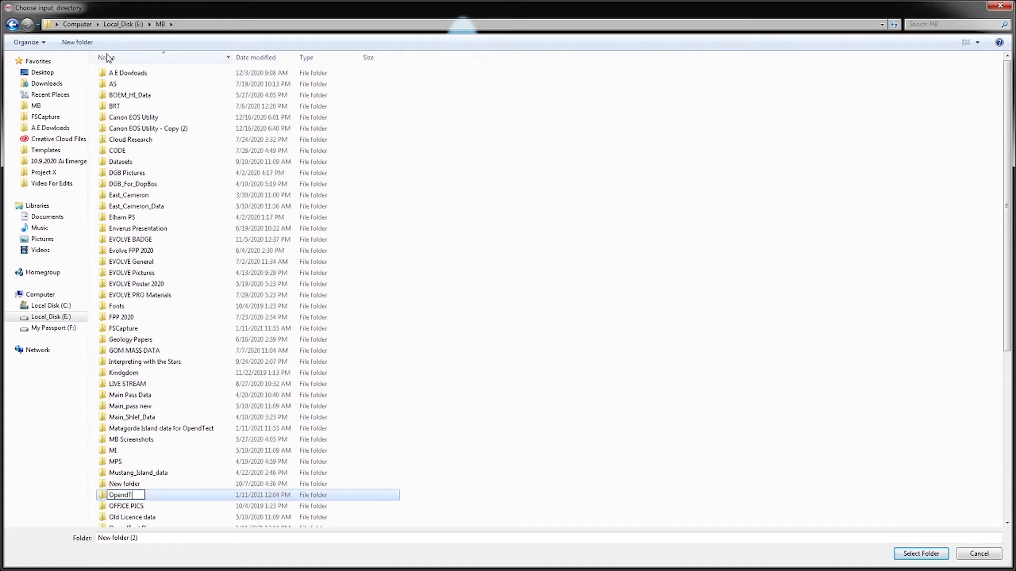
pyautogui.write('OpendTect Data Root Directory')
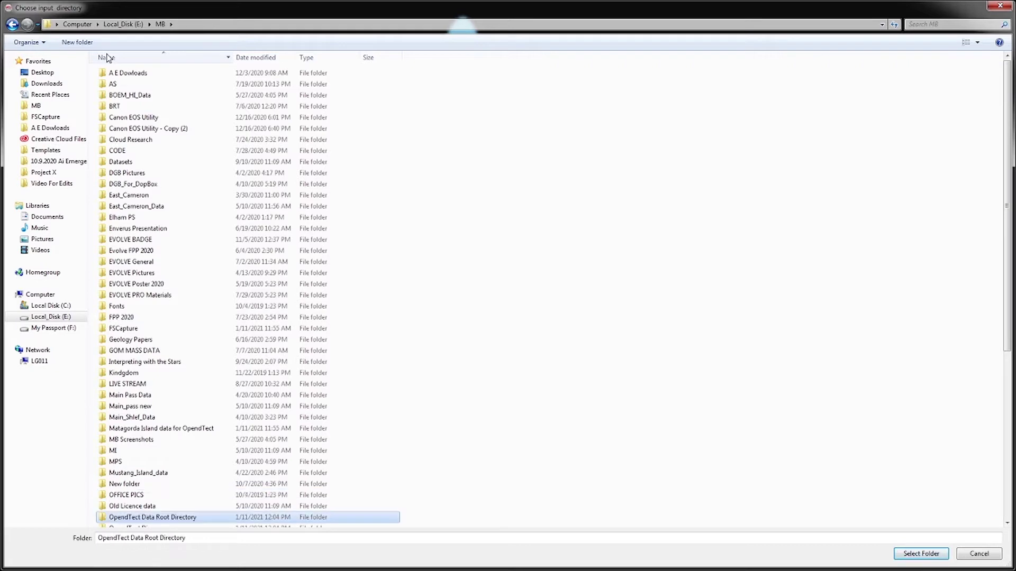
# Step: Select the new OpendTect Data Root Directory folder as the survey data root
pyautogui.doubleClick(153, 516)
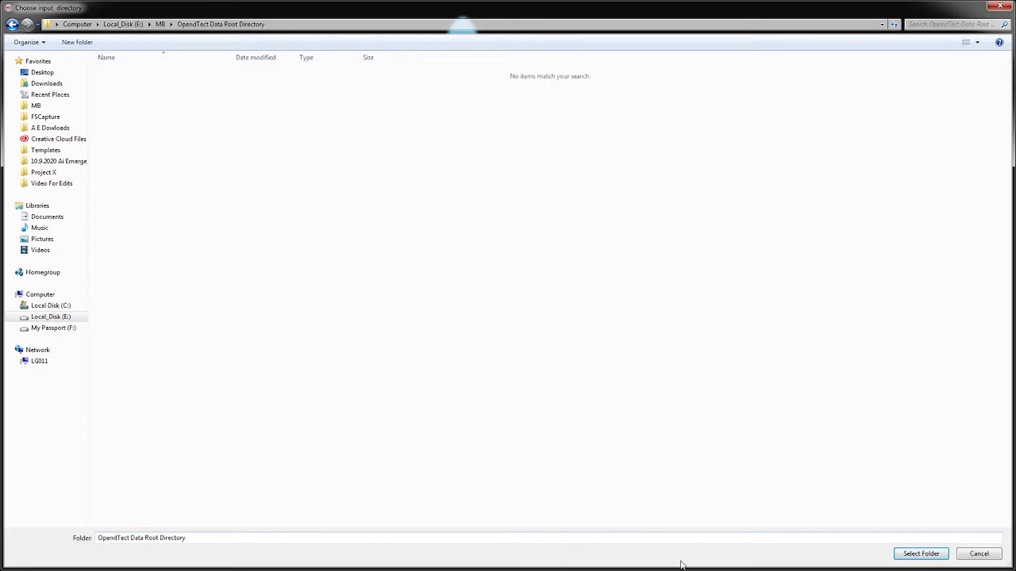
pyautogui.click(924, 555)
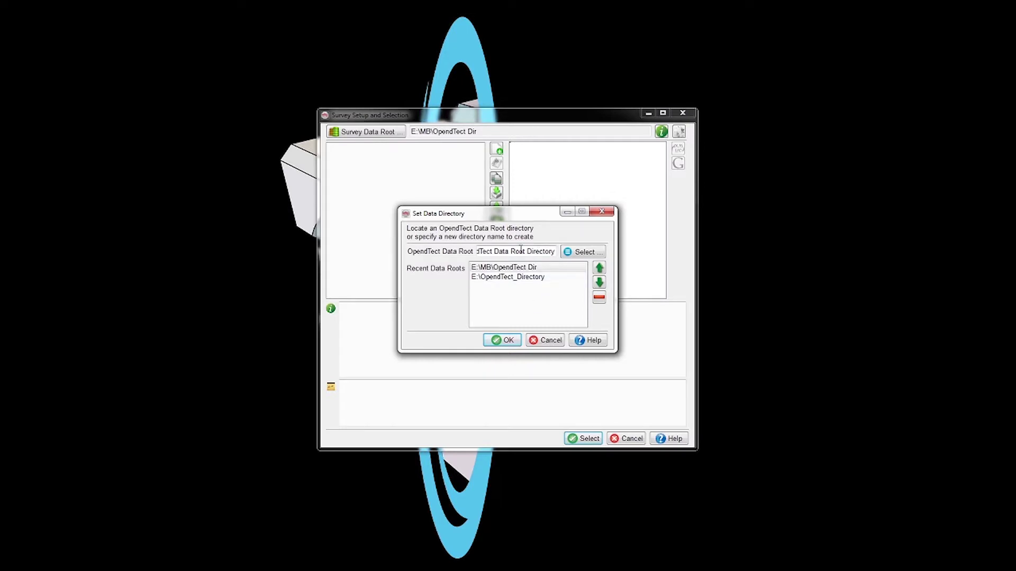
pyautogui.click(501, 340)
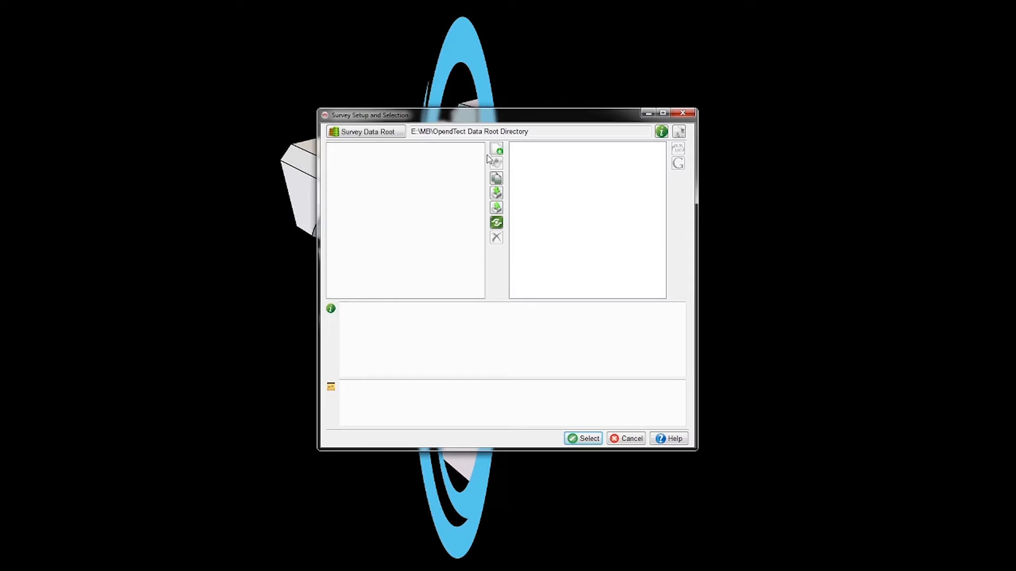
pyautogui.moveTo(495, 149)
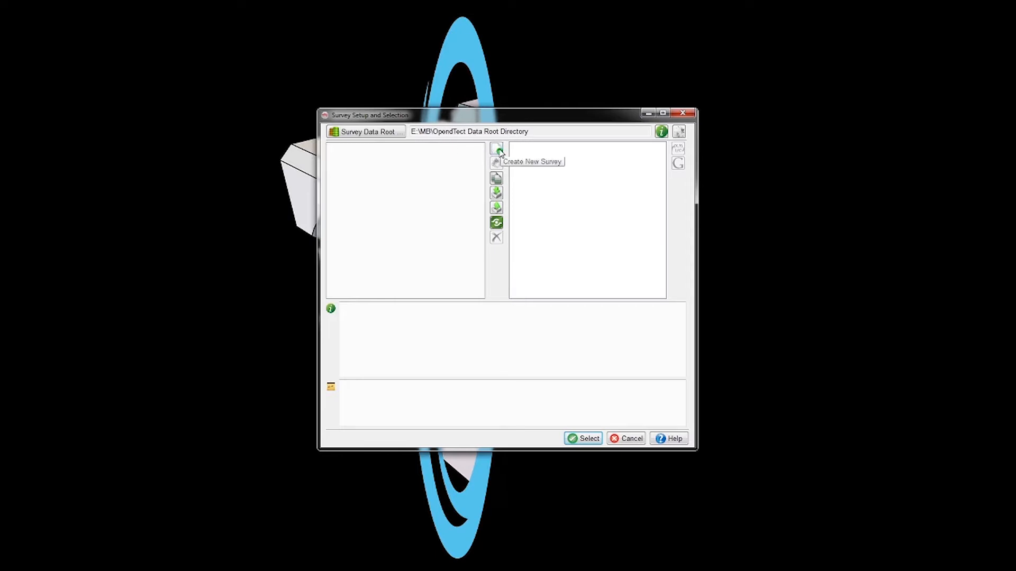
pyautogui.moveTo(511, 169)
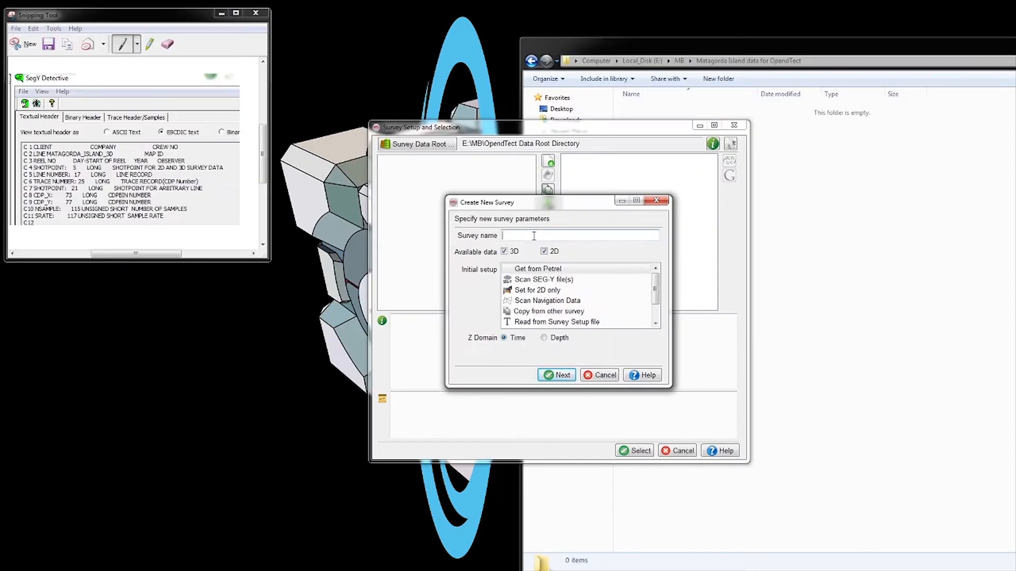
# Step: Name the new survey Matagorda Island and choose Scan SEG-Y file(s) as its initial setup
pyautogui.write('Matagorda Island')
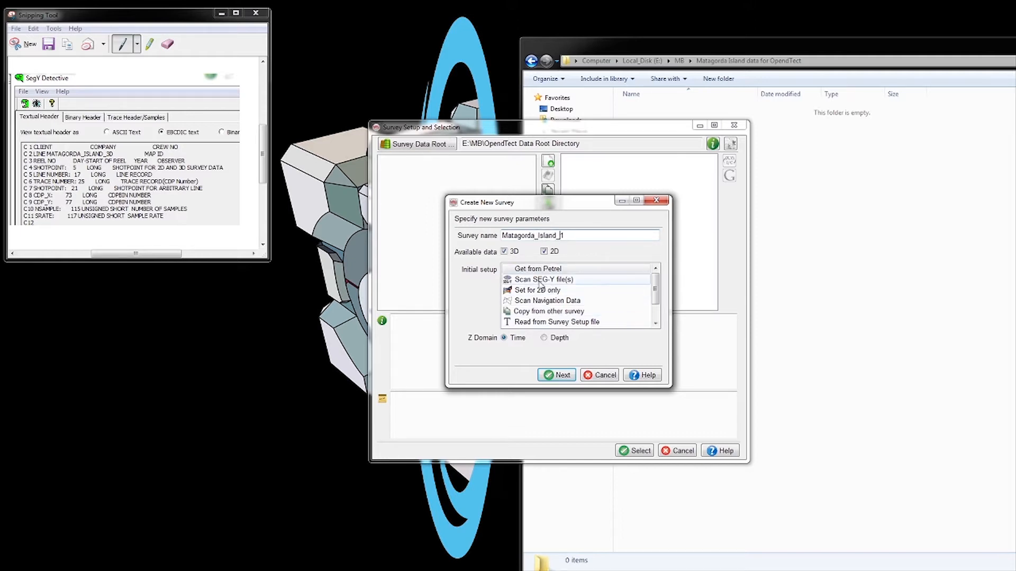
pyautogui.click(545, 280)
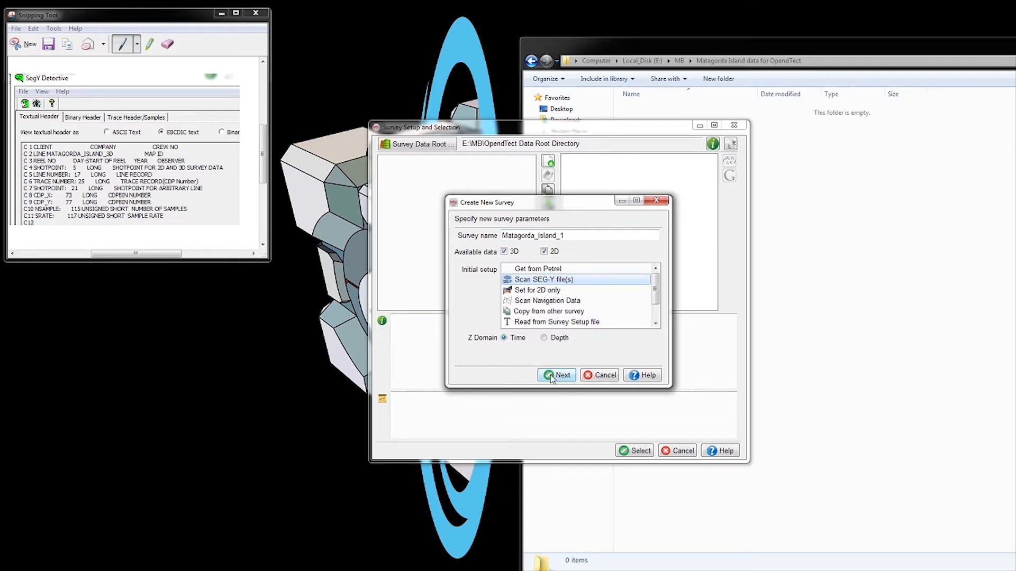
pyautogui.click(557, 375)
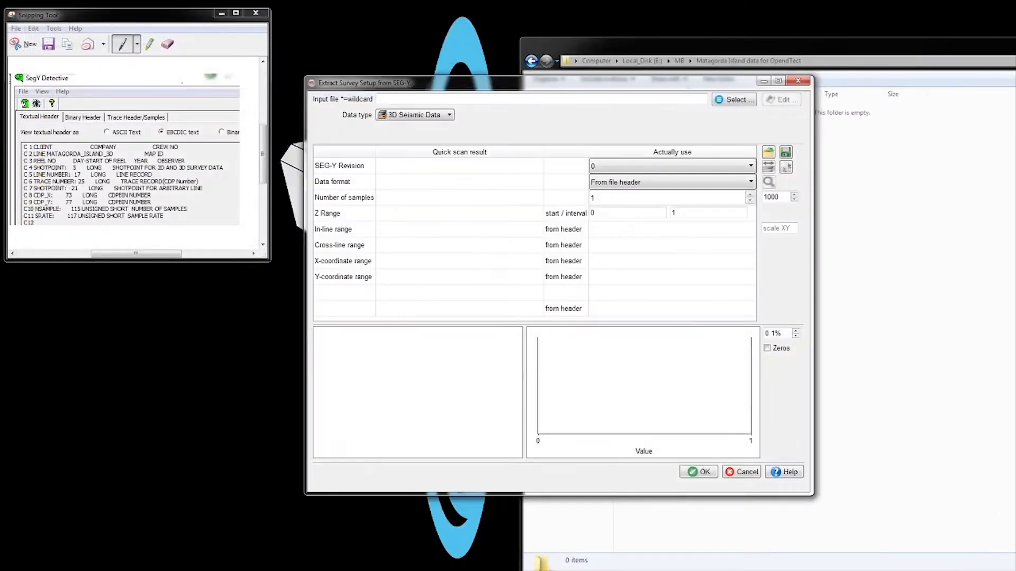
# Step: Select Matagorda_Island_2x2.sgy so its quick-scan ranges and histogram are filled in
pyautogui.click(733, 100)
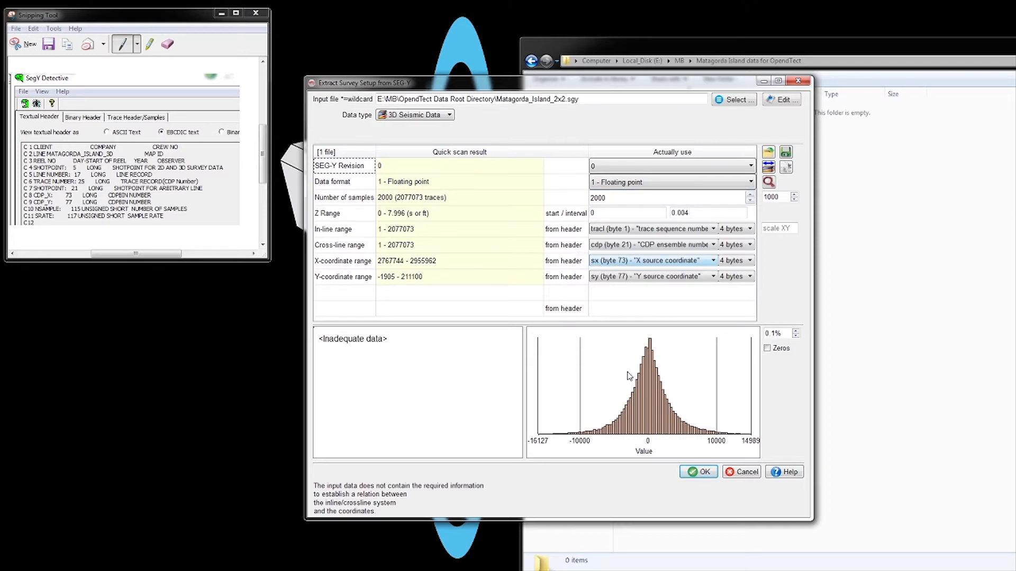
pyautogui.moveTo(610, 389)
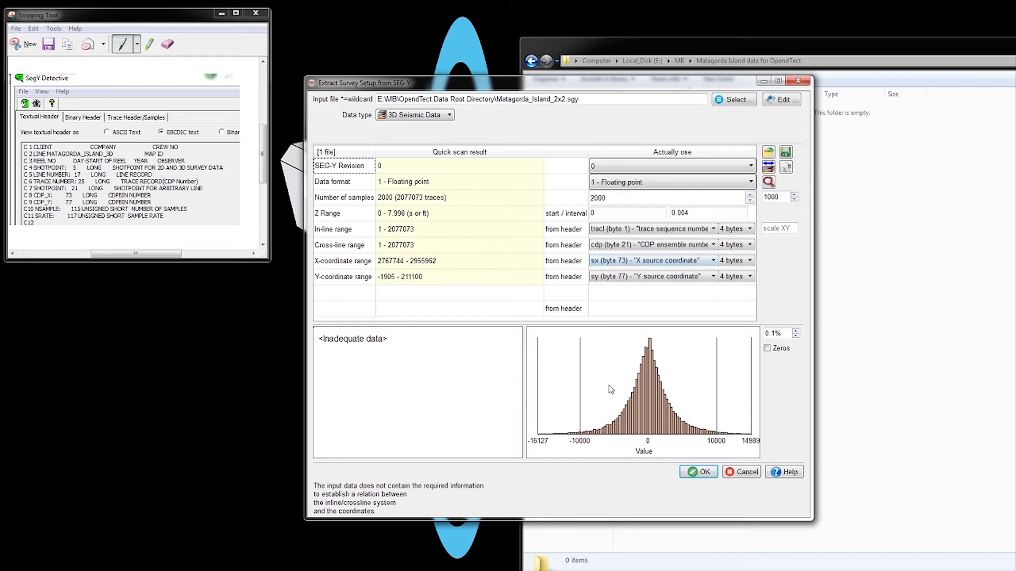
pyautogui.moveTo(320, 356)
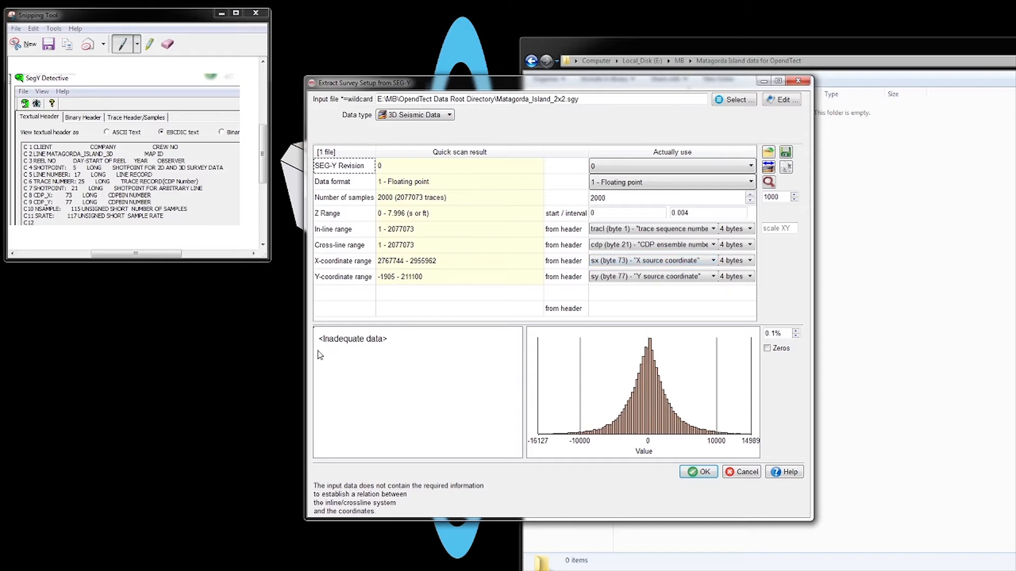
pyautogui.moveTo(361, 353)
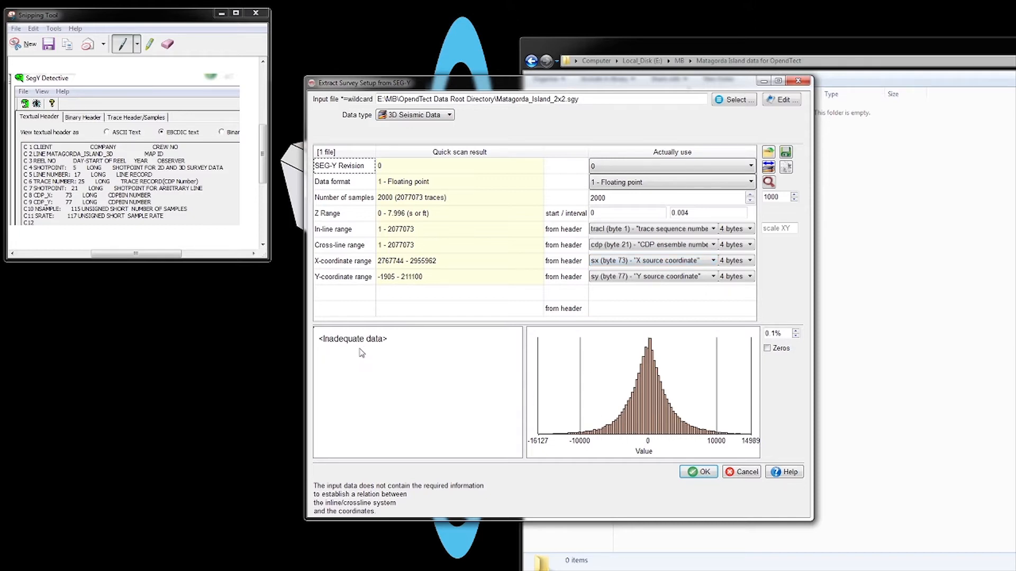
pyautogui.moveTo(345, 357)
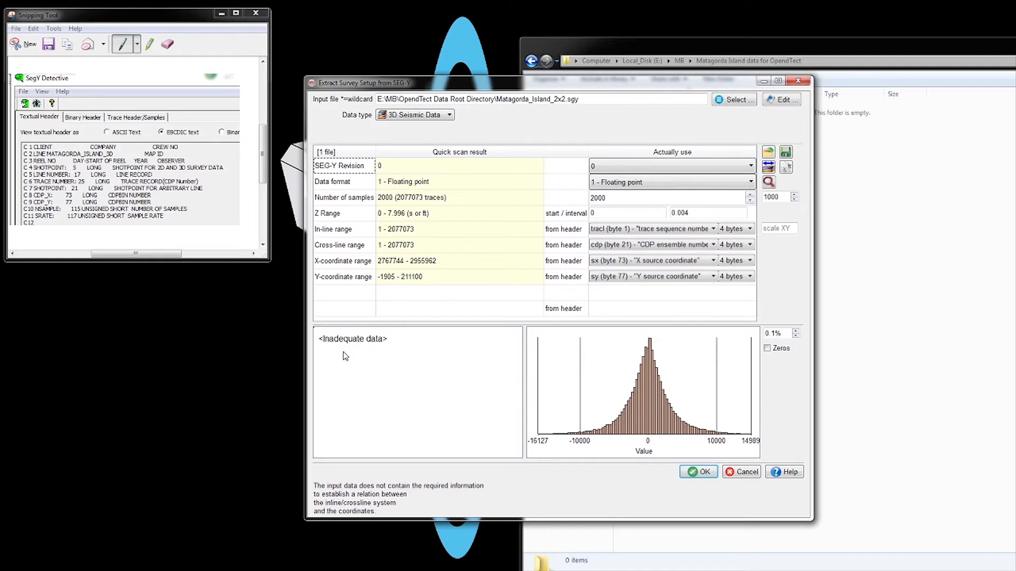
pyautogui.moveTo(522, 346)
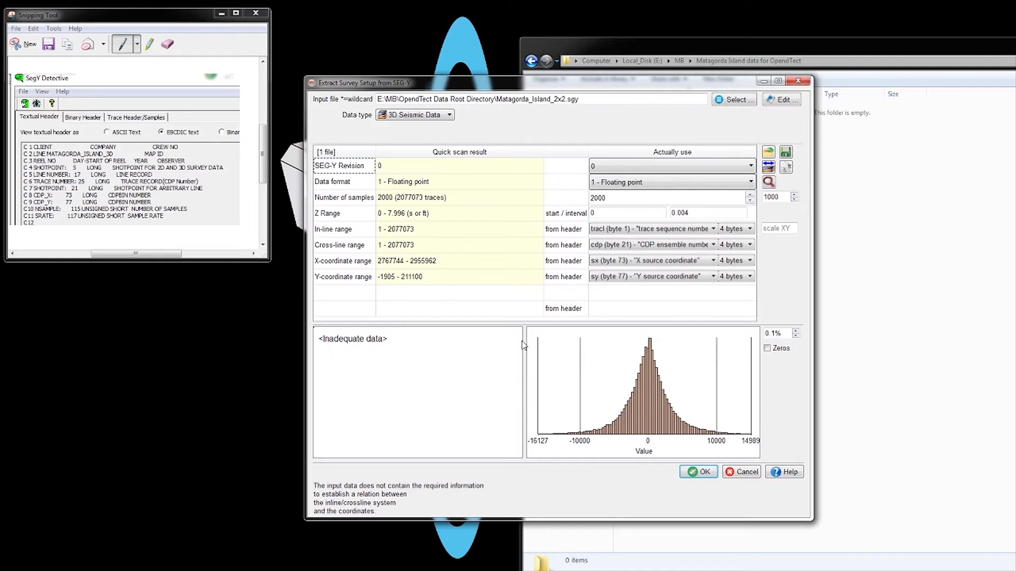
pyautogui.moveTo(582, 340)
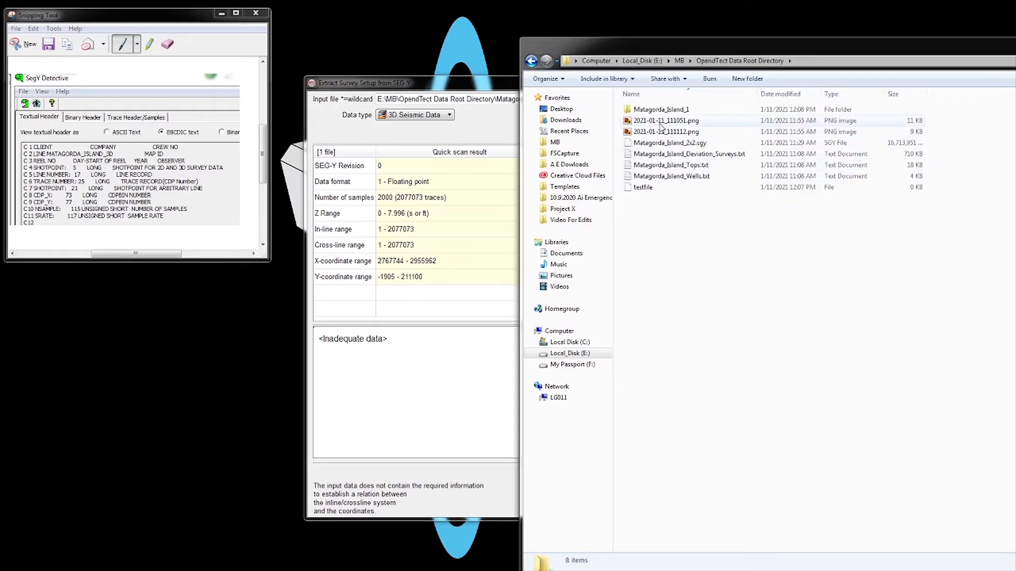
# Step: View the saved export-settings screenshot in Photo Viewer beside the scan results
pyautogui.click(662, 120)
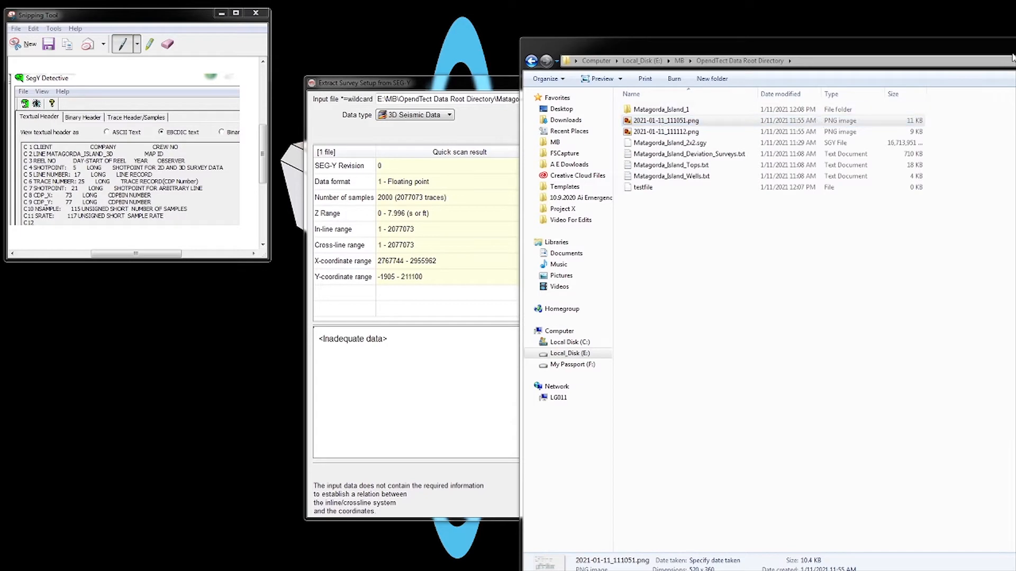
pyautogui.doubleClick(664, 120)
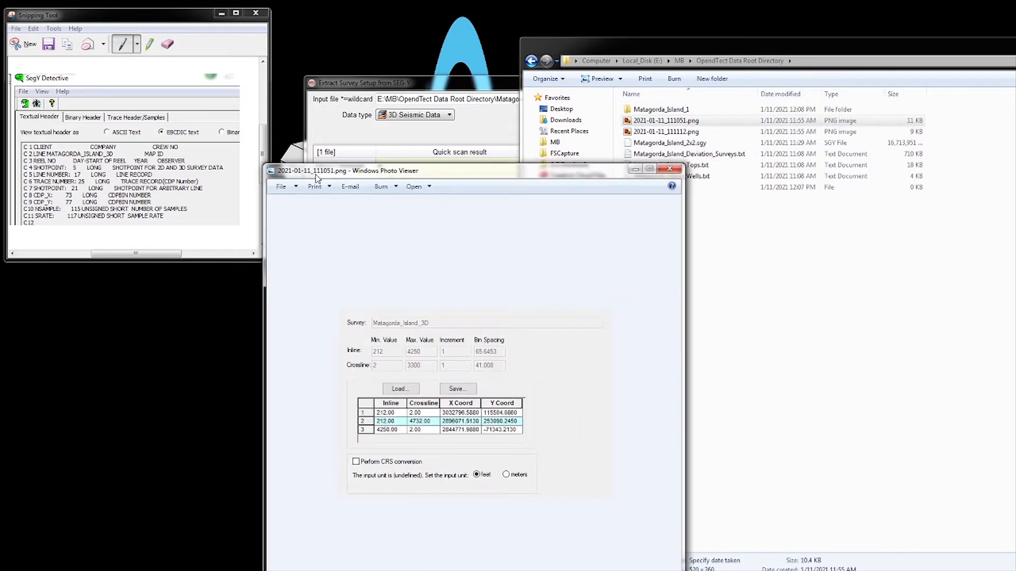
pyautogui.moveTo(345, 170); pyautogui.dragTo(51, 230)
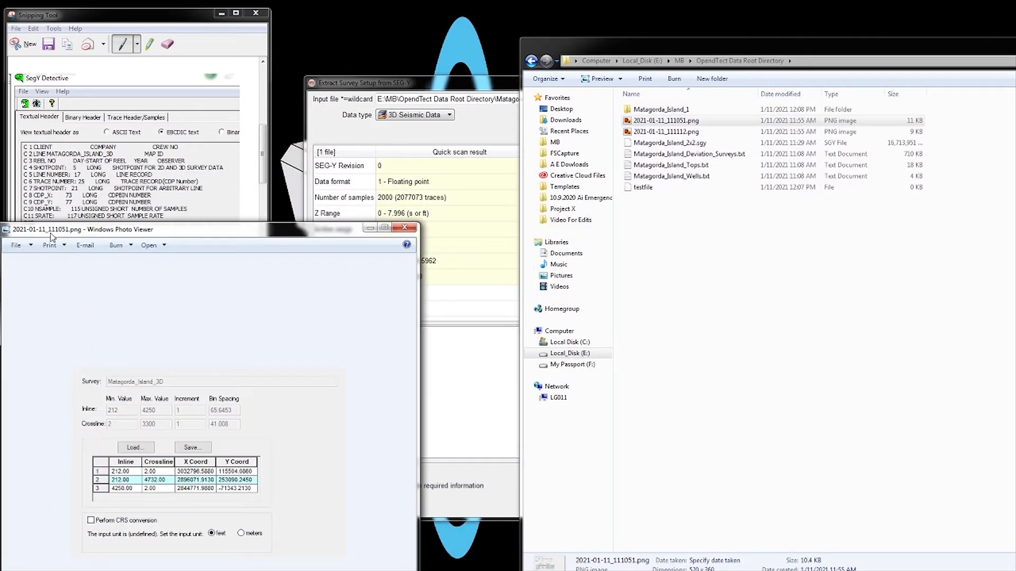
pyautogui.moveTo(52, 229); pyautogui.dragTo(103, 122)
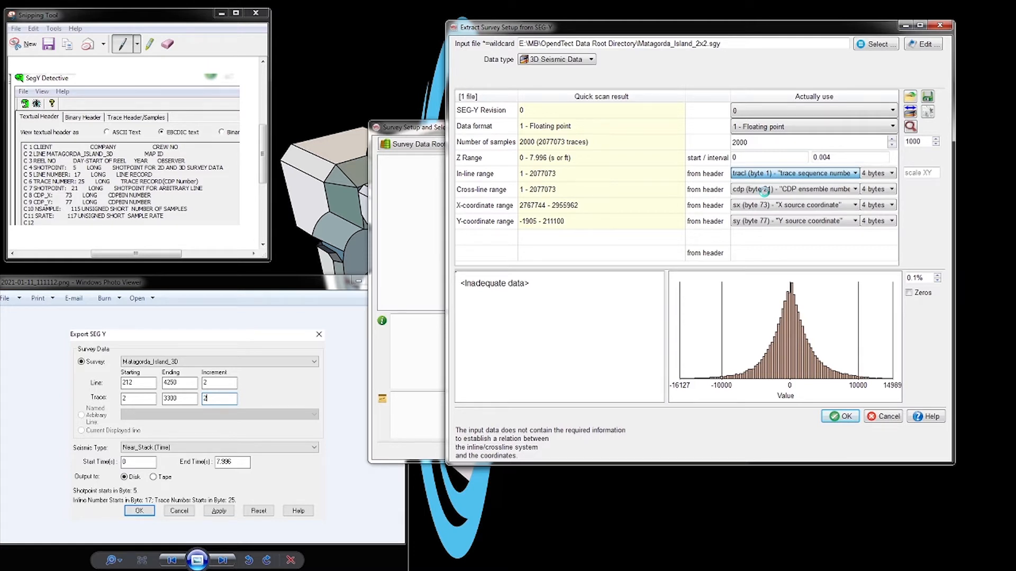
# Step: Read in-lines from ep (byte 17) and cross-lines from cdpt (byte 25)
pyautogui.click(830, 188)
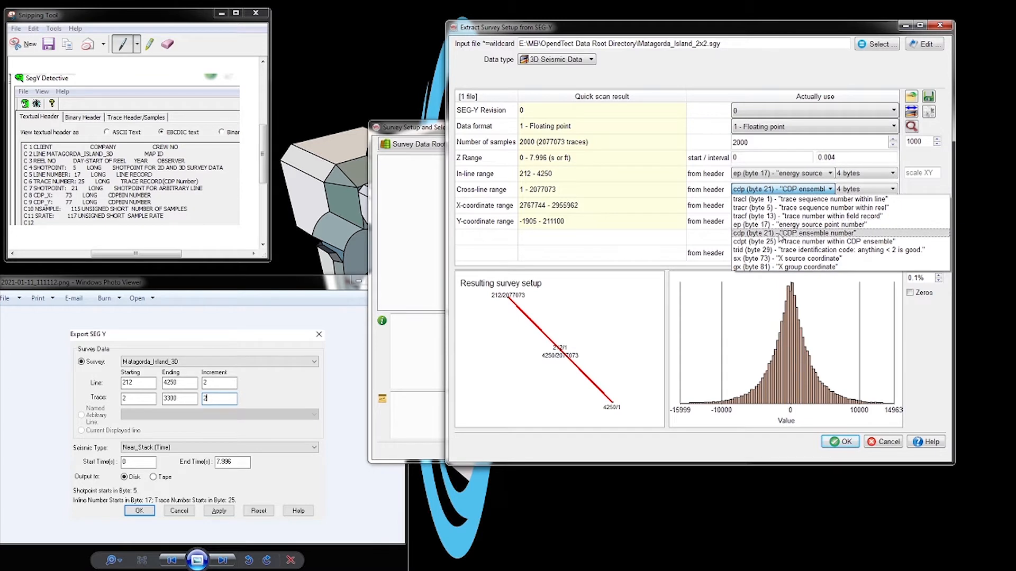
pyautogui.click(775, 241)
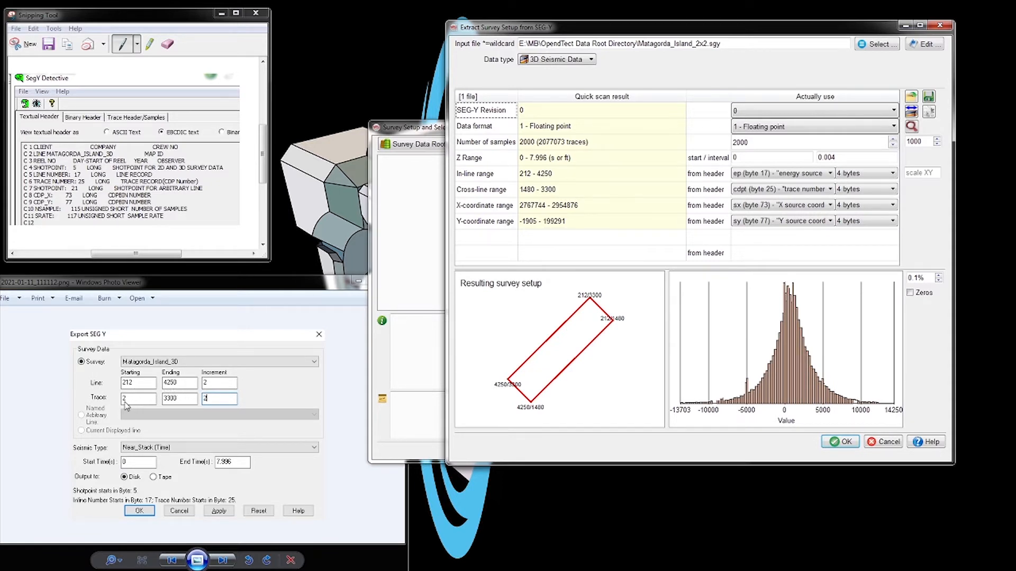
pyautogui.moveTo(125, 408)
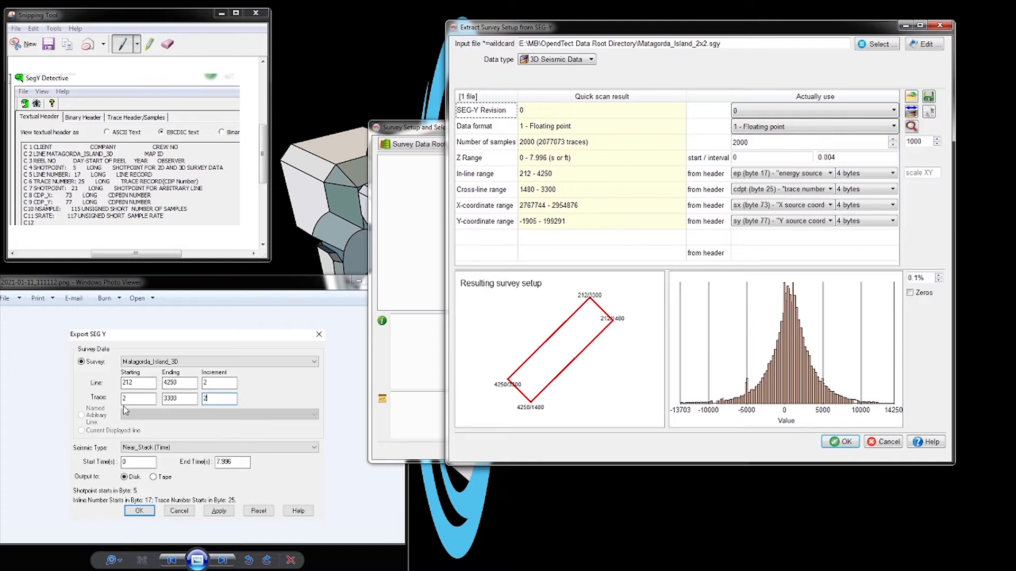
pyautogui.moveTo(516, 168)
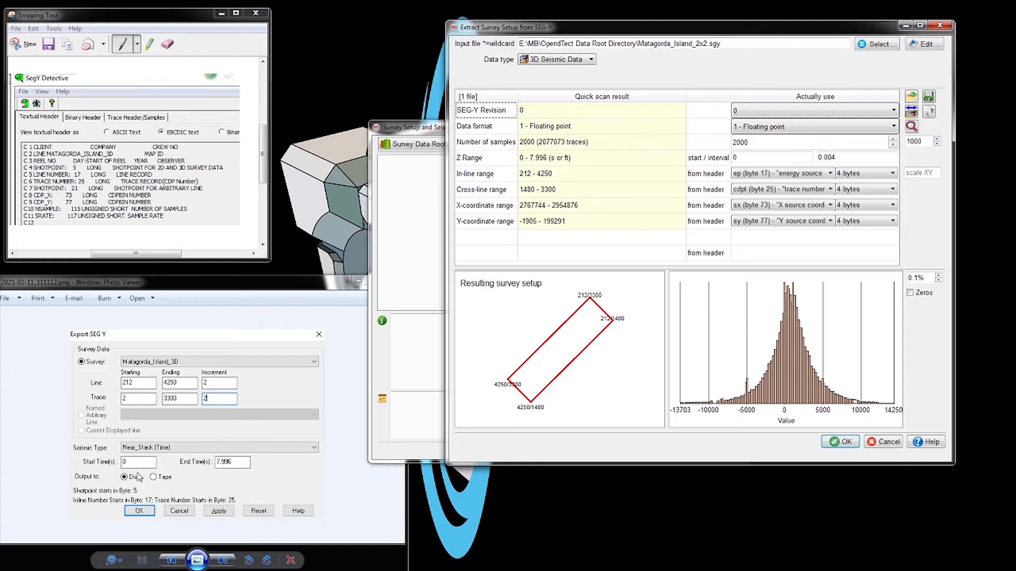
pyautogui.moveTo(220, 472)
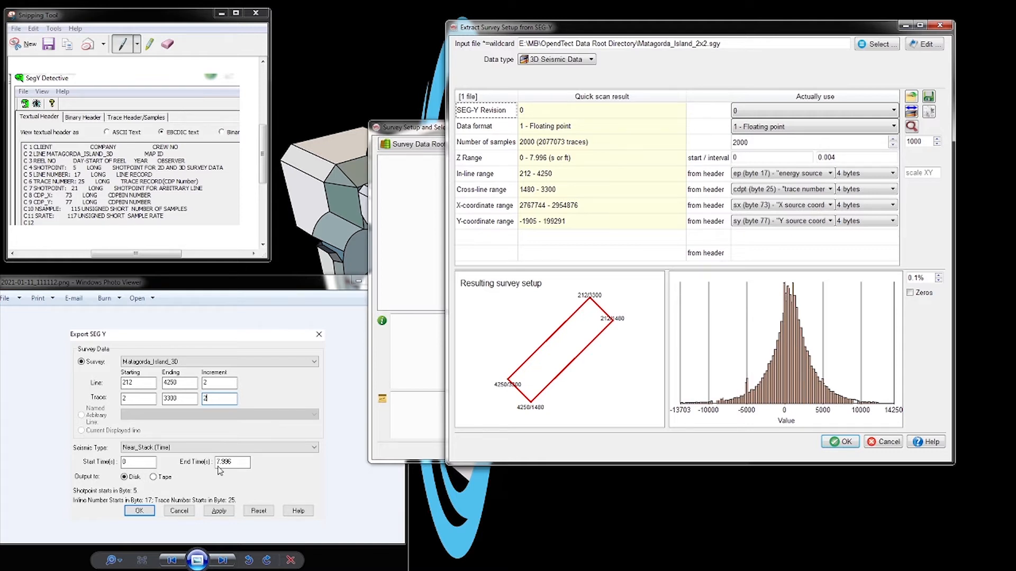
pyautogui.moveTo(555, 328)
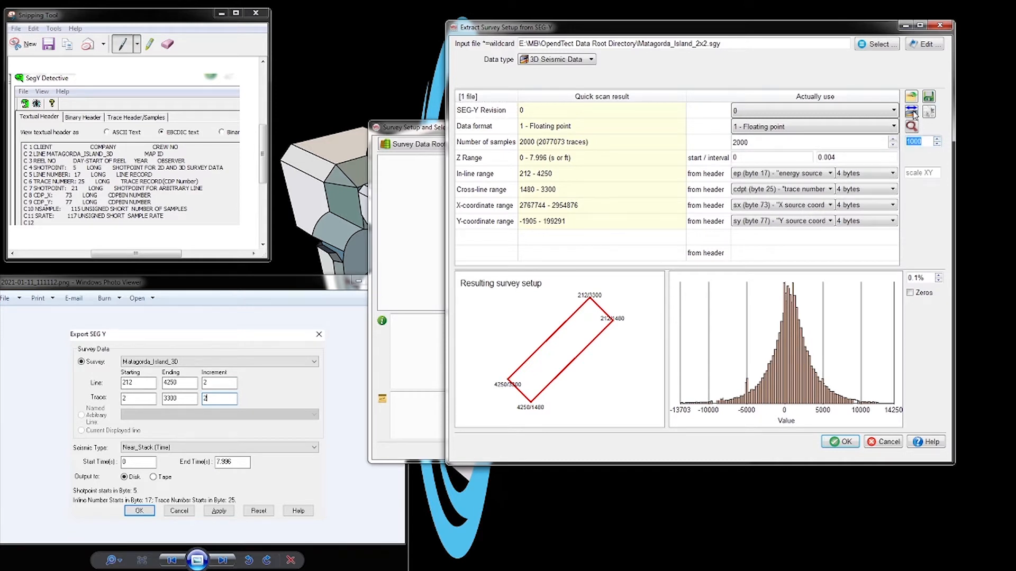
# Step: Run a full scan of all traces so cross-lines span 2–3300
pyautogui.click(910, 111)
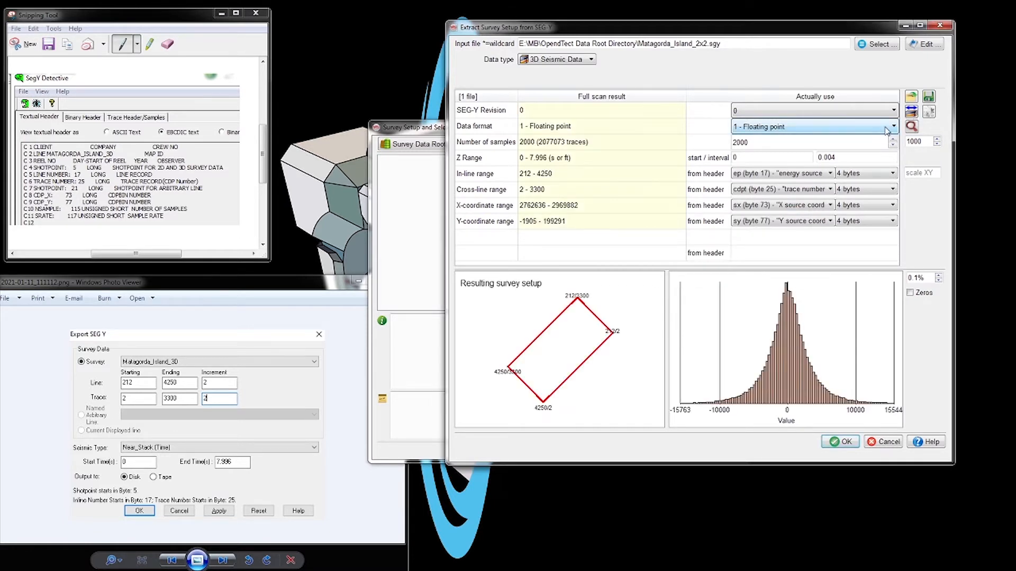
pyautogui.moveTo(912, 127)
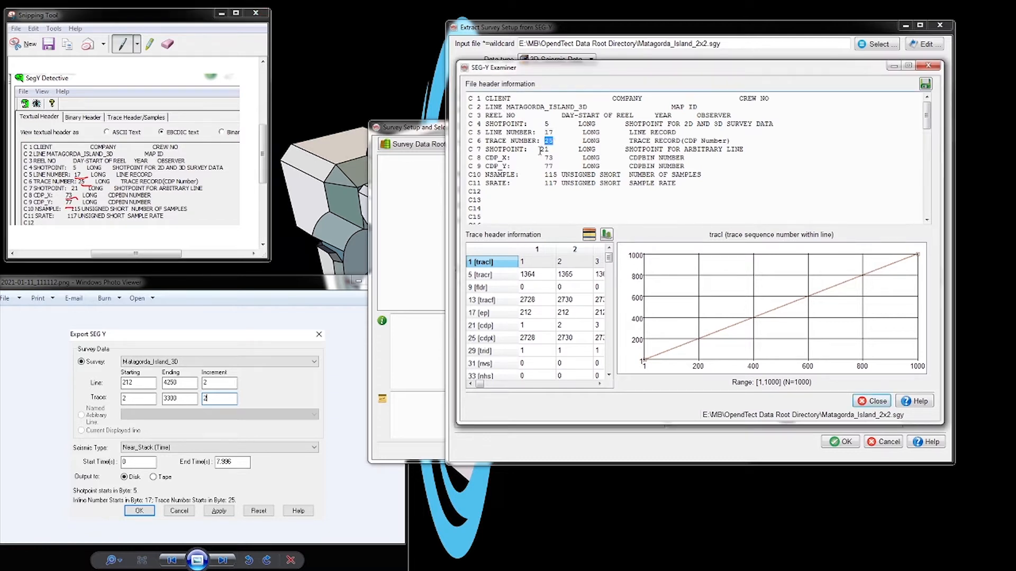
# Step: Plot the energy source point header values across traces in the scan results
pyautogui.click(547, 158)
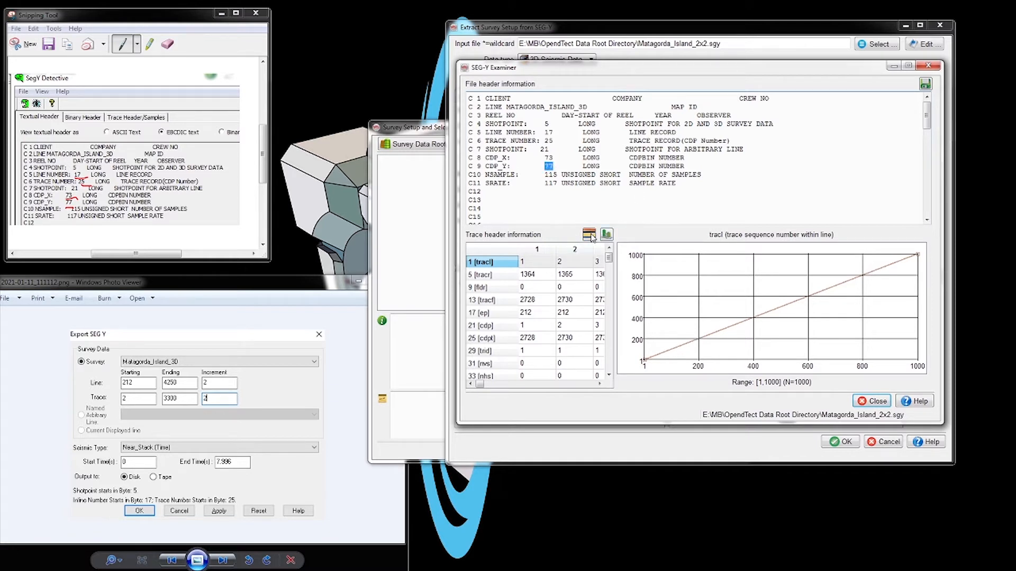
pyautogui.moveTo(589, 234)
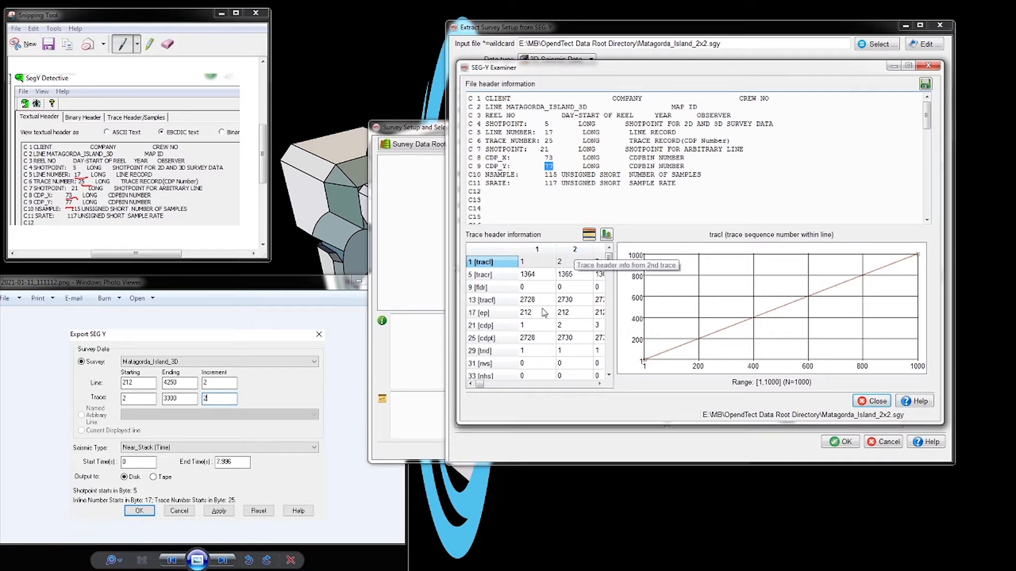
pyautogui.moveTo(509, 317)
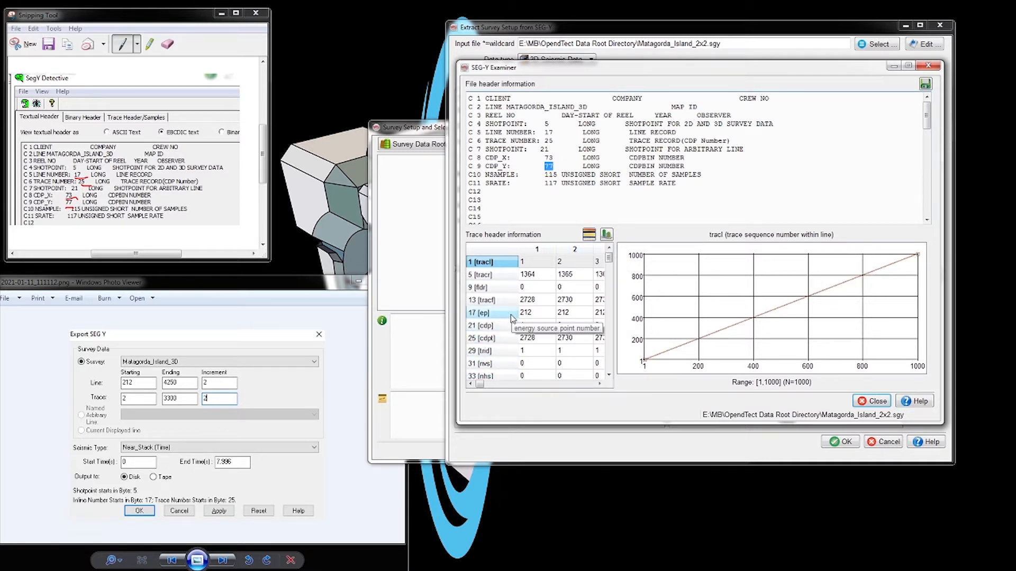
pyautogui.click(489, 312)
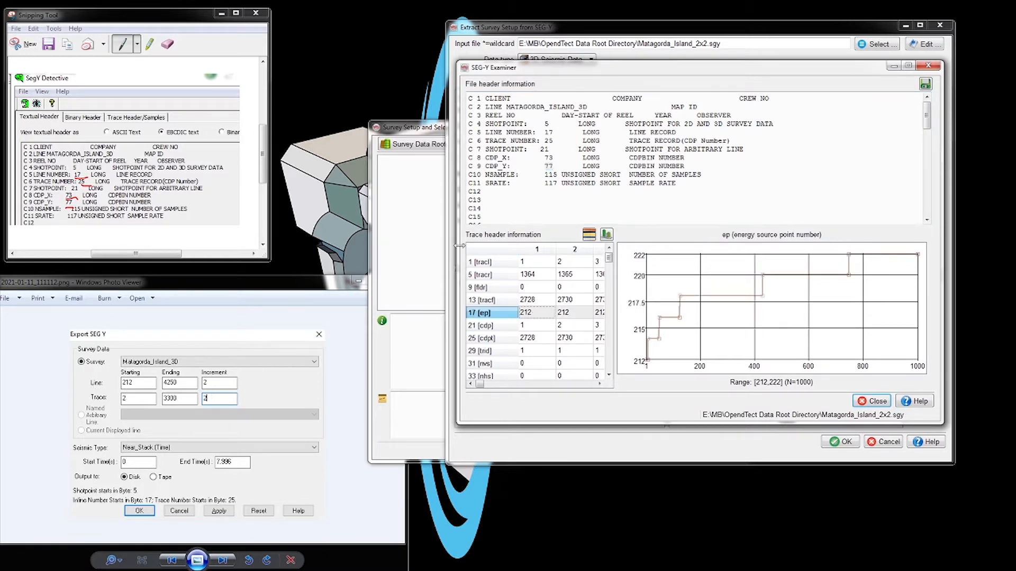
pyautogui.click(487, 338)
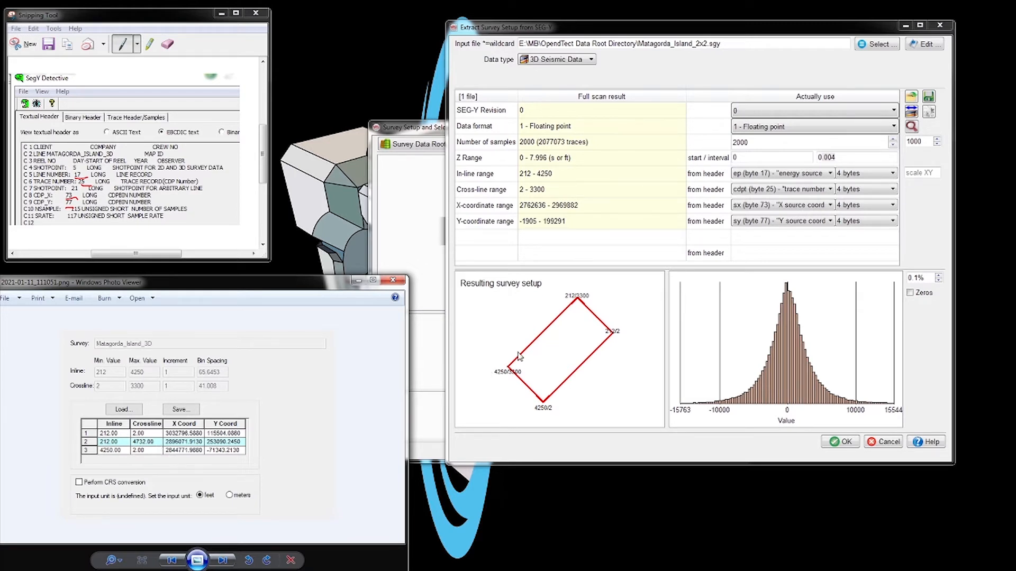
pyautogui.moveTo(513, 387)
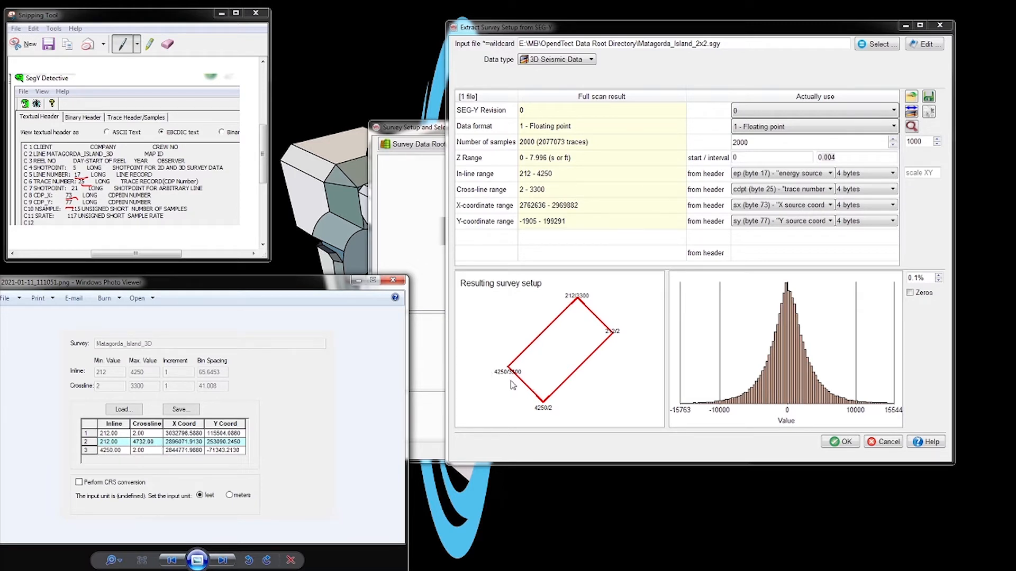
pyautogui.moveTo(869, 448)
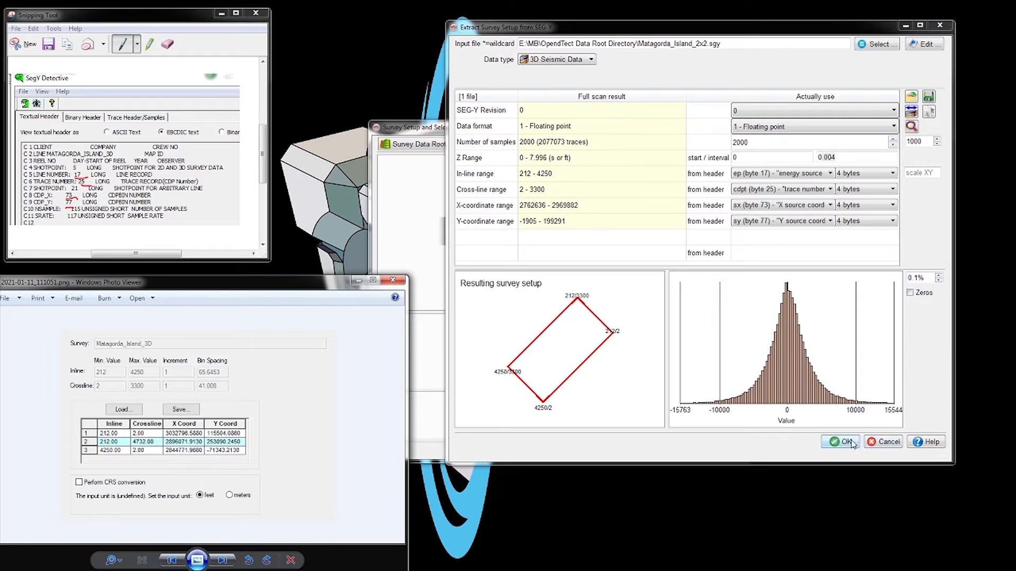
# Step: Accept the scanned ranges into an Only 3D survey with manual entry and depths in feet
pyautogui.click(842, 442)
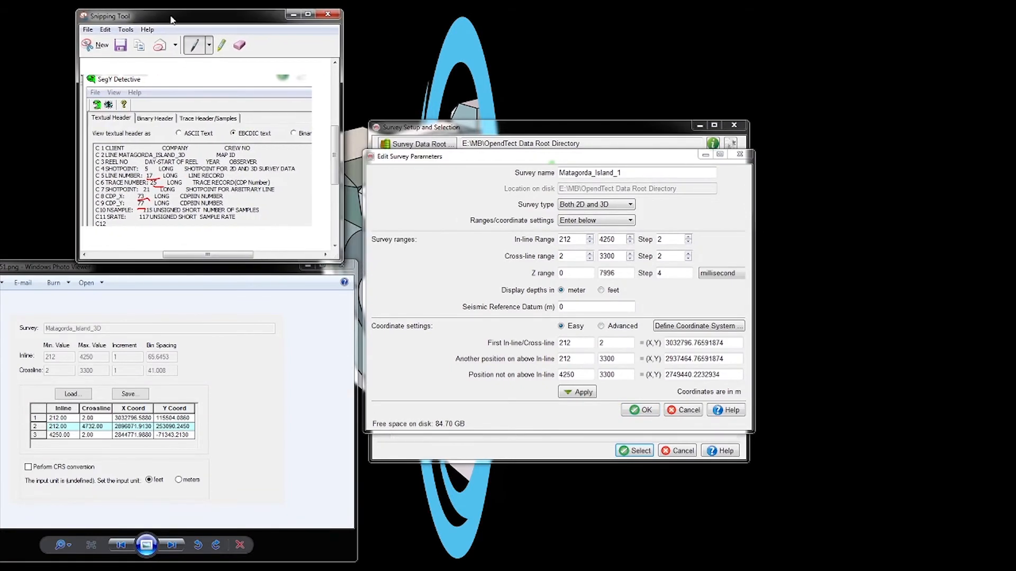
pyautogui.moveTo(788, 210)
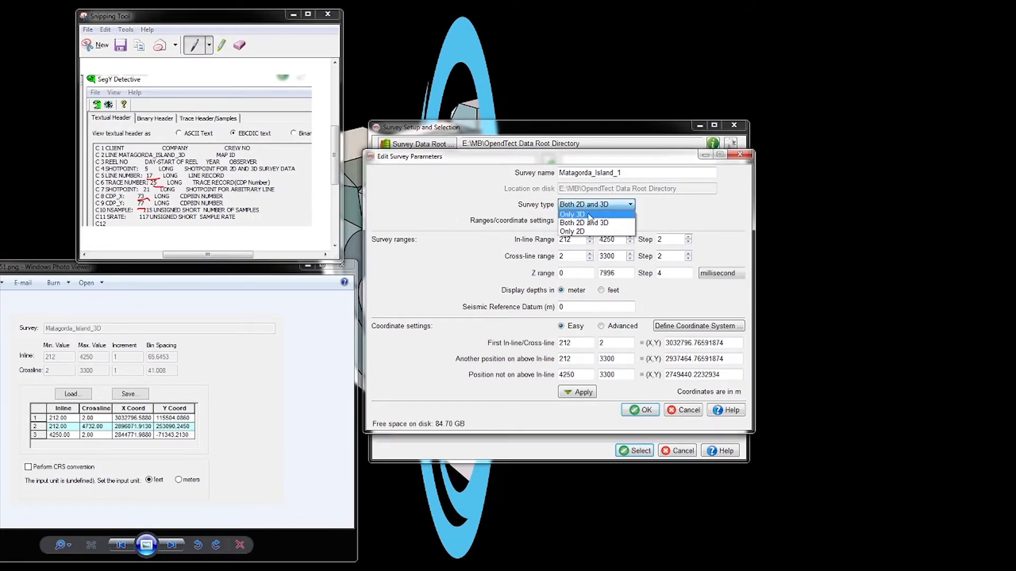
pyautogui.click(573, 214)
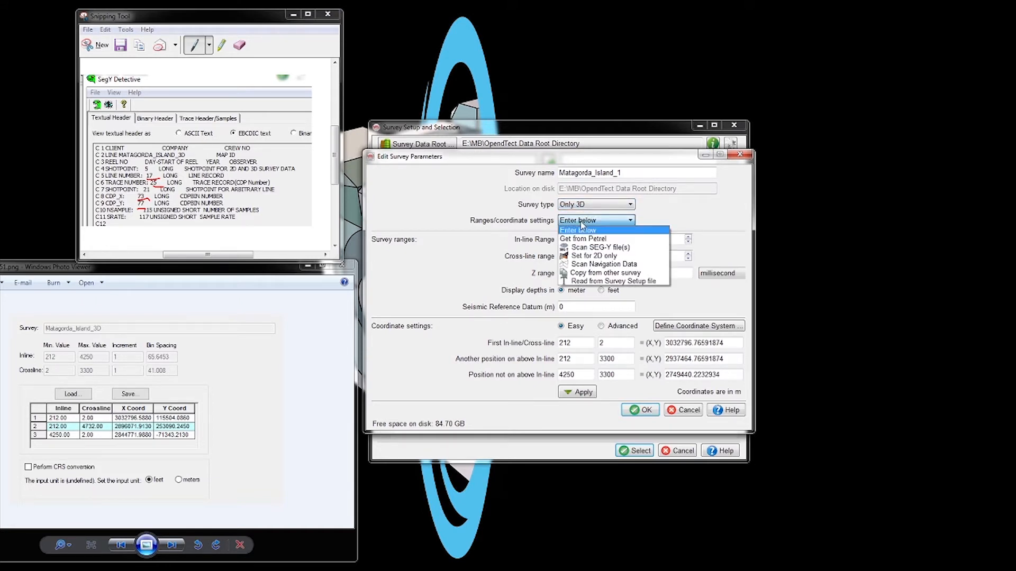
pyautogui.moveTo(665, 210)
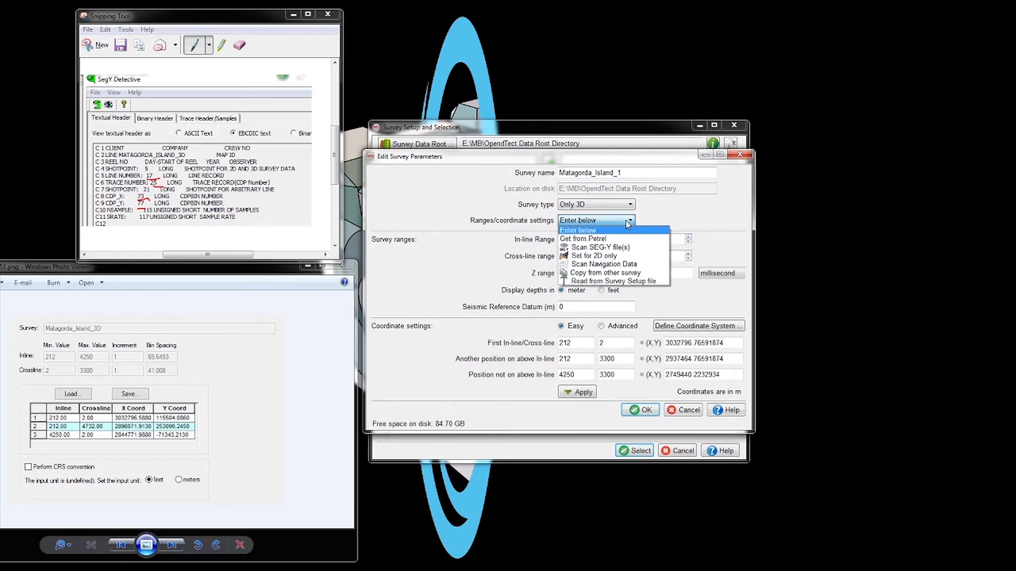
pyautogui.moveTo(599, 248)
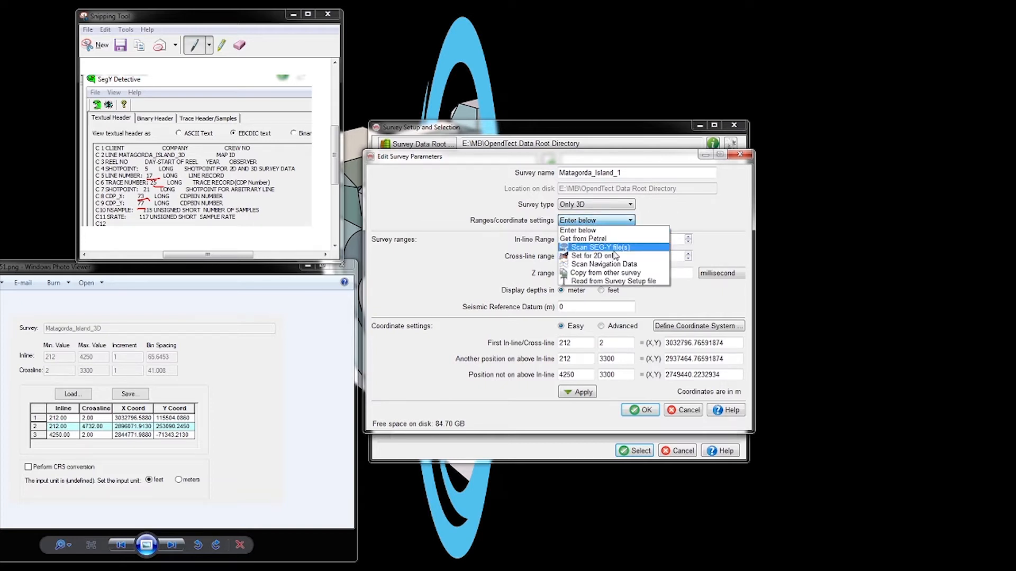
pyautogui.click(578, 230)
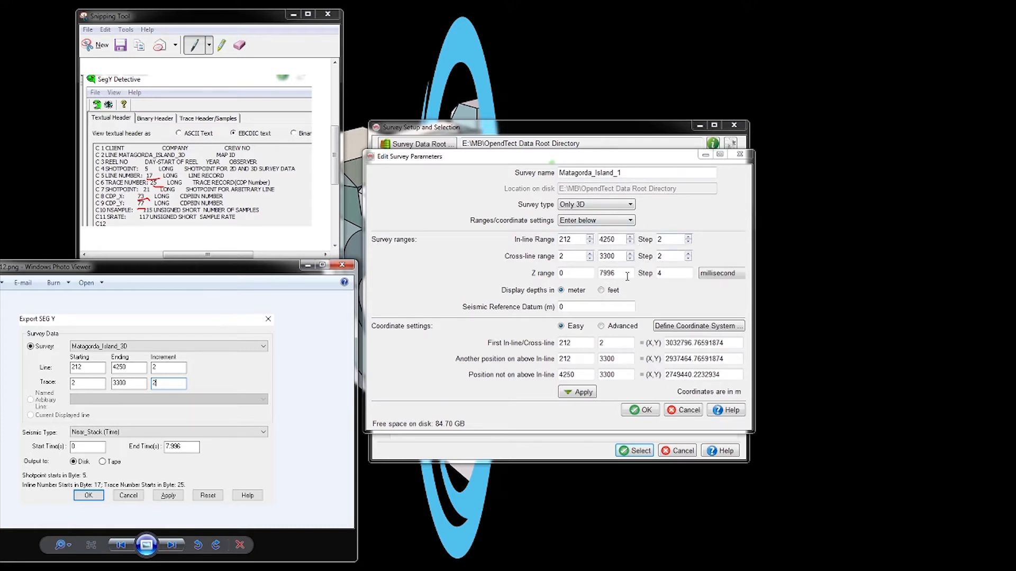
pyautogui.moveTo(568, 287)
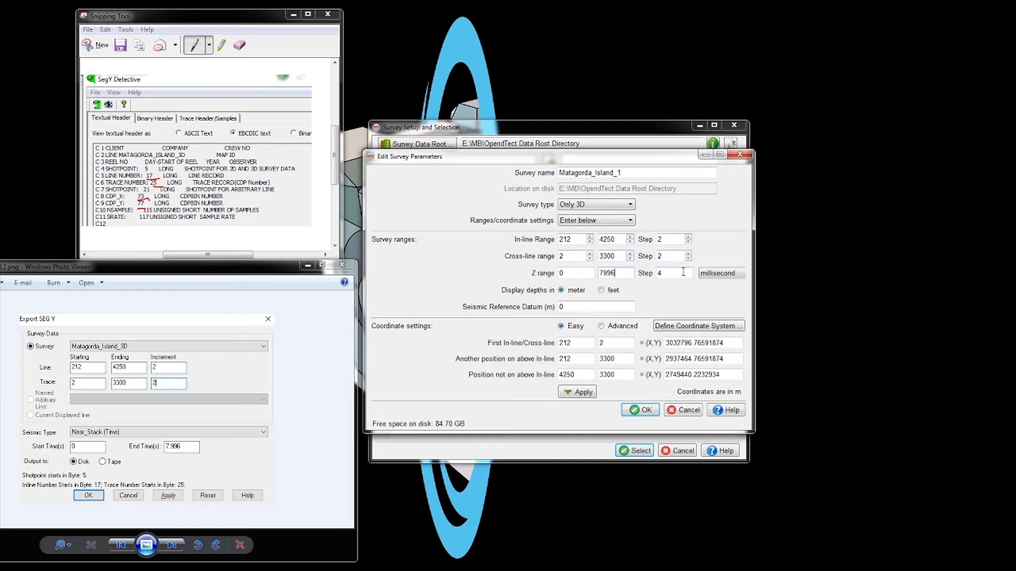
pyautogui.click(720, 273)
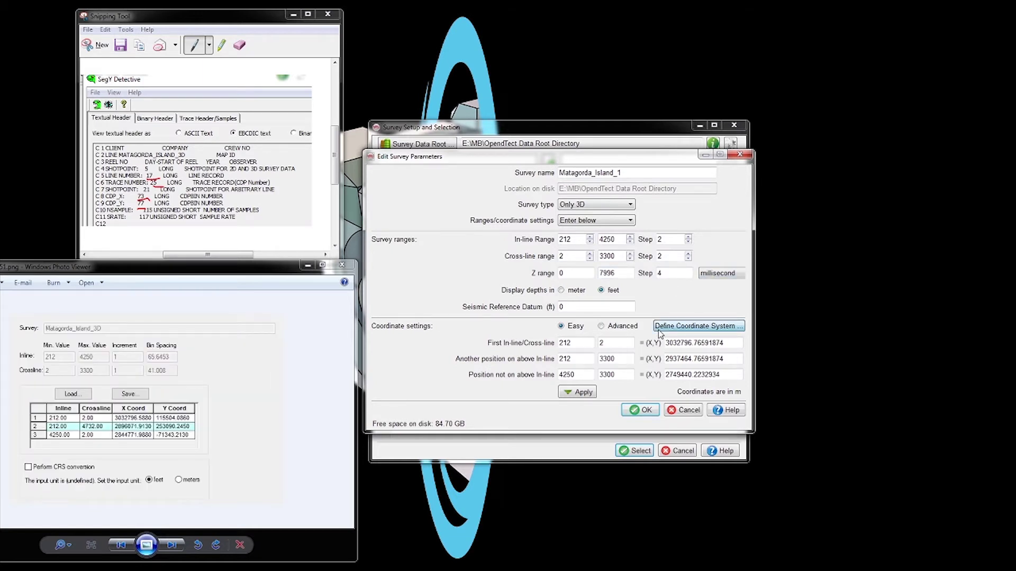
# Step: Assign the projection-based system EPSG:32040 NAD27 / Texas South Central as the survey CRS
pyautogui.click(699, 326)
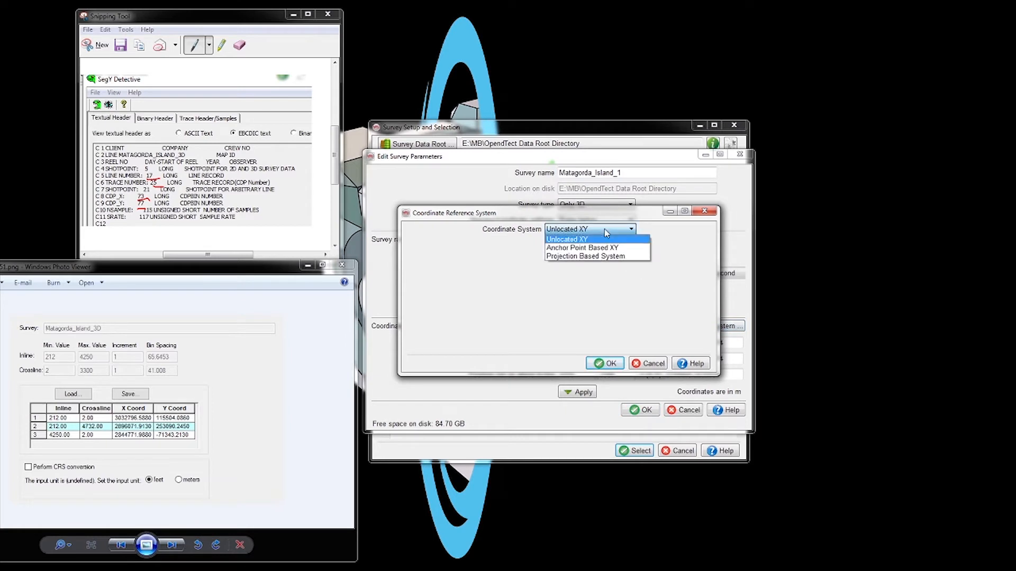
pyautogui.moveTo(597, 248)
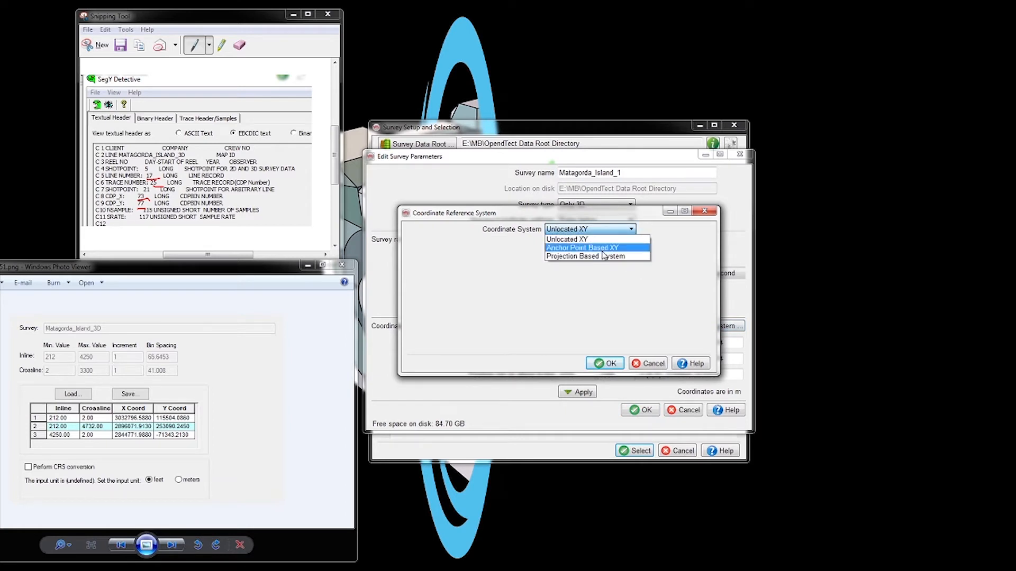
pyautogui.click(582, 247)
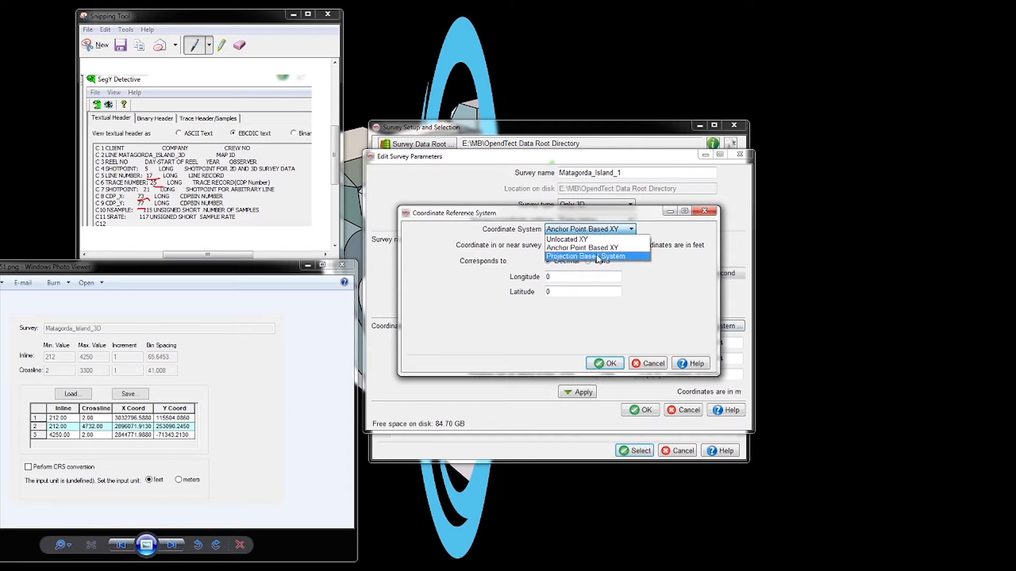
pyautogui.click(582, 256)
pyautogui.write('nad27')
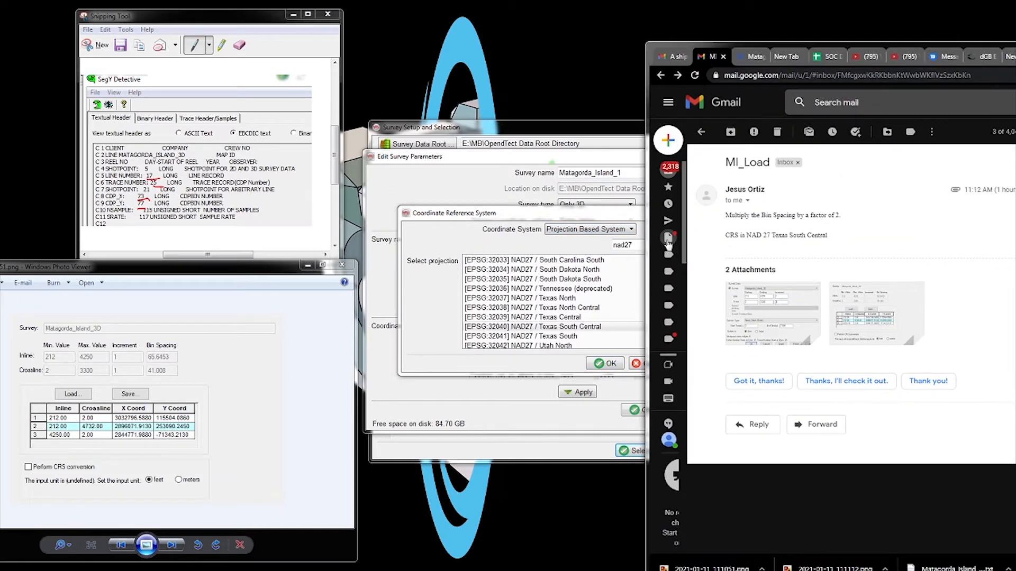
pyautogui.doubleClick(799, 235)
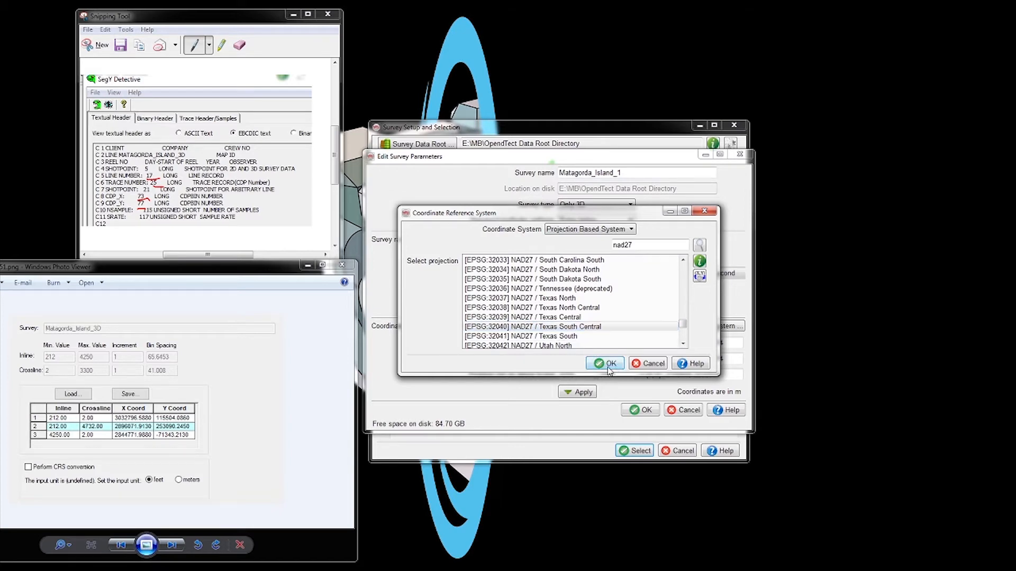
pyautogui.click(606, 364)
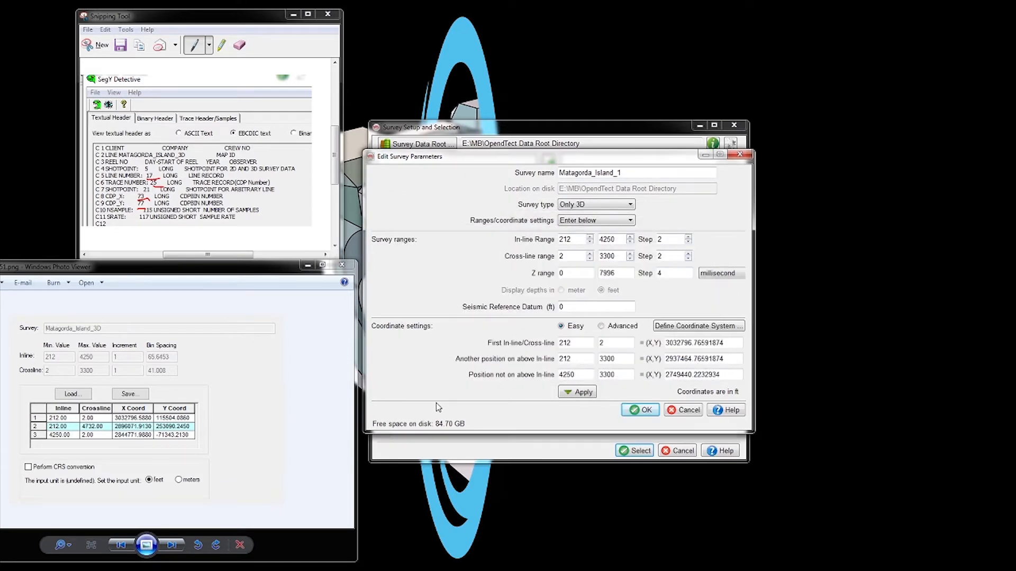
pyautogui.moveTo(407, 412)
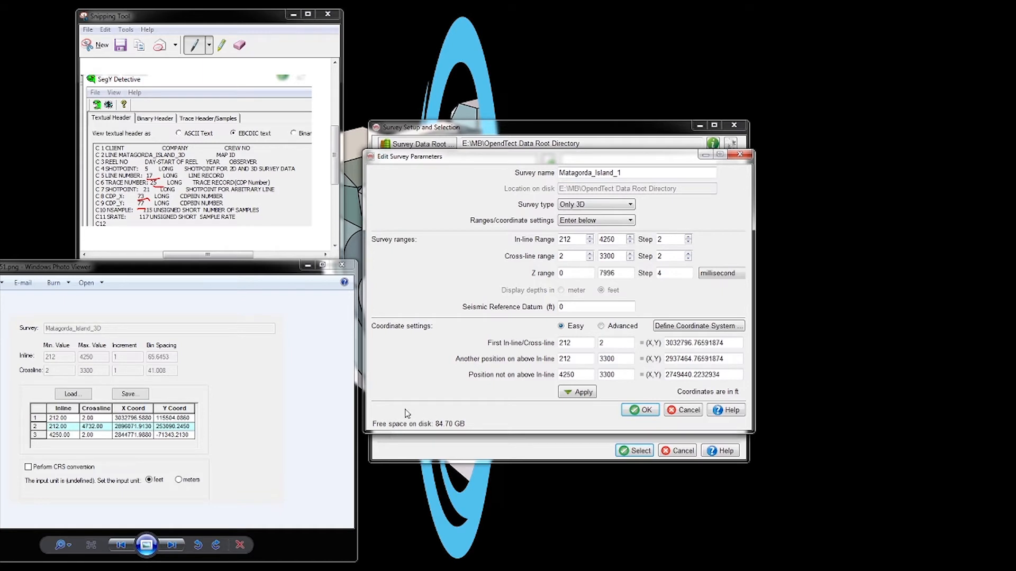
pyautogui.moveTo(659, 352)
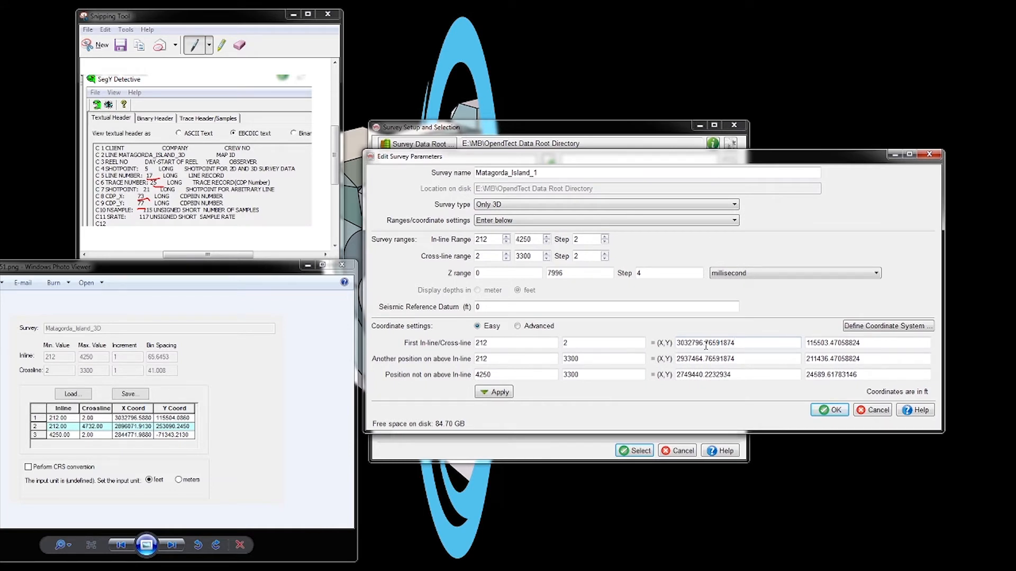
# Step: Correct the reference-point X coordinates to 3032796.5 and 2896071 and finish the survey definition
pyautogui.doubleClick(720, 343)
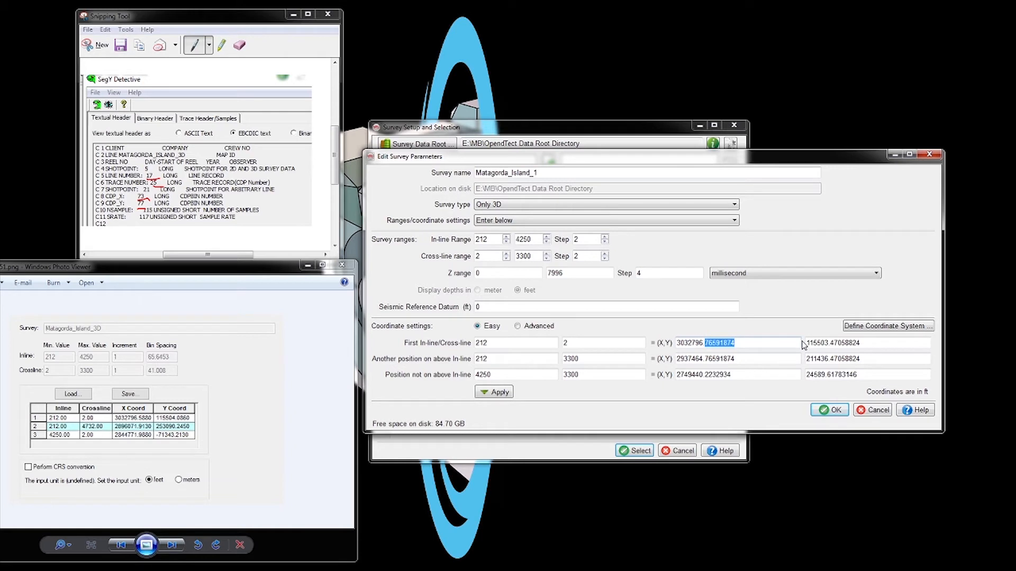
pyautogui.write('3032796.5880')
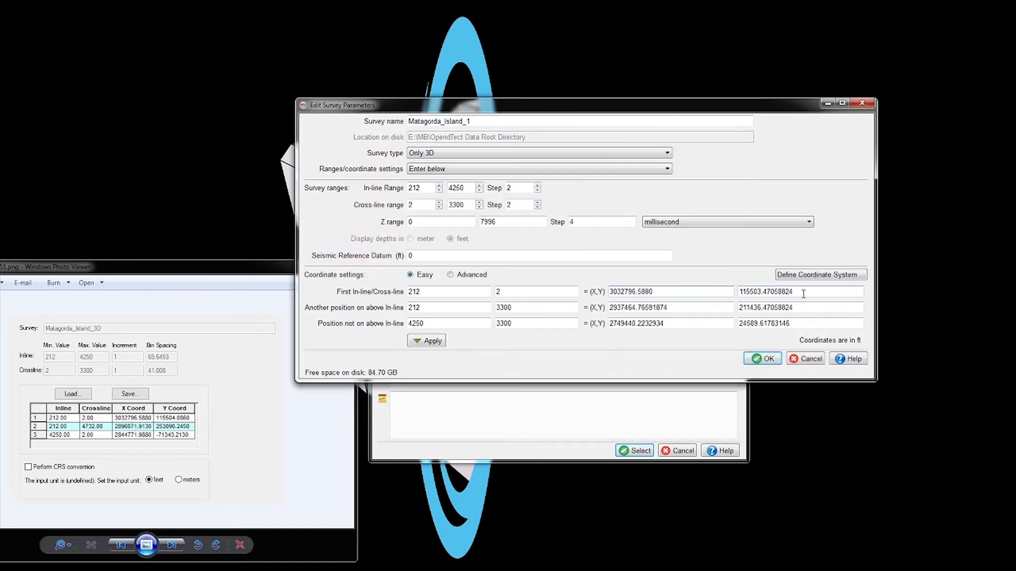
pyautogui.doubleClick(785, 292)
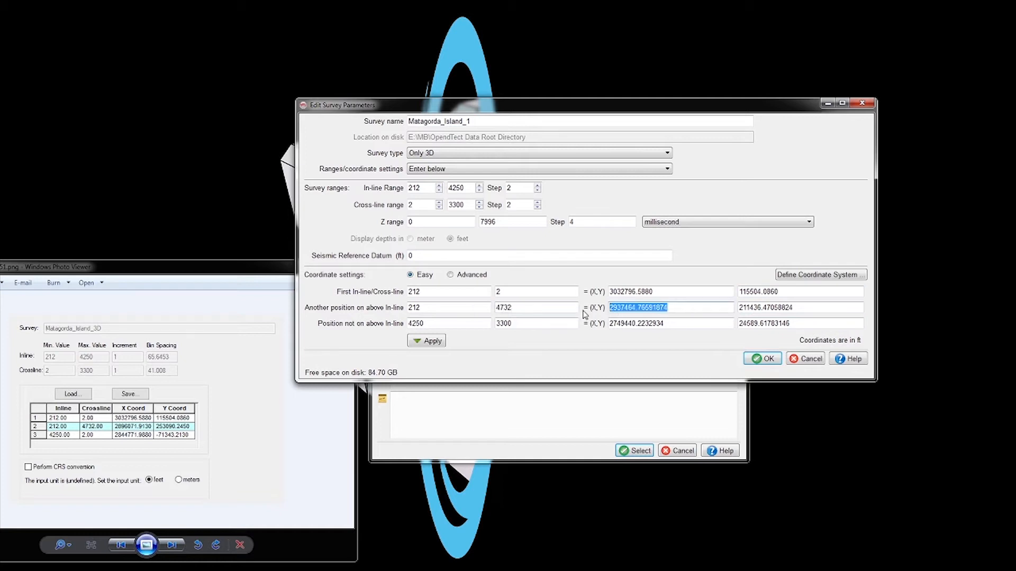
pyautogui.write('2896071.9130')
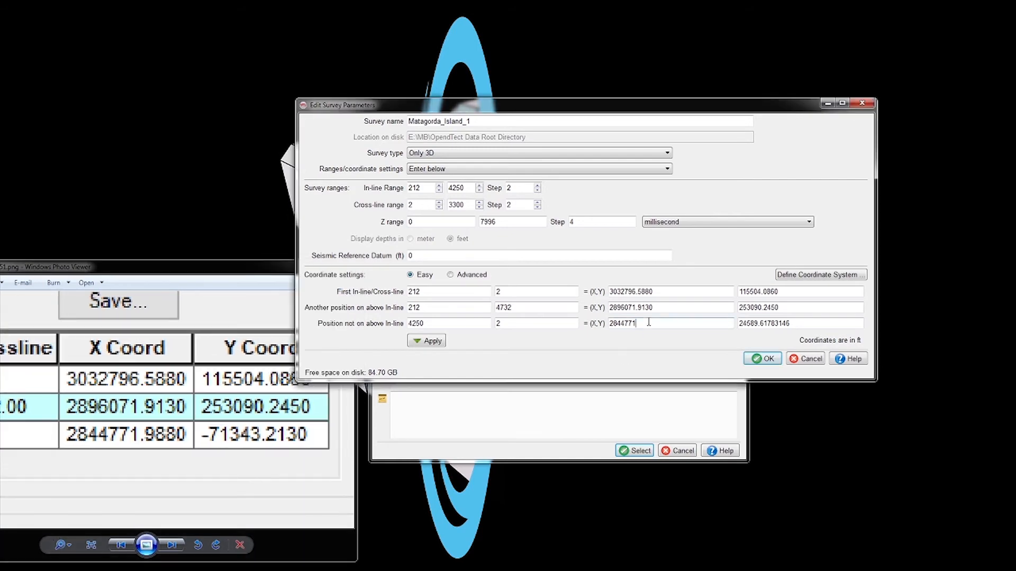
pyautogui.write('-71343.2130')
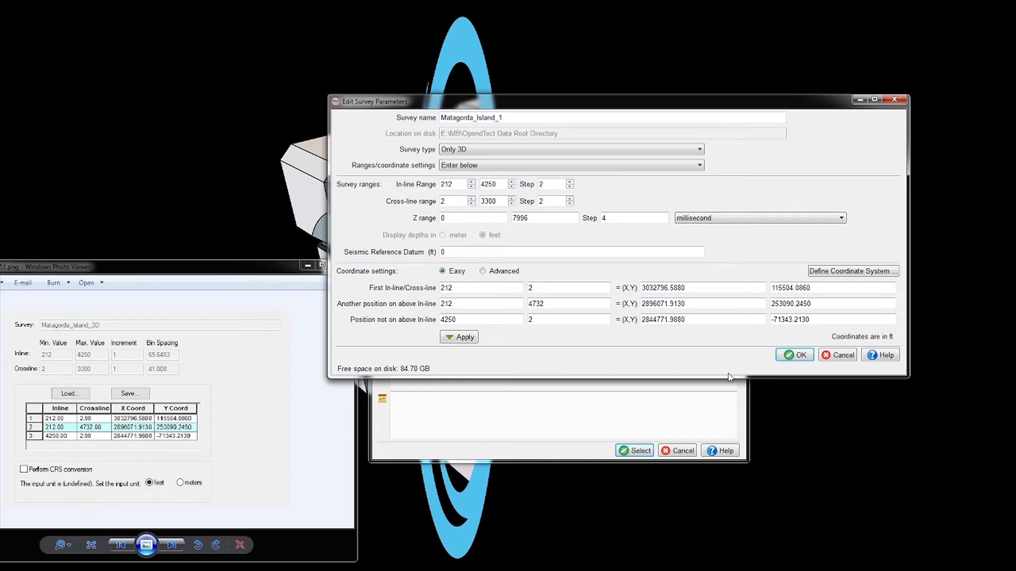
pyautogui.click(794, 356)
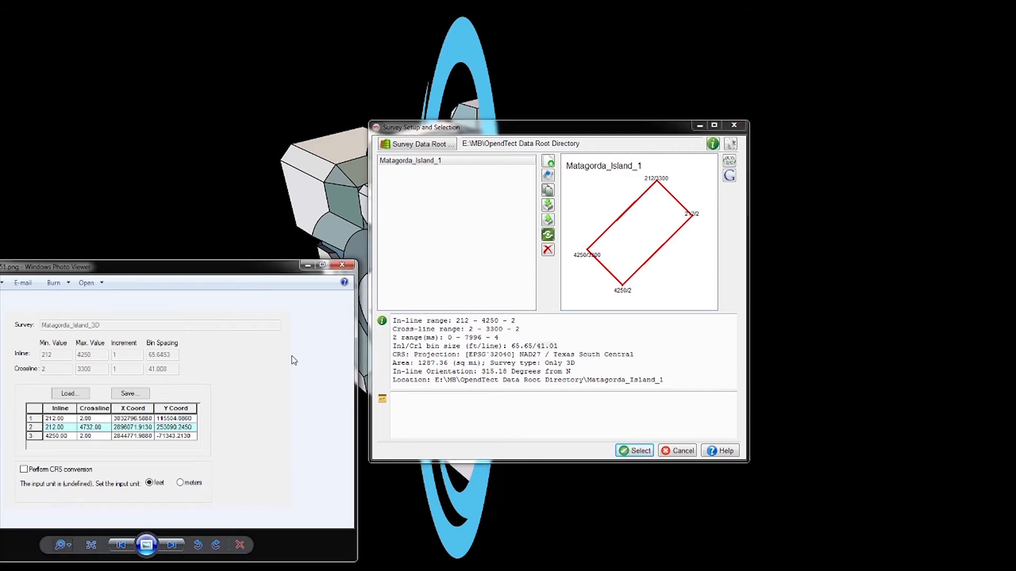
pyautogui.moveTo(625, 349)
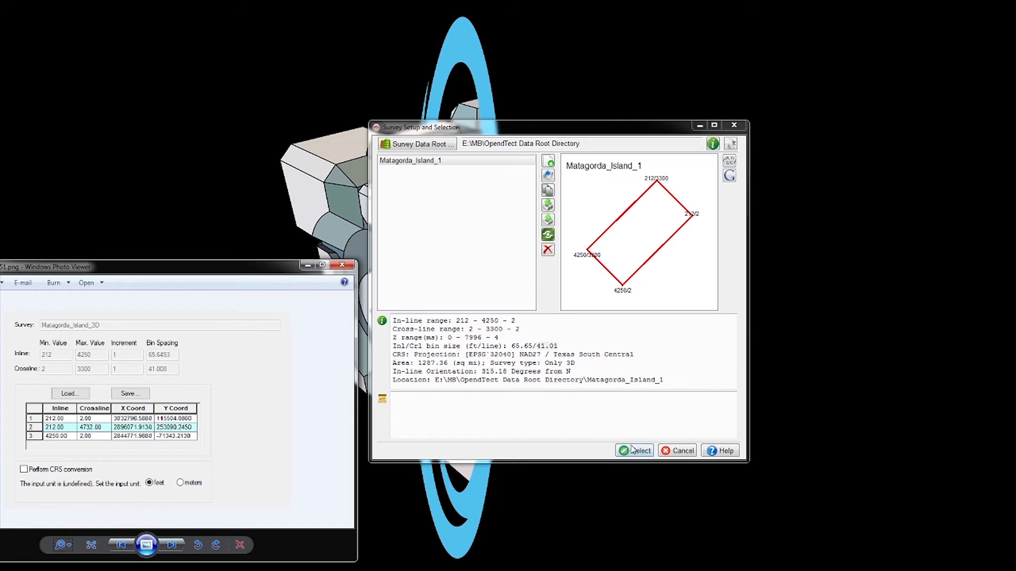
# Step: Select Matagorda_Island_1 in Survey Setup and Selection to open its empty scene
pyautogui.click(635, 451)
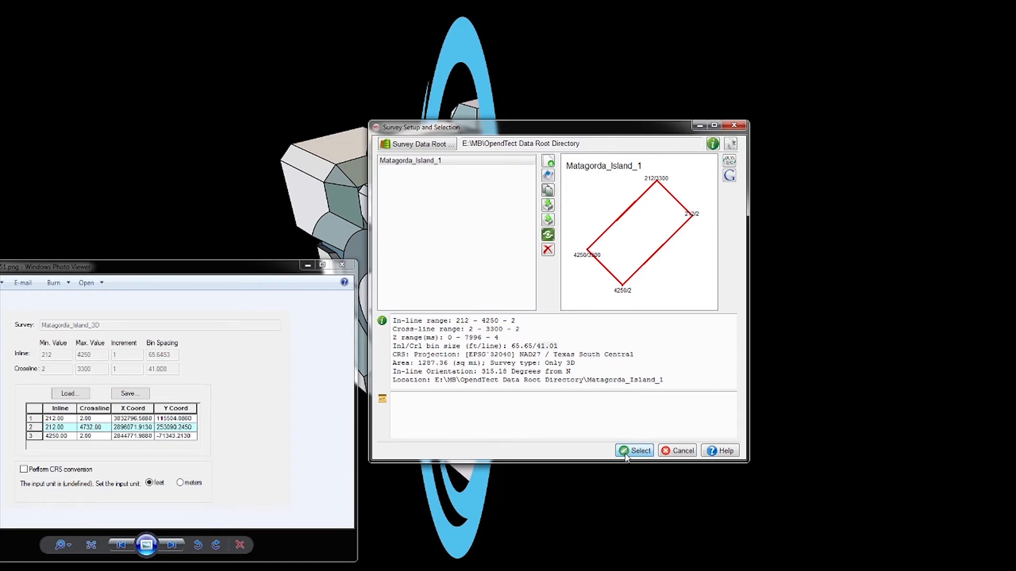
pyautogui.click(635, 451)
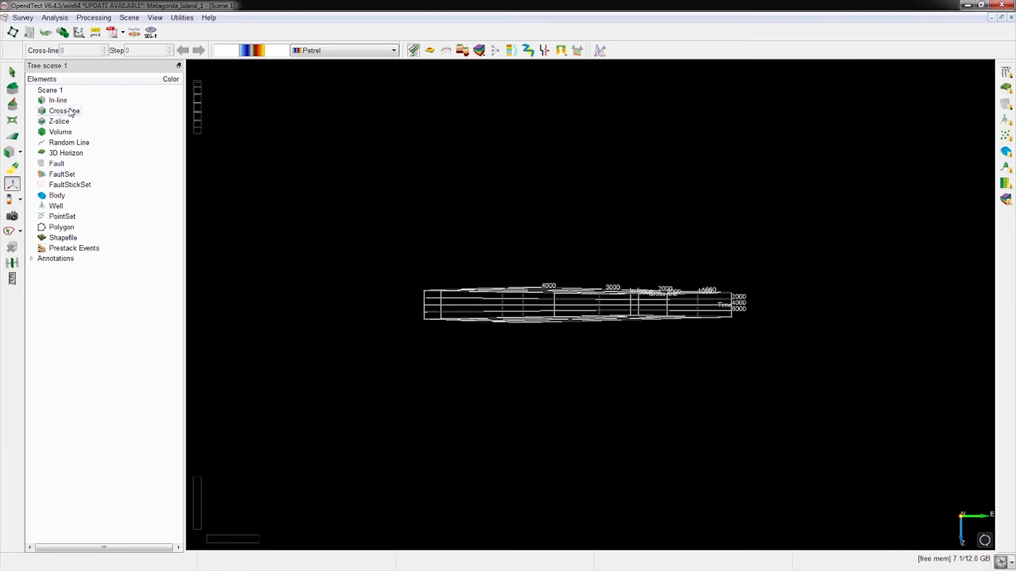
# Step: Add an in-line, agree to set a default volume and load Matagorda_Island_2x2.sgy for SEG-Y import
pyautogui.rightClick(62, 110)
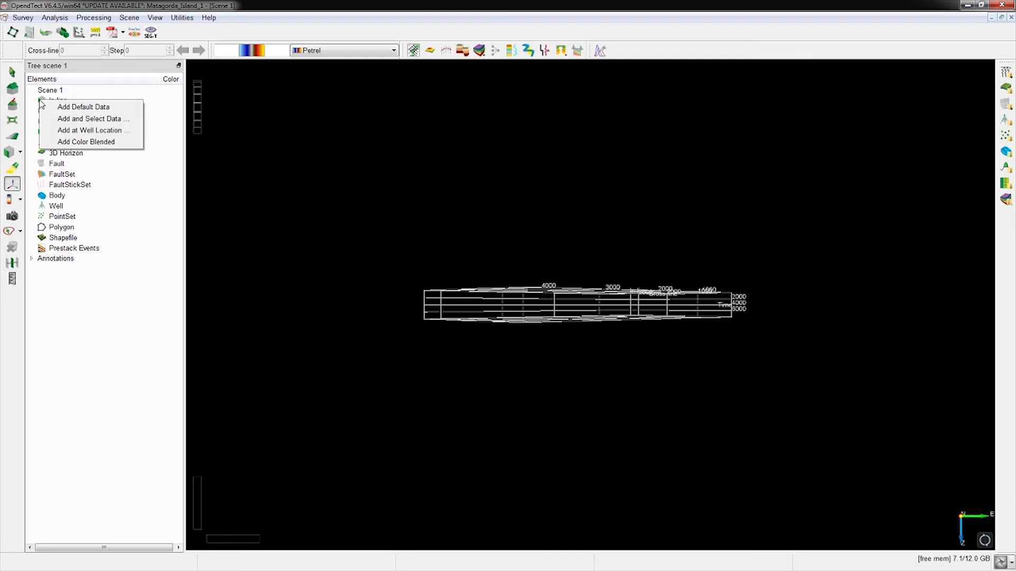
pyautogui.click(88, 107)
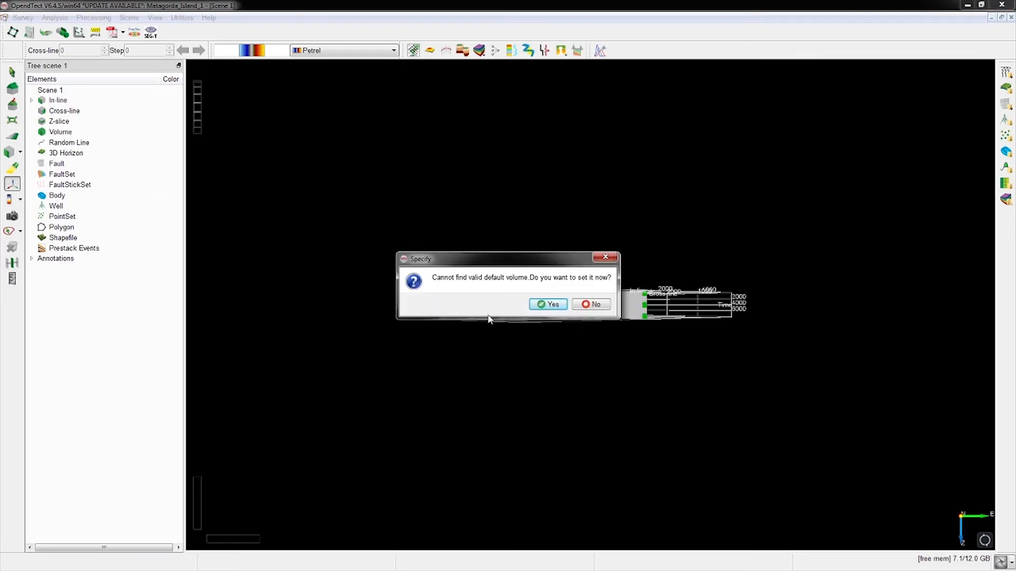
pyautogui.click(548, 305)
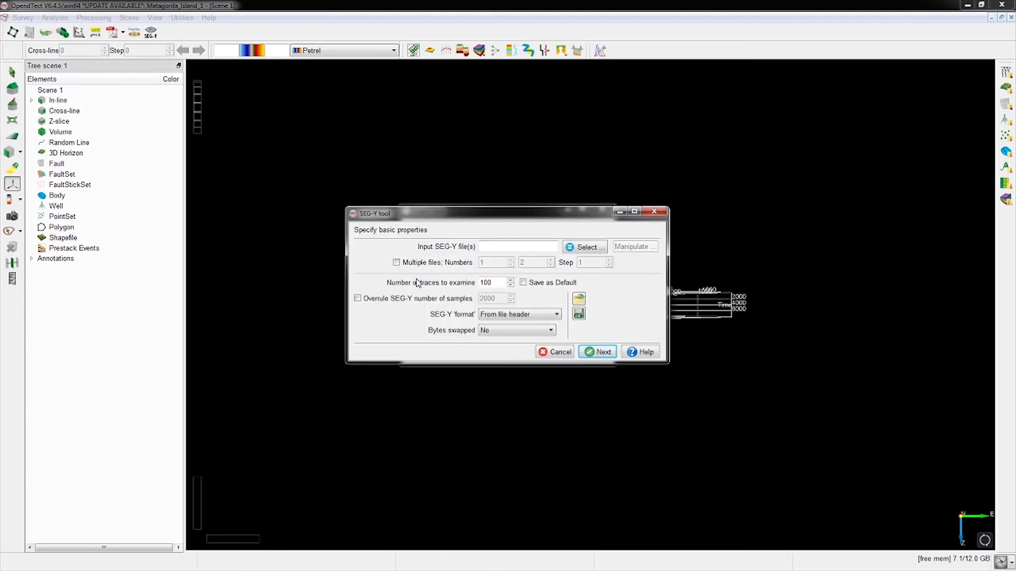
pyautogui.click(584, 248)
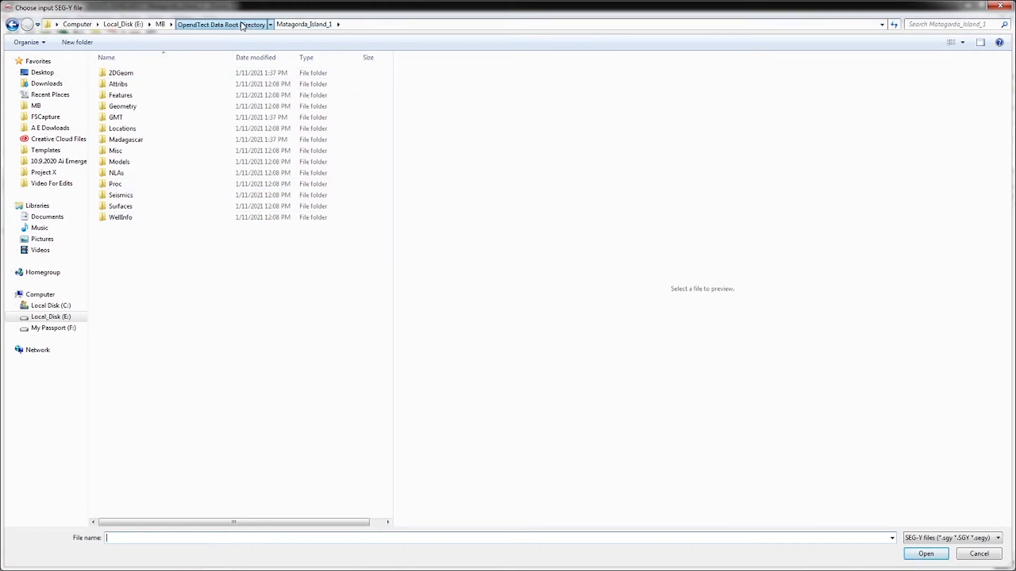
pyautogui.click(929, 555)
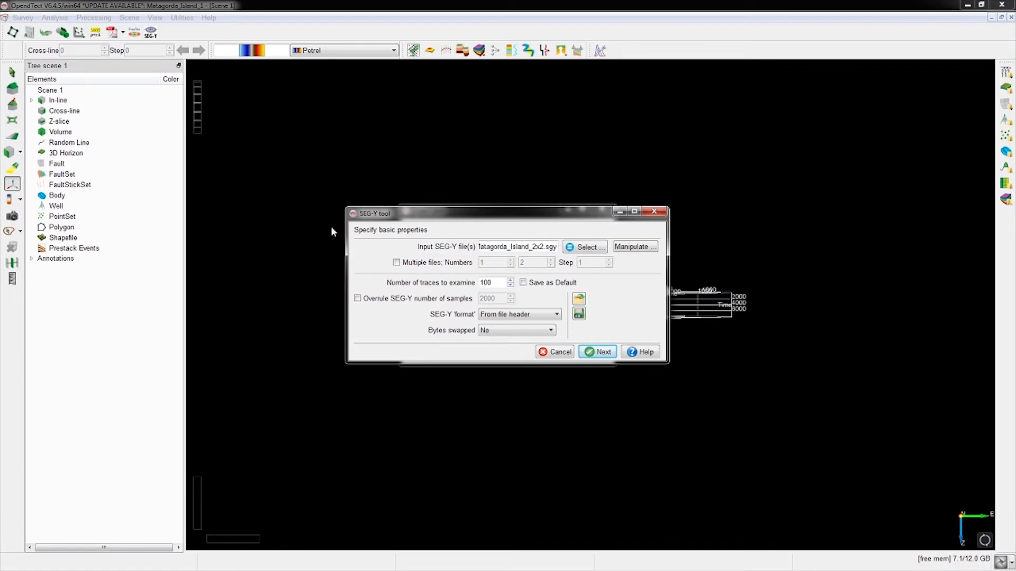
pyautogui.moveTo(448, 272)
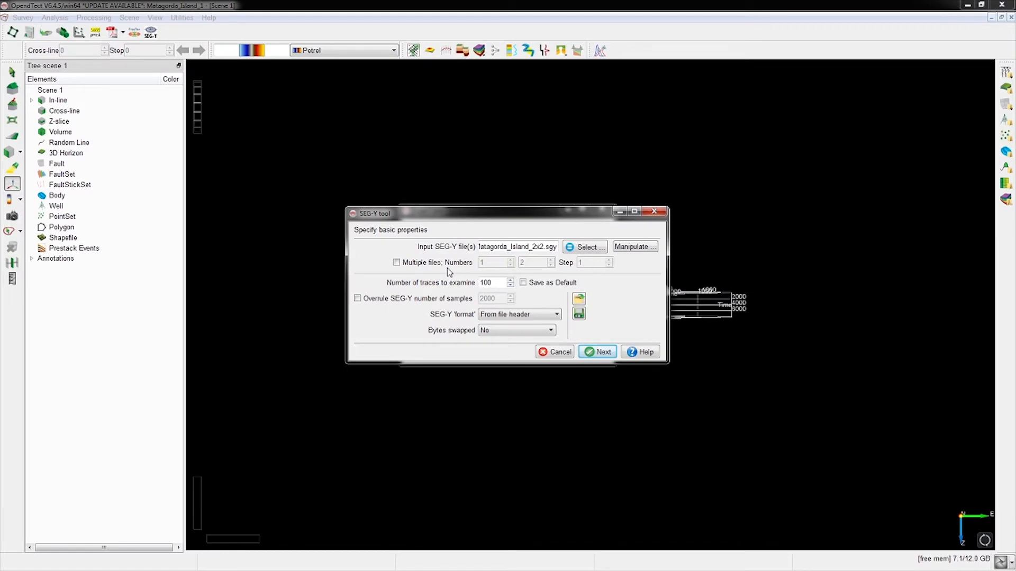
pyautogui.moveTo(451, 288)
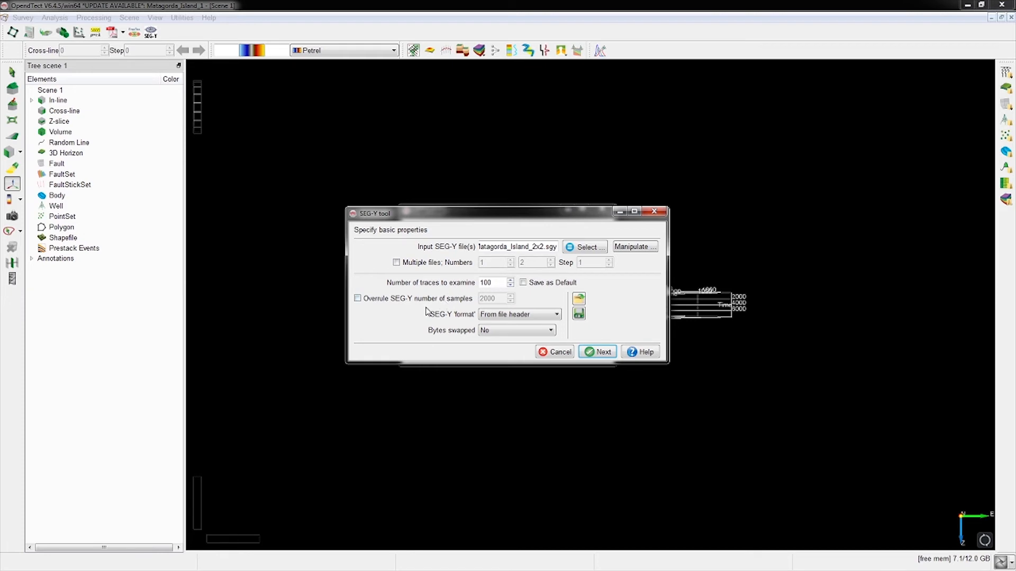
# Step: Set the SEG-Y sample format to 1 - Floating point and proceed to header examination
pyautogui.click(556, 314)
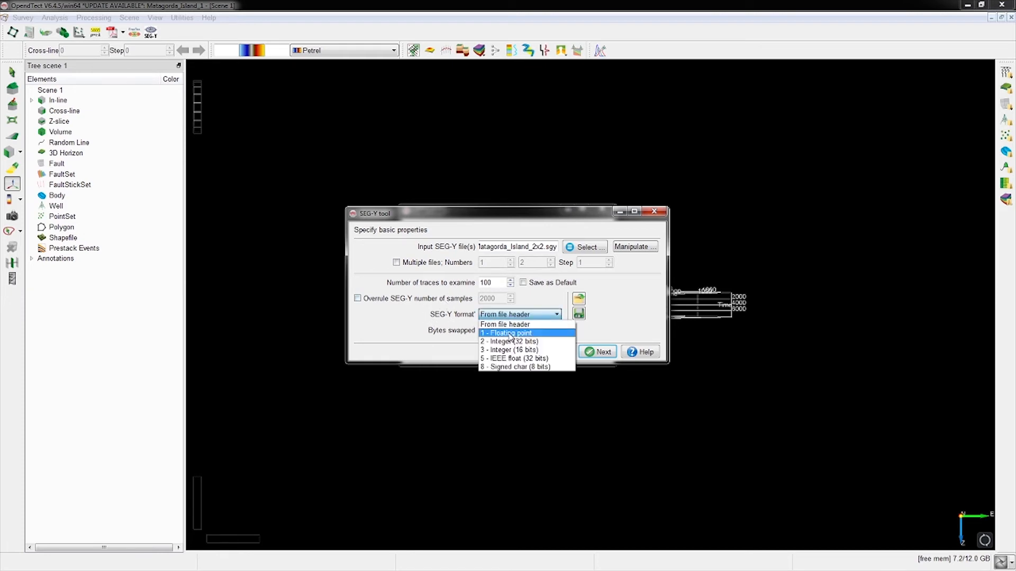
pyautogui.click(507, 332)
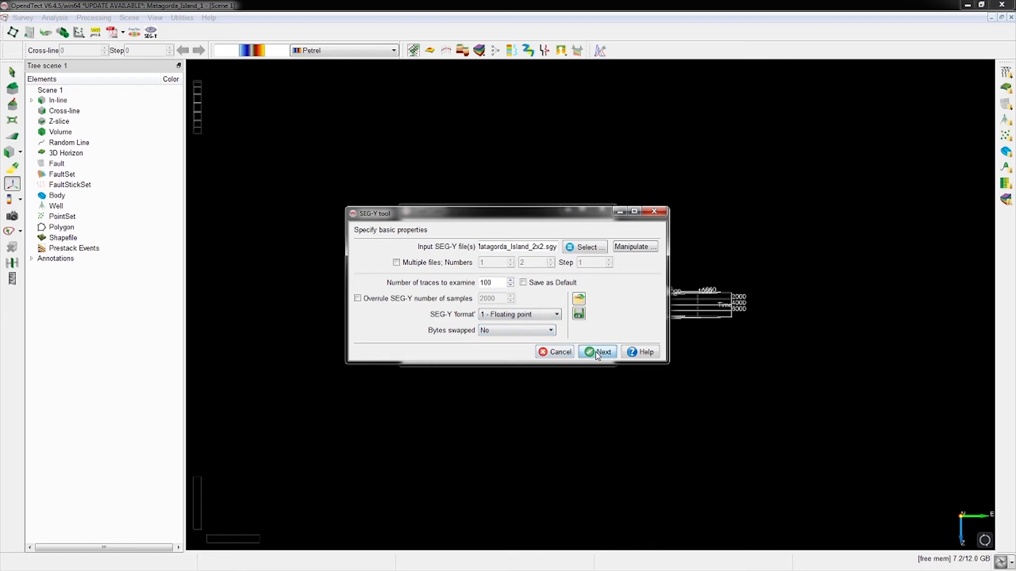
pyautogui.click(602, 353)
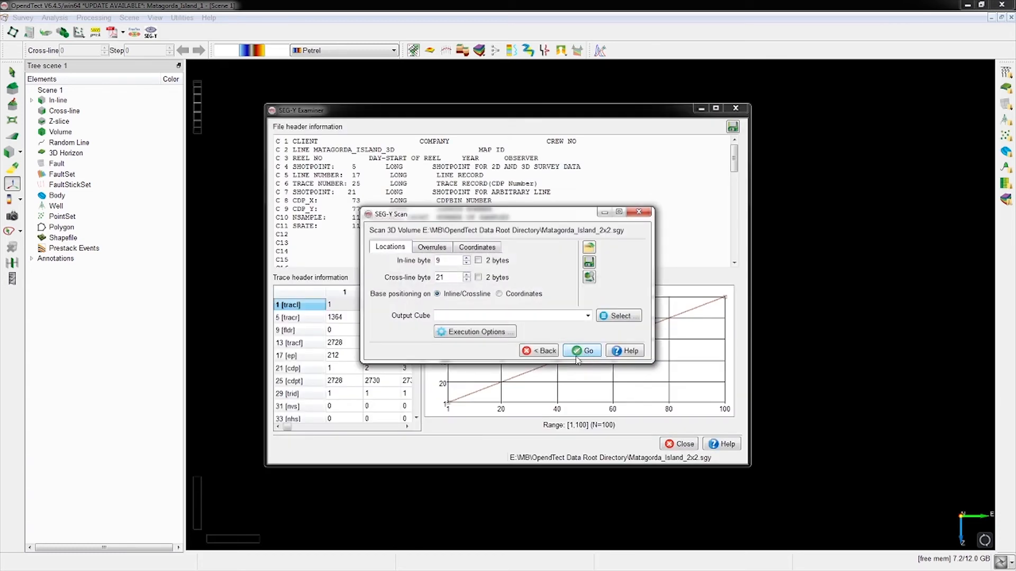
# Step: Review Overrules and Coordinates and set in-line byte 17 and cross-line byte 25 on Locations
pyautogui.click(432, 248)
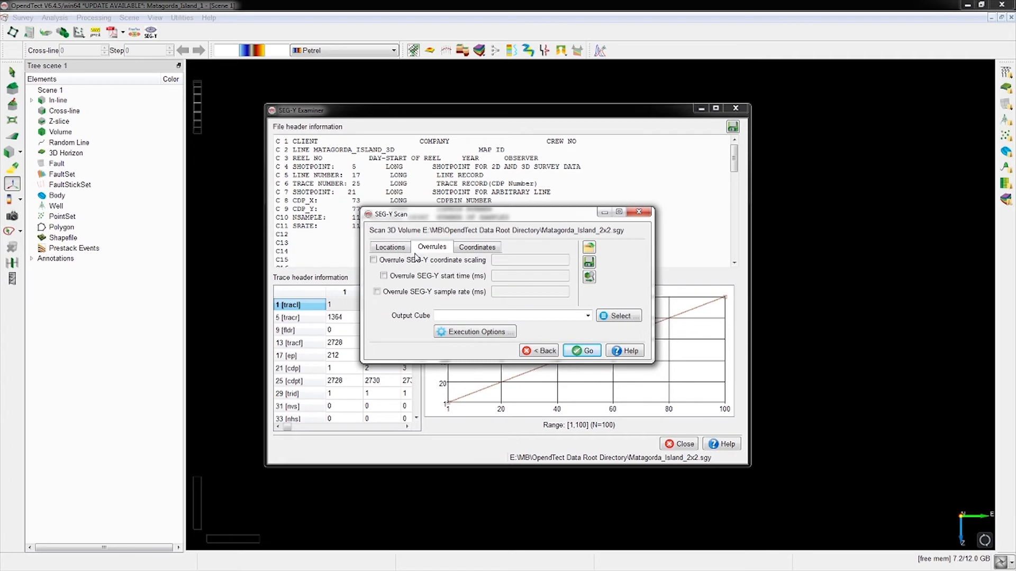
pyautogui.click(389, 248)
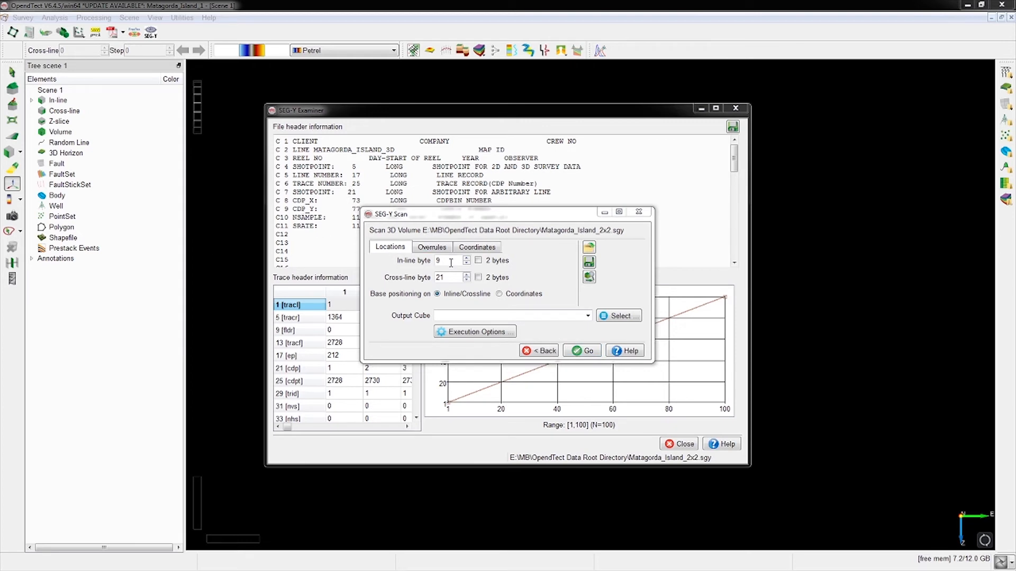
pyautogui.write('17')
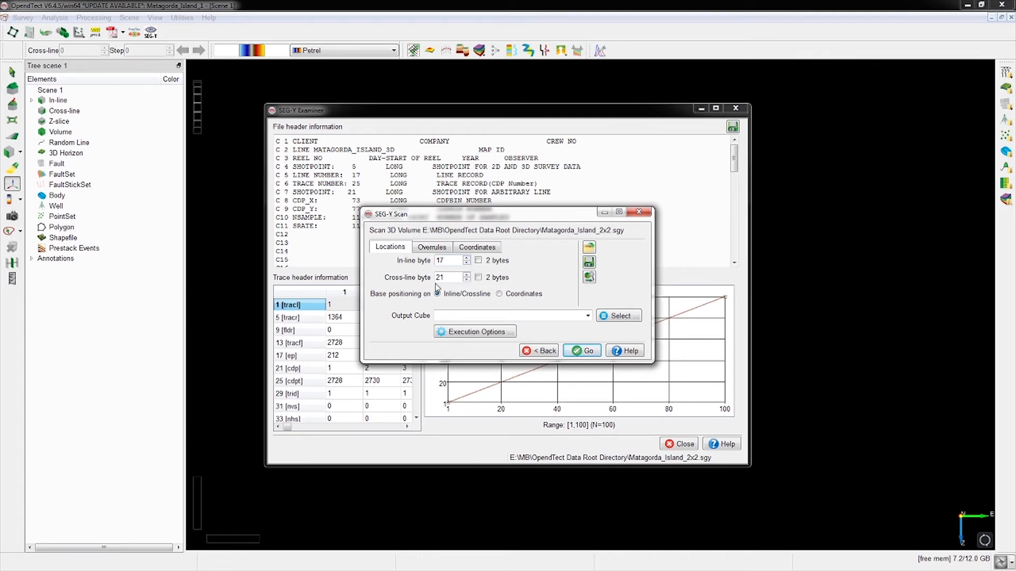
pyautogui.write('25')
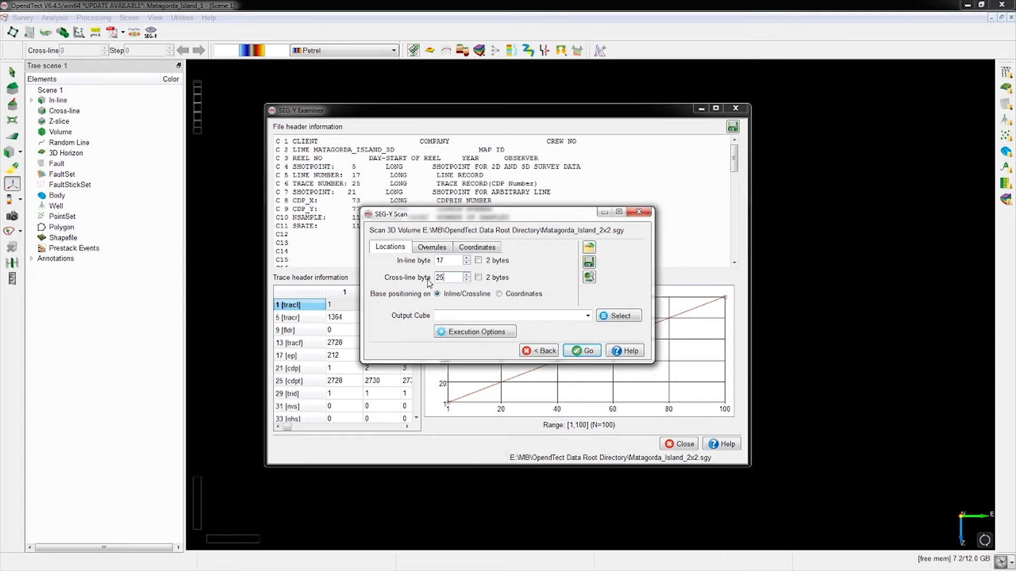
pyautogui.click(476, 248)
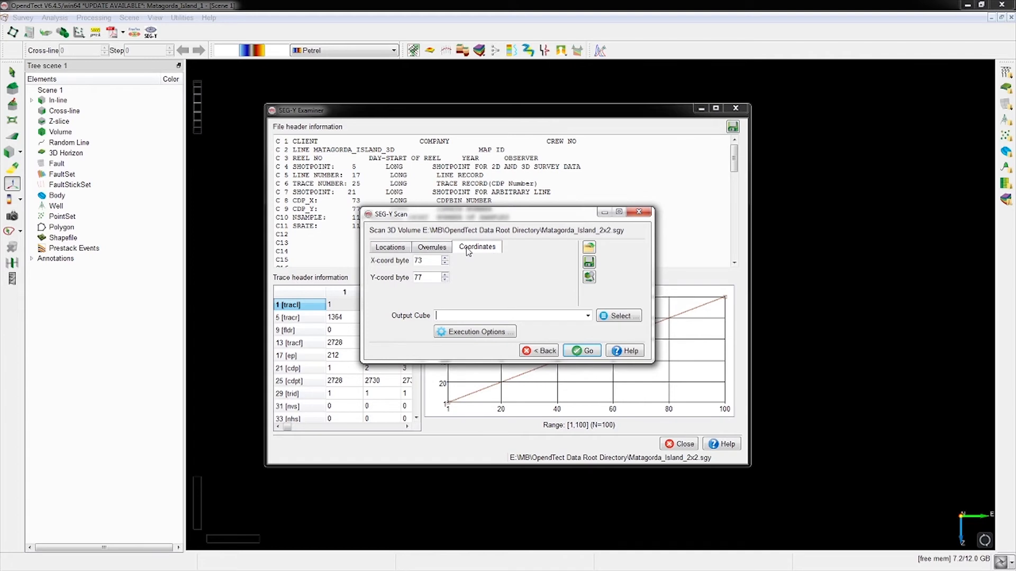
pyautogui.click(389, 248)
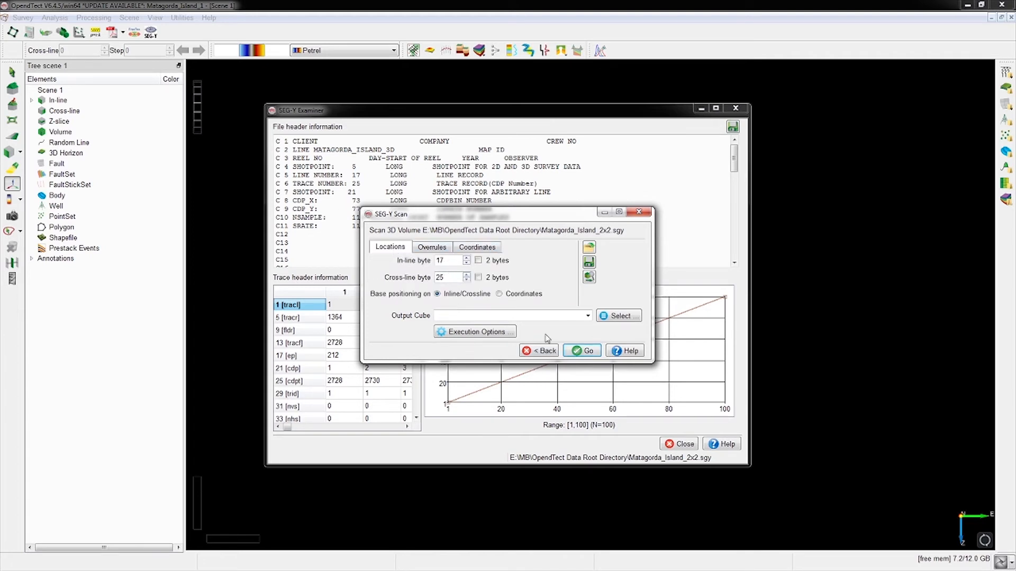
# Step: Name the output cube Matagorda_Island_Seis and start the scan and import
pyautogui.click(618, 315)
pyautogui.write('Matagorda_Island_Seis')
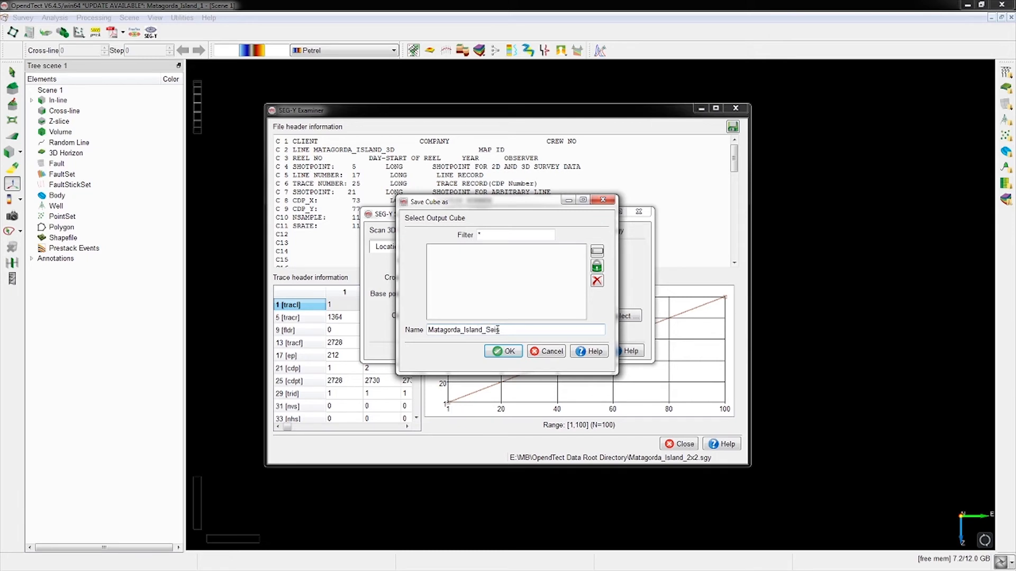
pyautogui.click(504, 352)
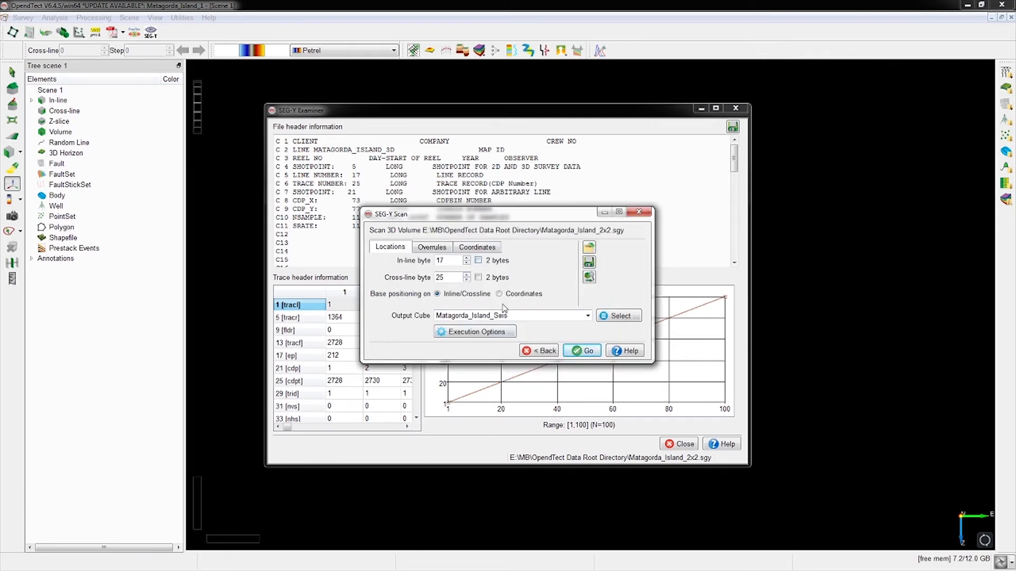
pyautogui.click(582, 350)
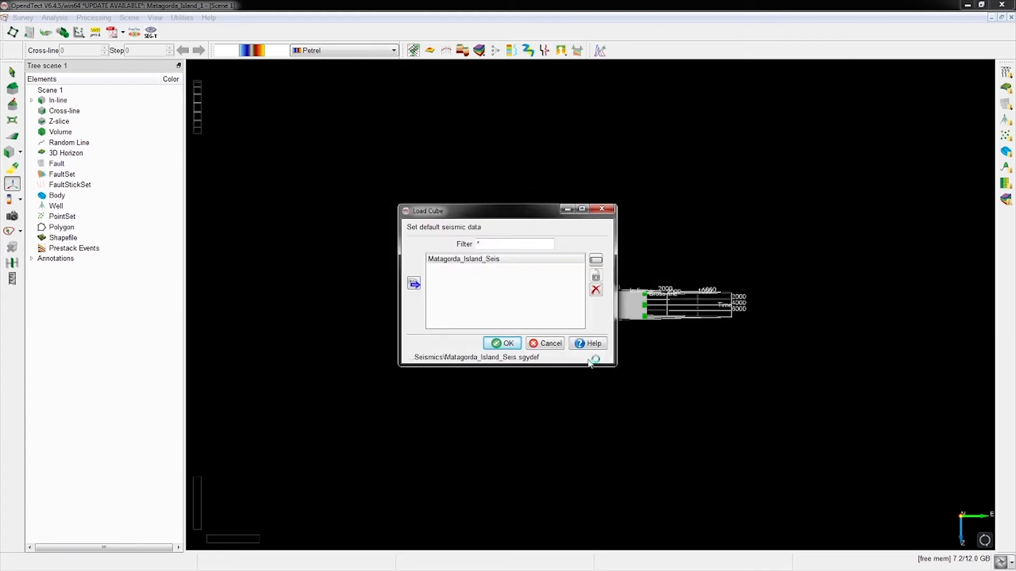
# Step: Review the scan report, make Matagorda_Island_Seis the default seismic data and accept the colour notice
pyautogui.click(508, 343)
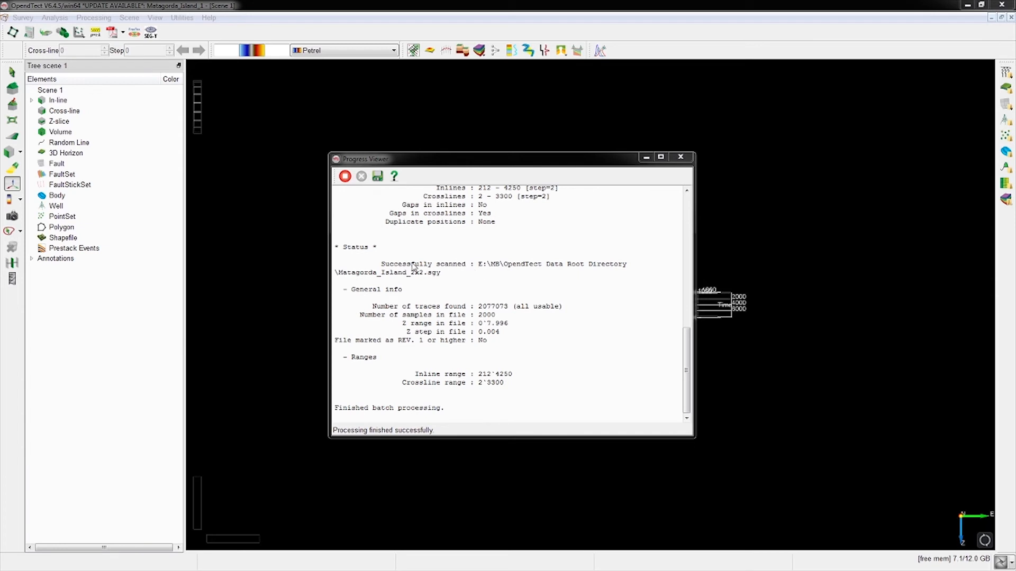
pyautogui.moveTo(527, 313)
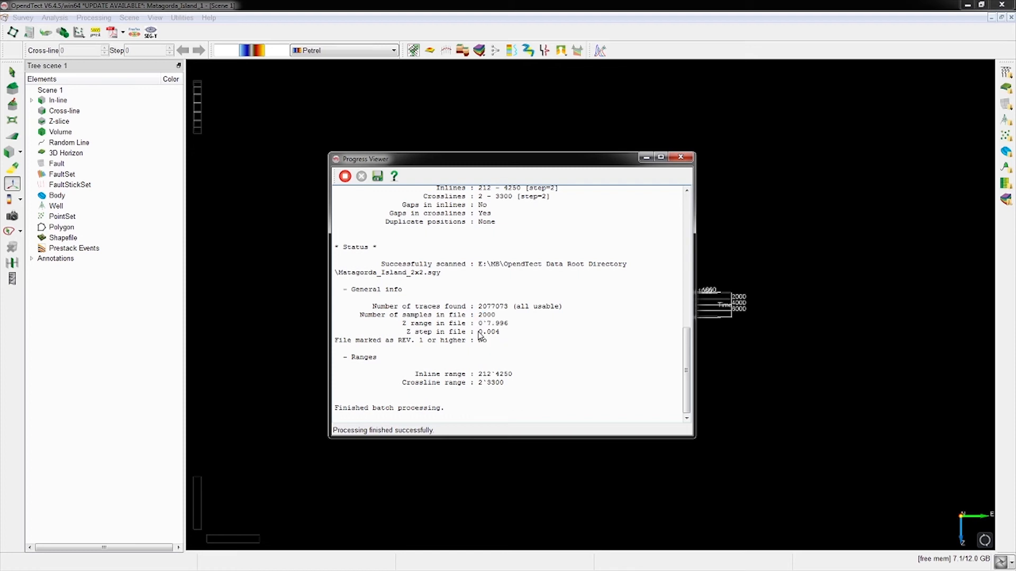
pyautogui.moveTo(489, 406)
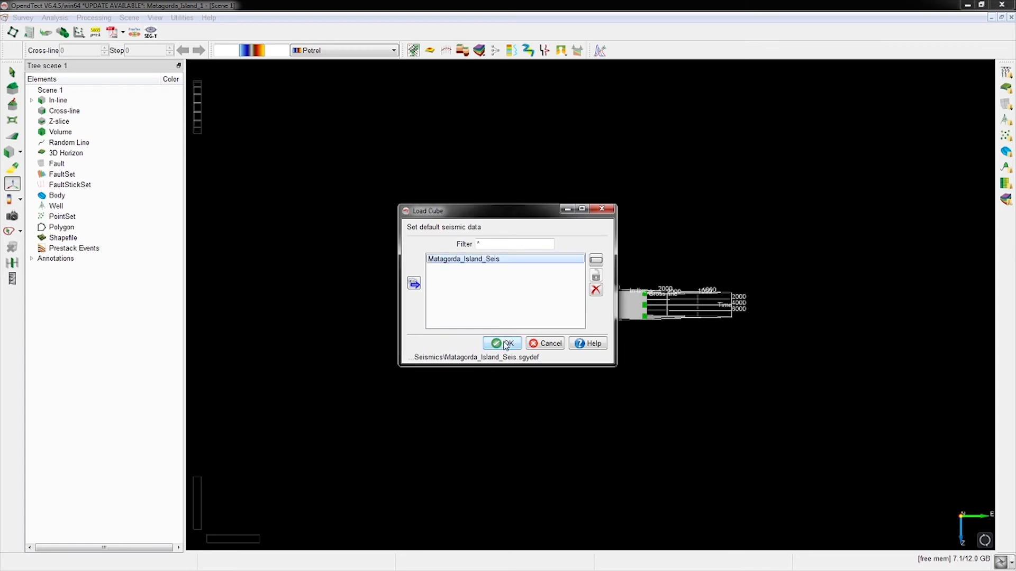
pyautogui.click(503, 343)
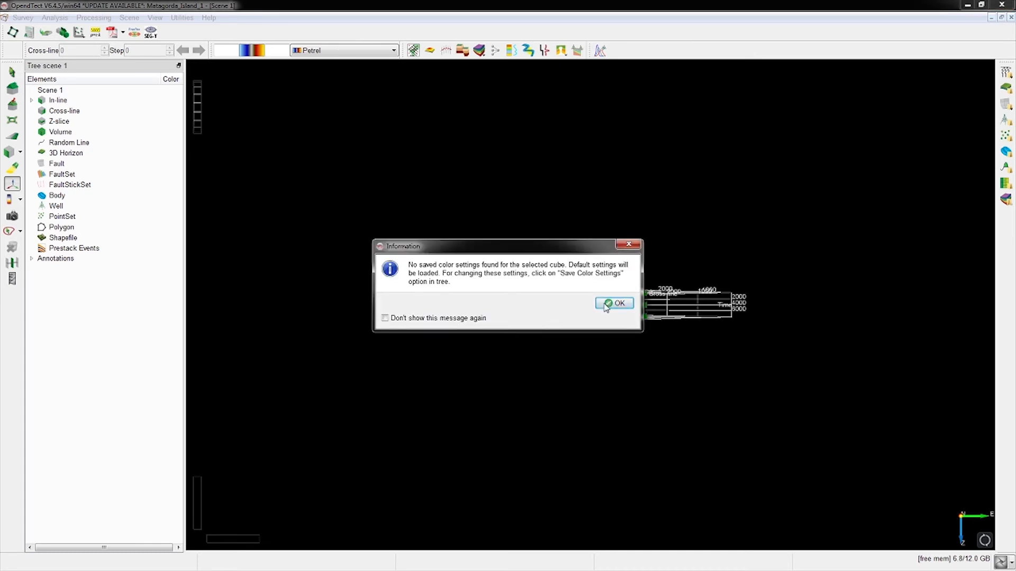
pyautogui.click(615, 303)
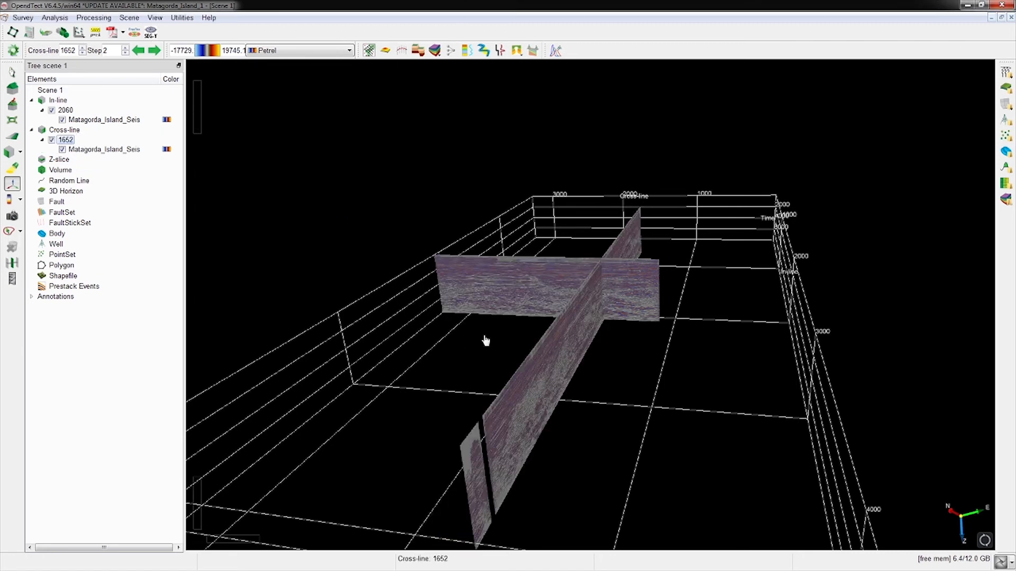
pyautogui.moveTo(660, 406)
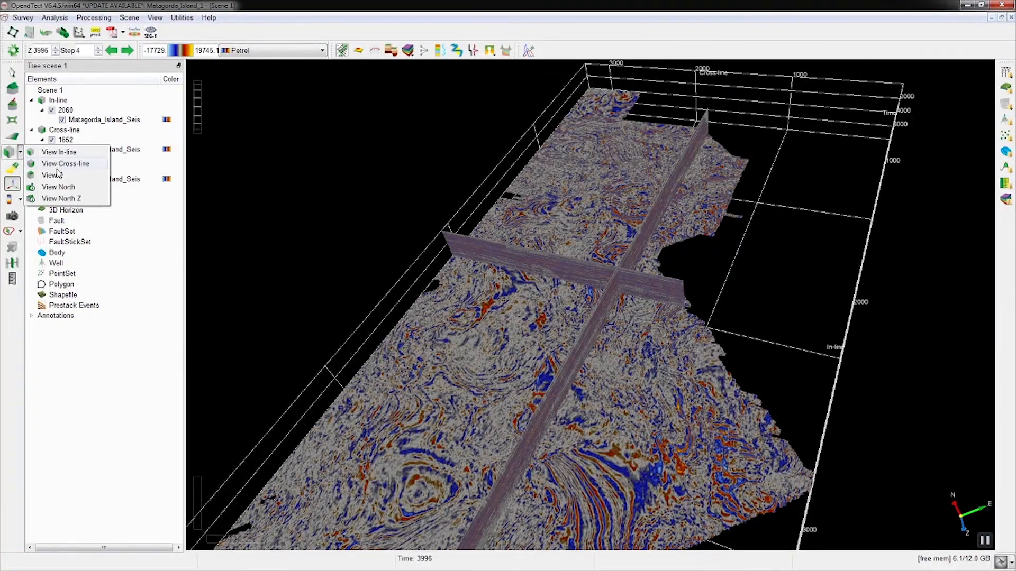
# Step: Switch preset view directions and rotate the scene to look down on the Z-slice at 3996
pyautogui.click(61, 199)
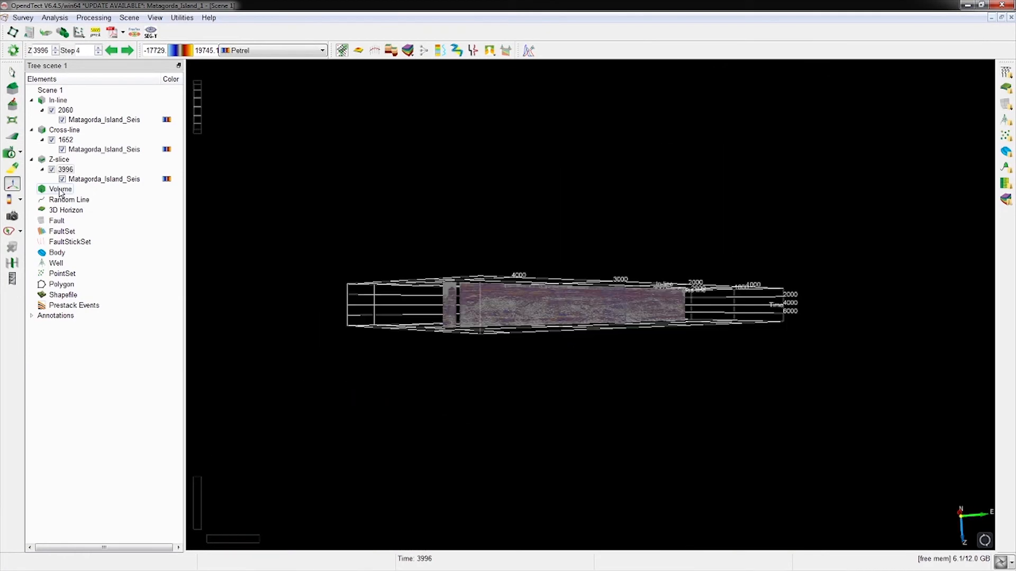
pyautogui.click(19, 155)
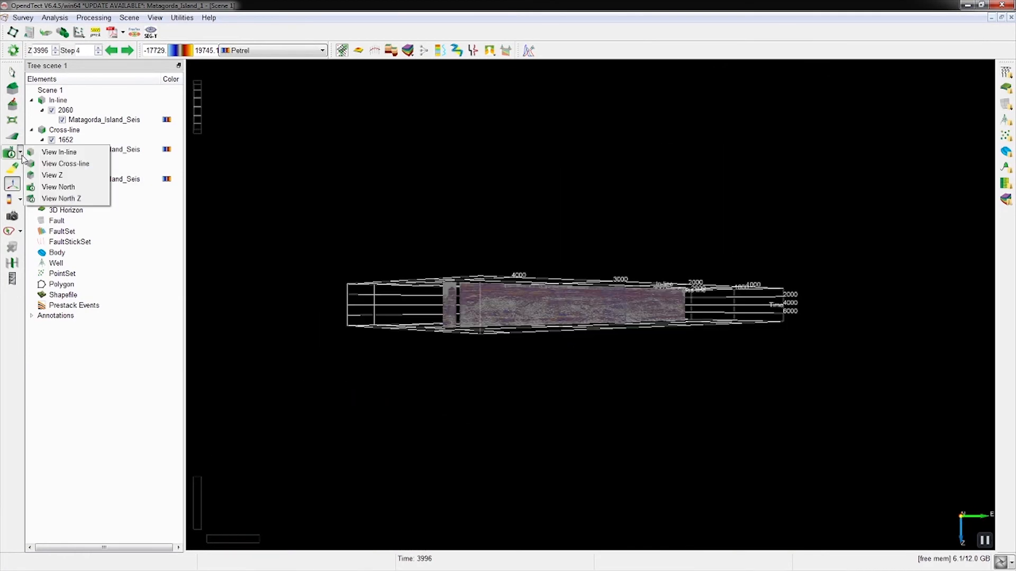
pyautogui.click(53, 175)
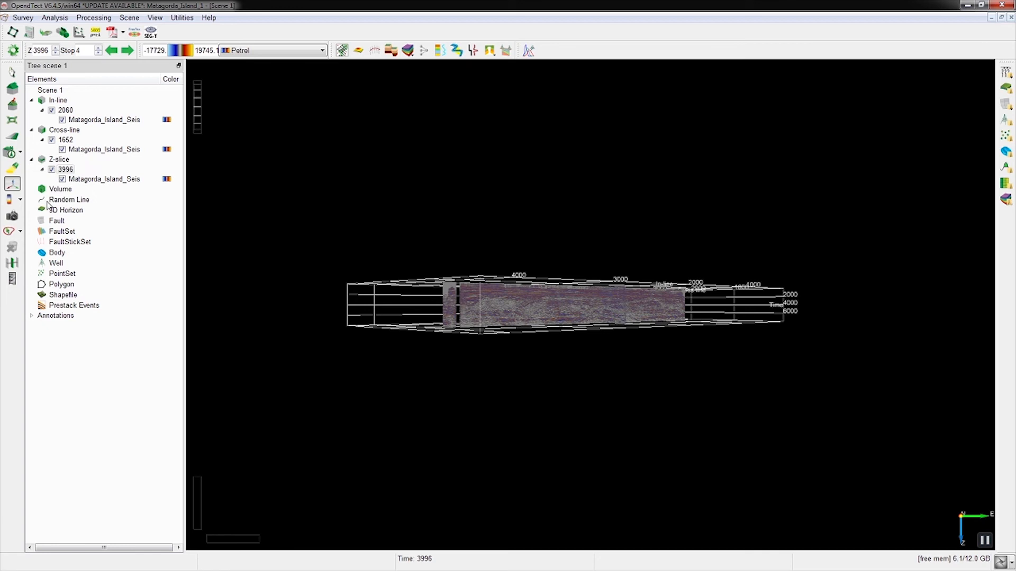
pyautogui.moveTo(571, 305); pyautogui.dragTo(583, 343)
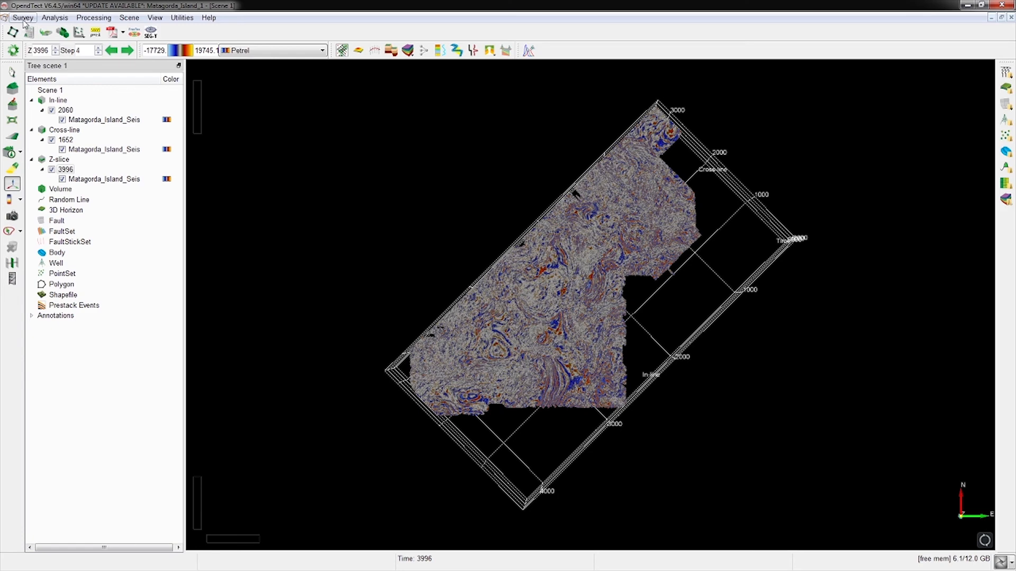
# Step: Save the session as Matagorda_Island_Session_1 and dismiss the survey selection window
pyautogui.click(22, 17)
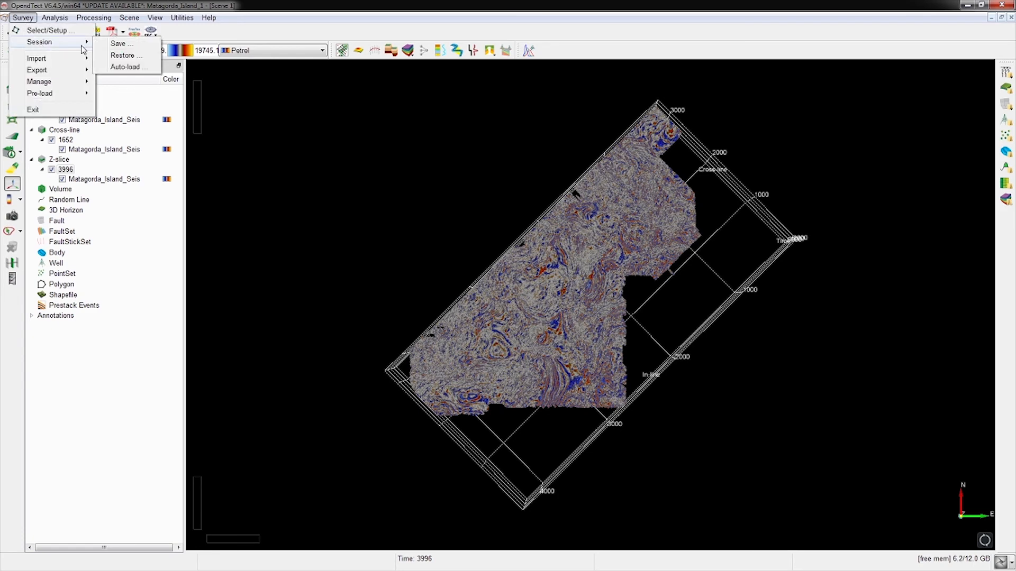
pyautogui.click(121, 44)
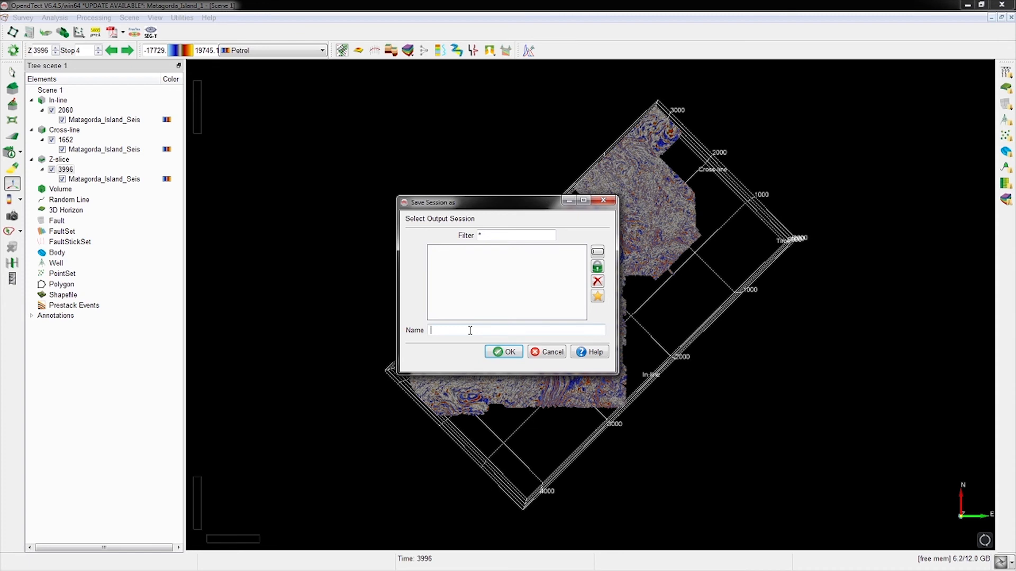
pyautogui.write('Matagorda_Island_Session_1')
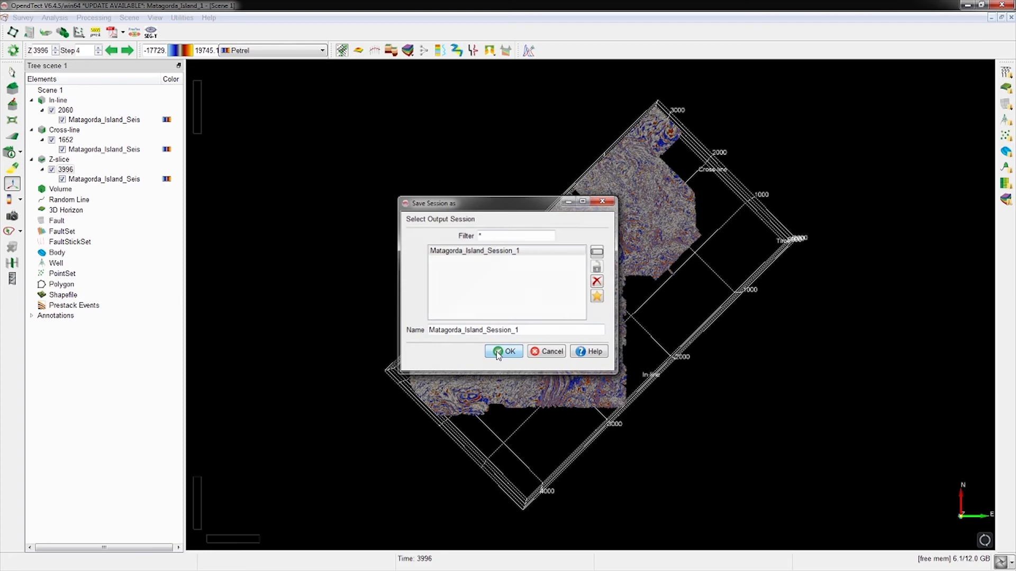
pyautogui.click(504, 351)
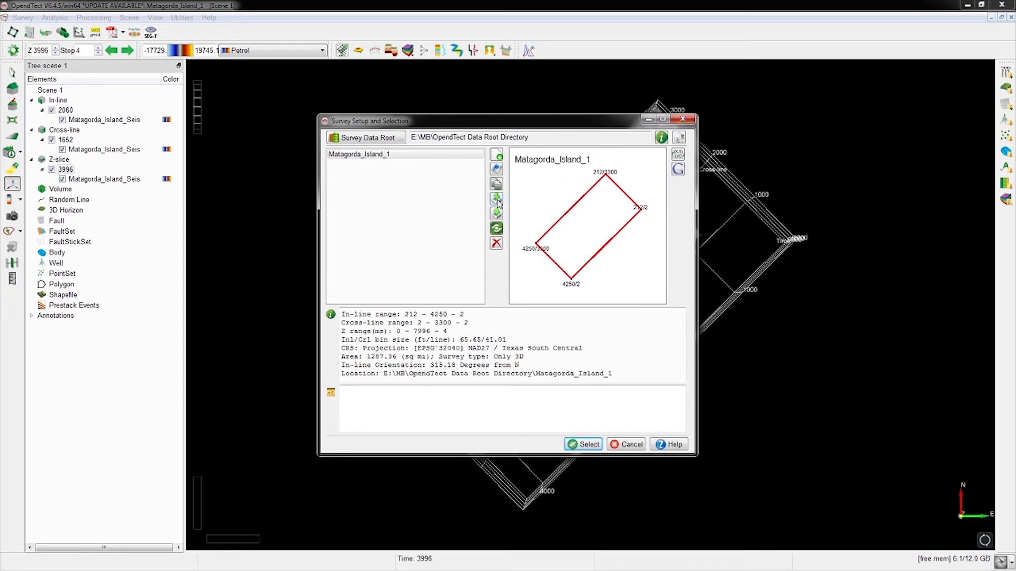
pyautogui.moveTo(495, 199)
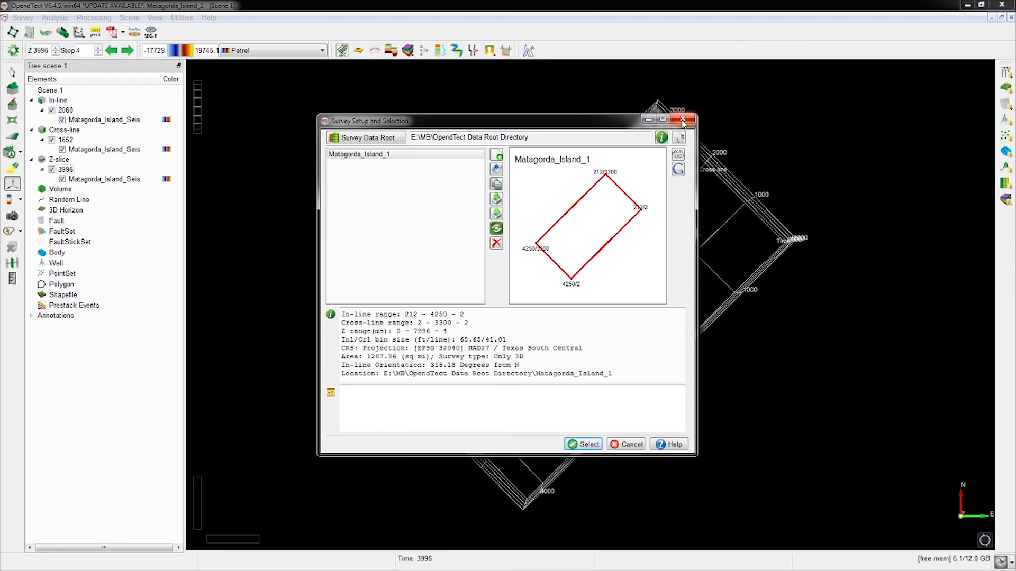
pyautogui.click(55, 20)
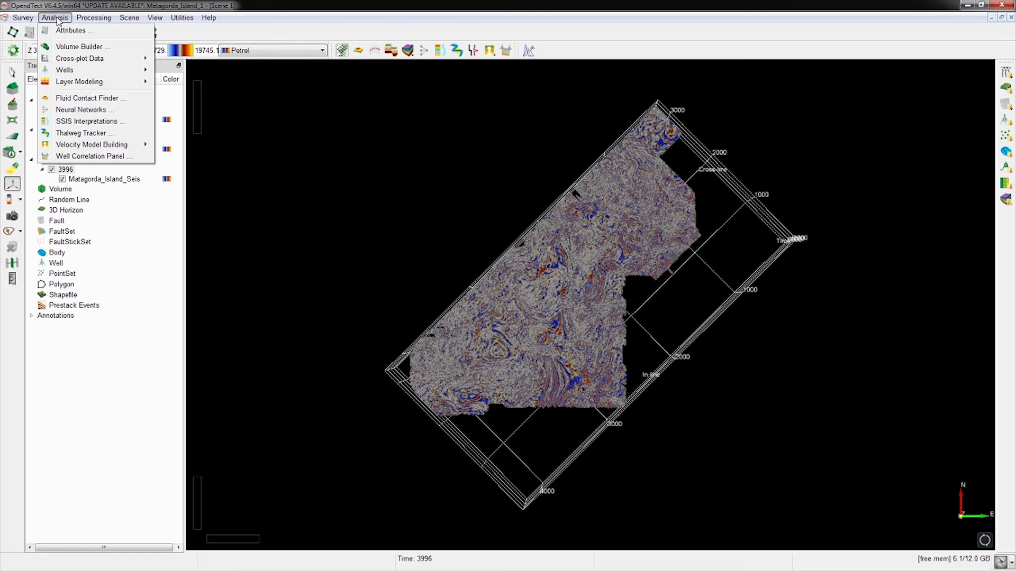
pyautogui.click(22, 17)
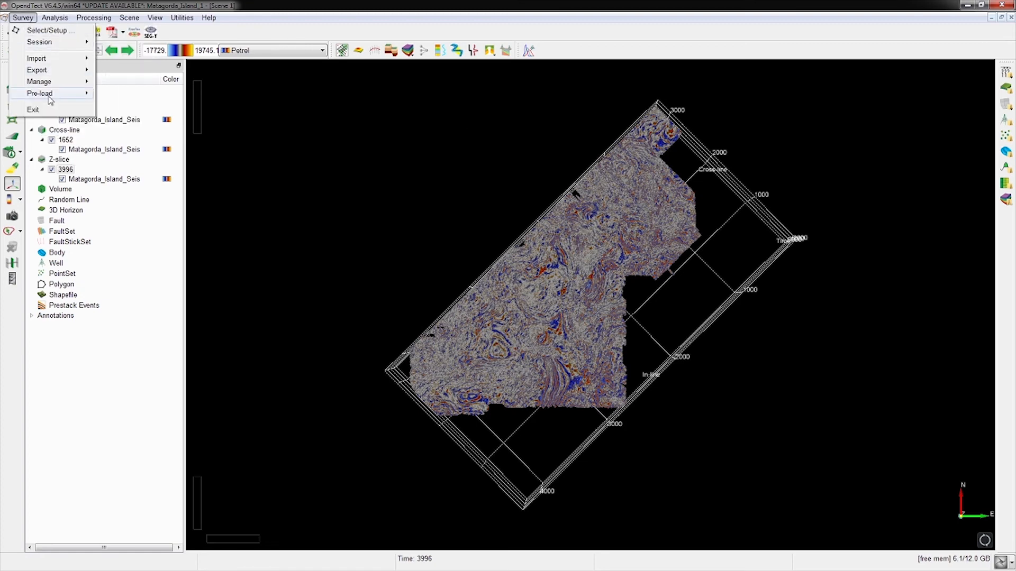
# Step: Choose Matagorda_Island_Seis in Pre-load Seismics and try 8 bit unsigned and 16 bit signed storage
pyautogui.click(36, 93)
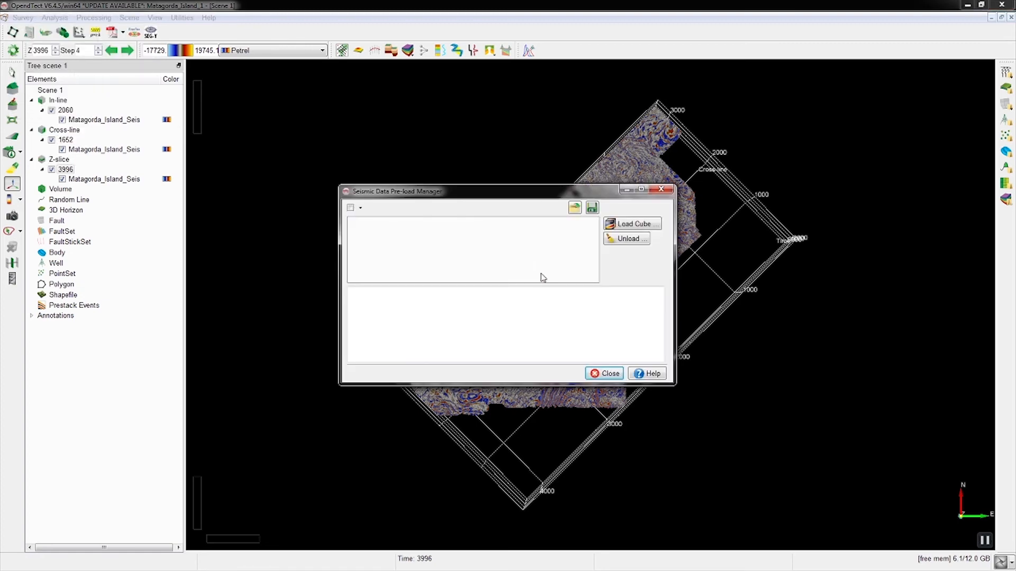
pyautogui.click(632, 224)
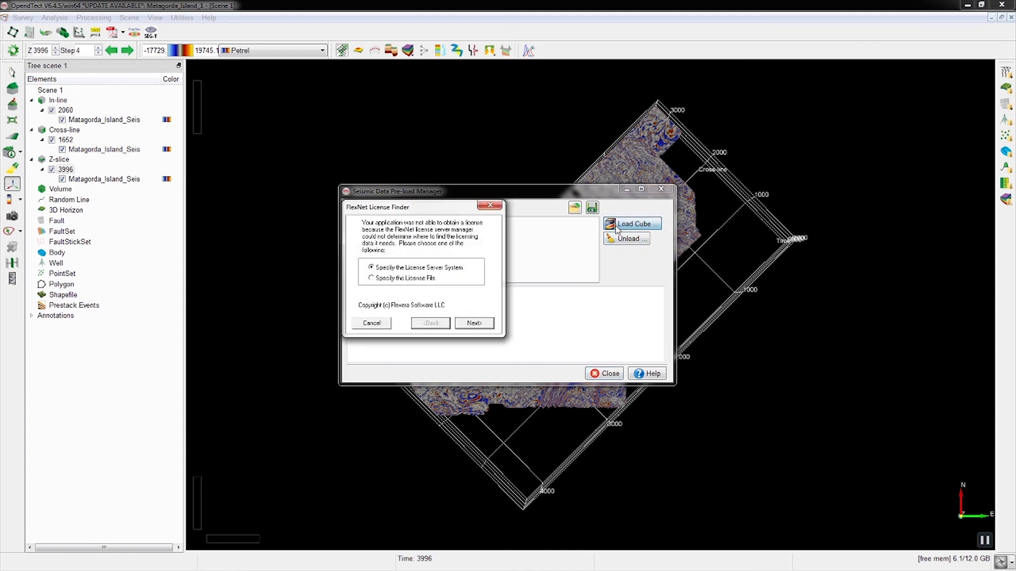
pyautogui.moveTo(377, 324)
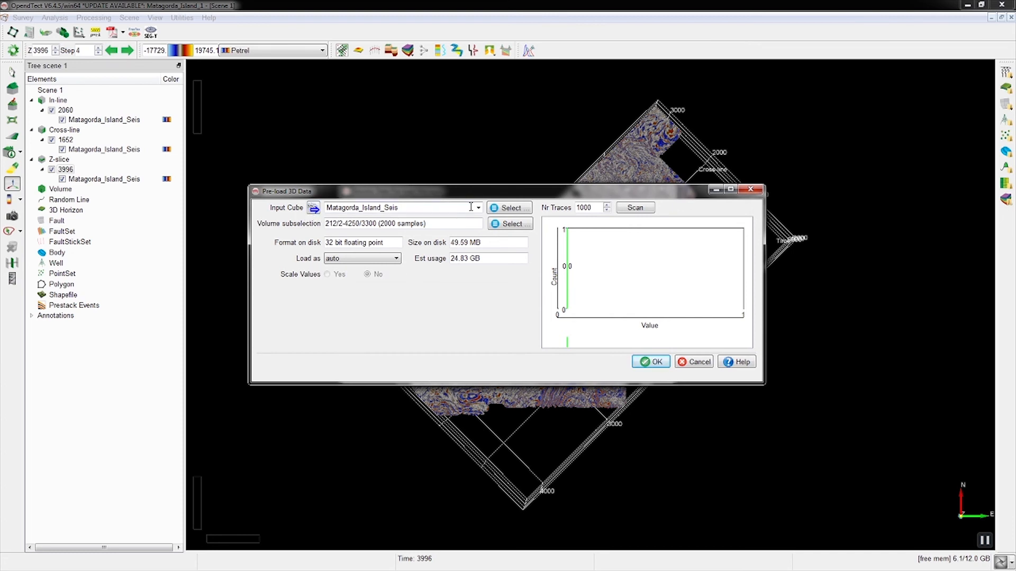
pyautogui.moveTo(446, 252)
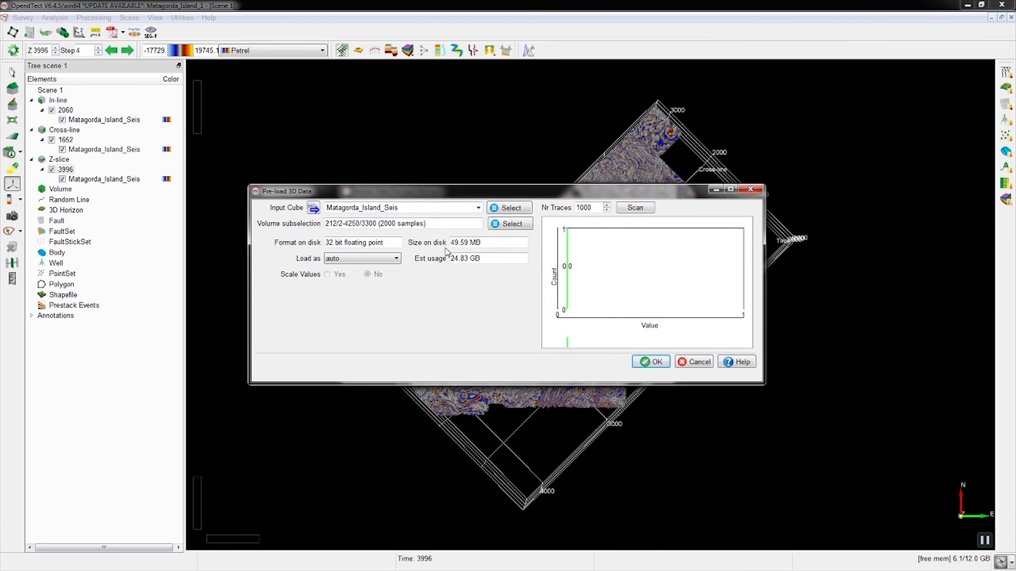
pyautogui.moveTo(447, 258)
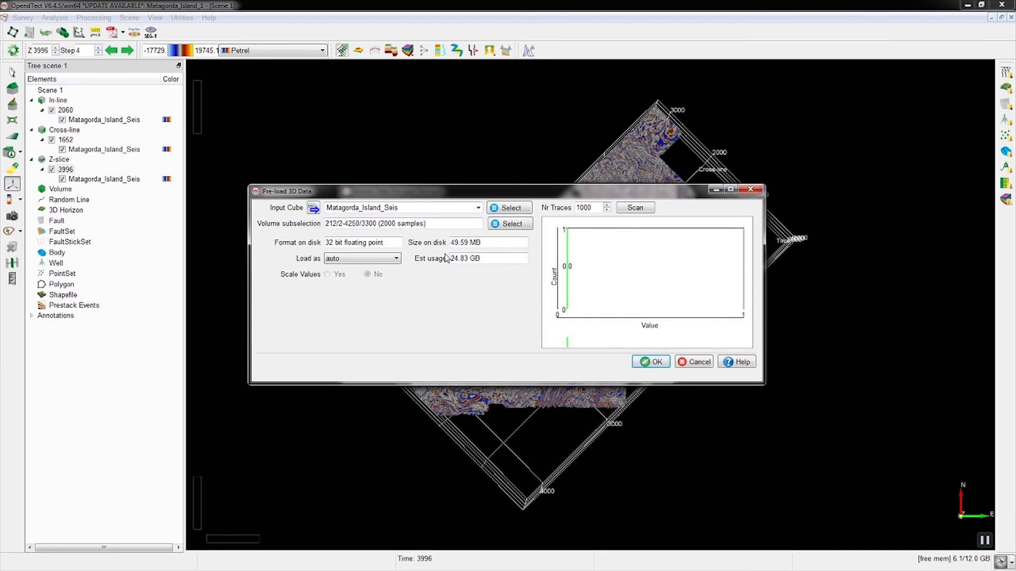
pyautogui.click(396, 259)
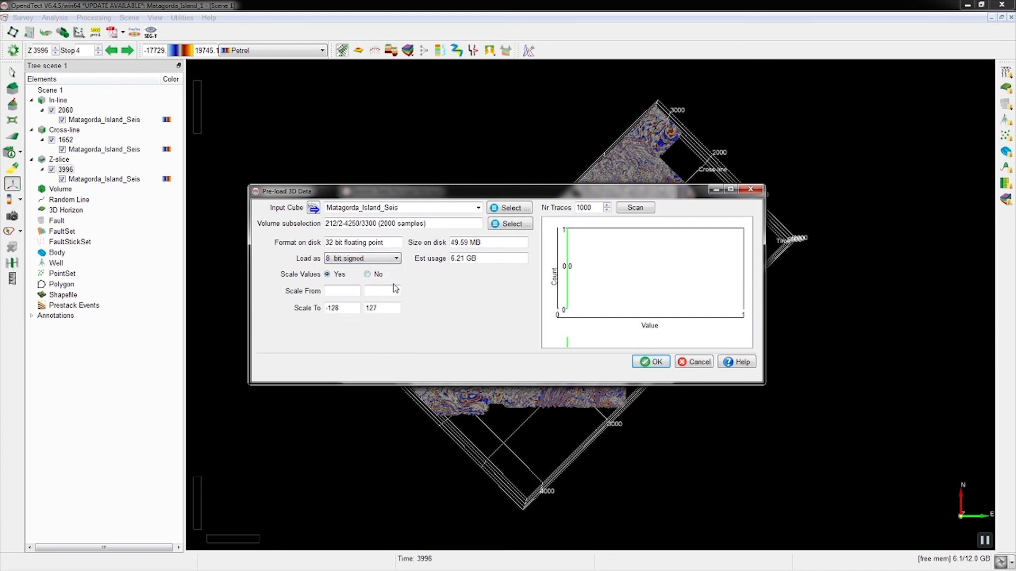
pyautogui.click(396, 258)
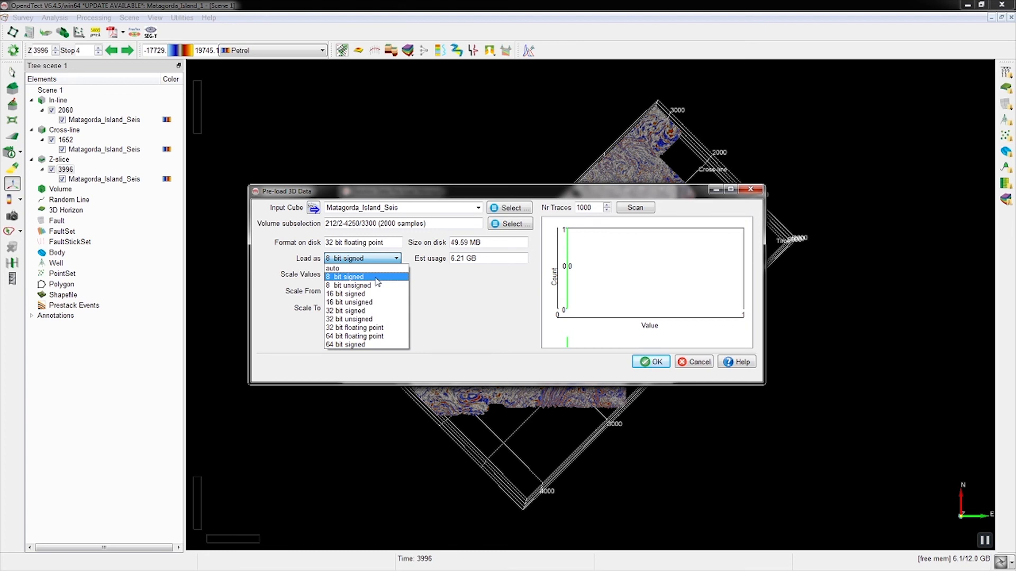
pyautogui.click(348, 277)
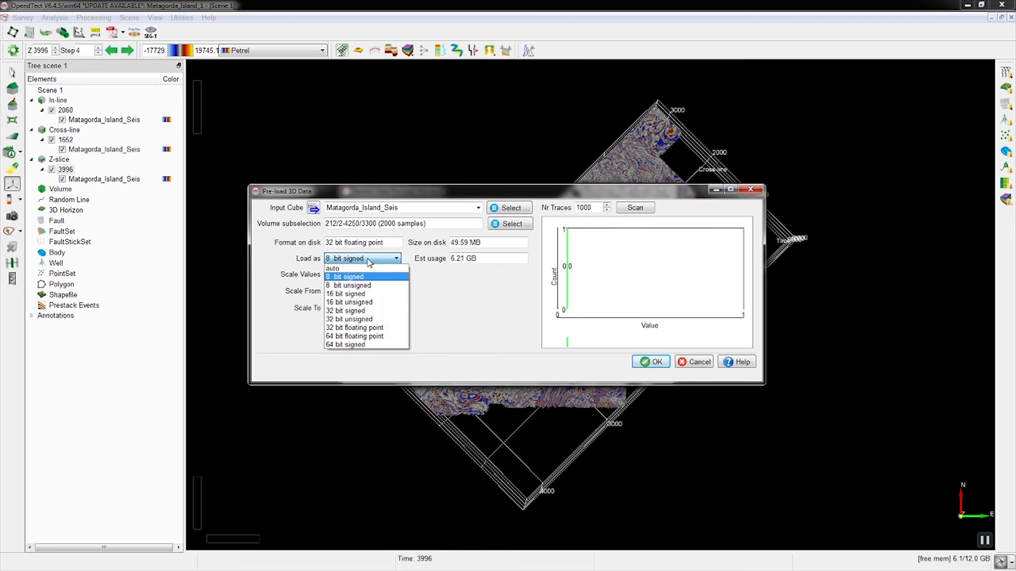
pyautogui.moveTo(371, 285)
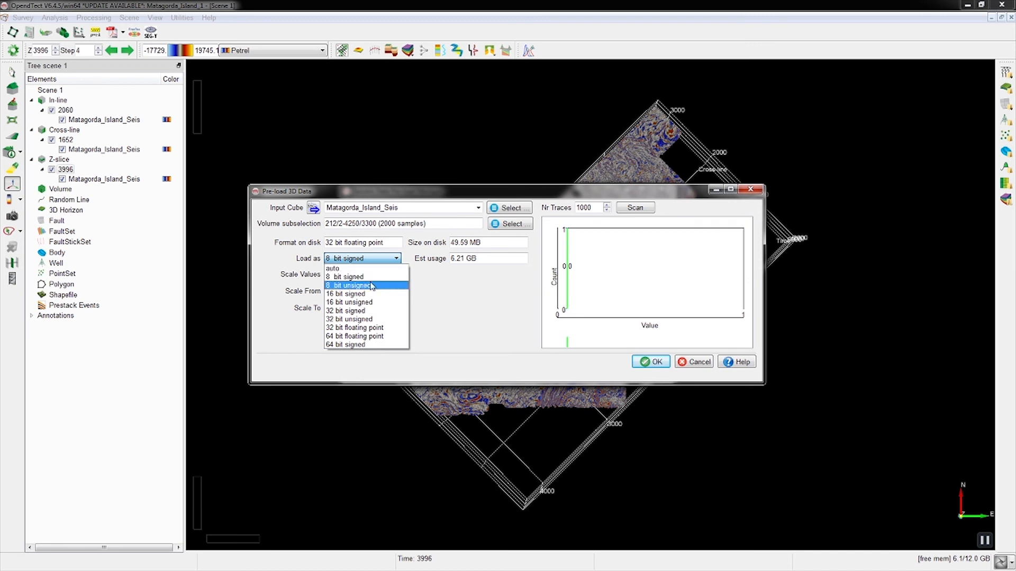
pyautogui.click(348, 286)
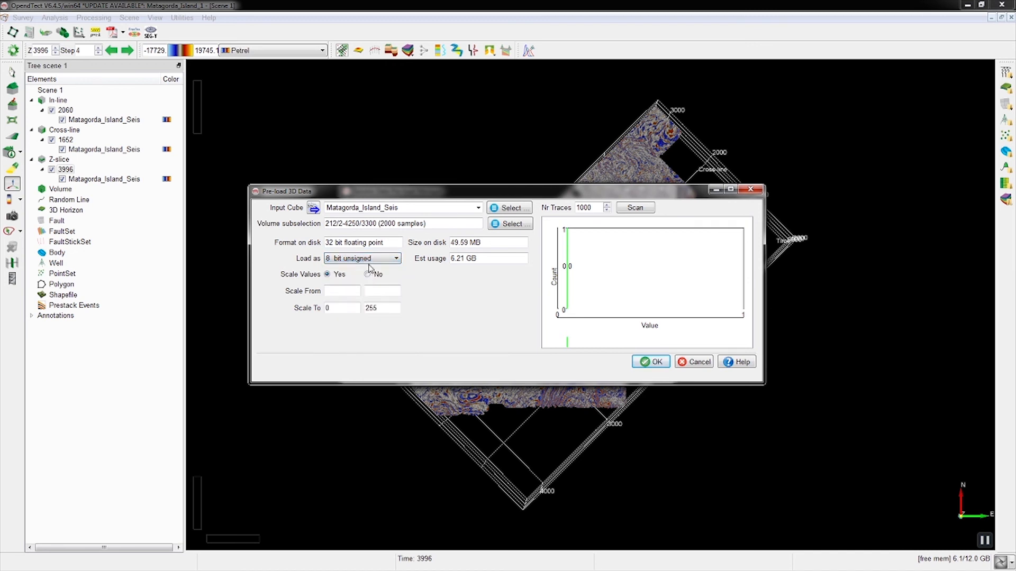
pyautogui.click(396, 259)
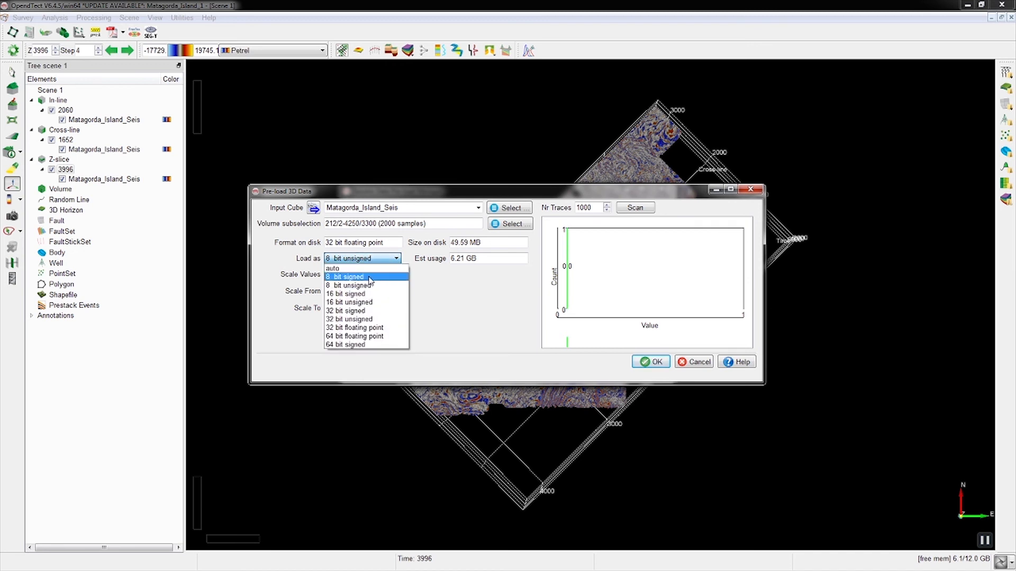
pyautogui.click(350, 294)
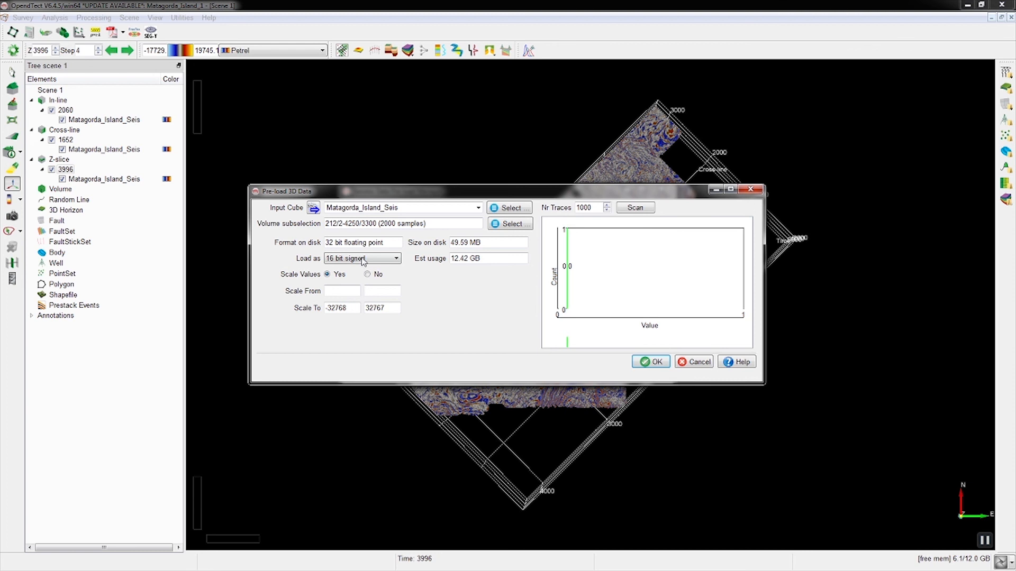
# Step: Compare auto, 8 bit signed and 64 bit signed storage, ending at 64 bit with 49.67 GB estimated usage
pyautogui.click(395, 258)
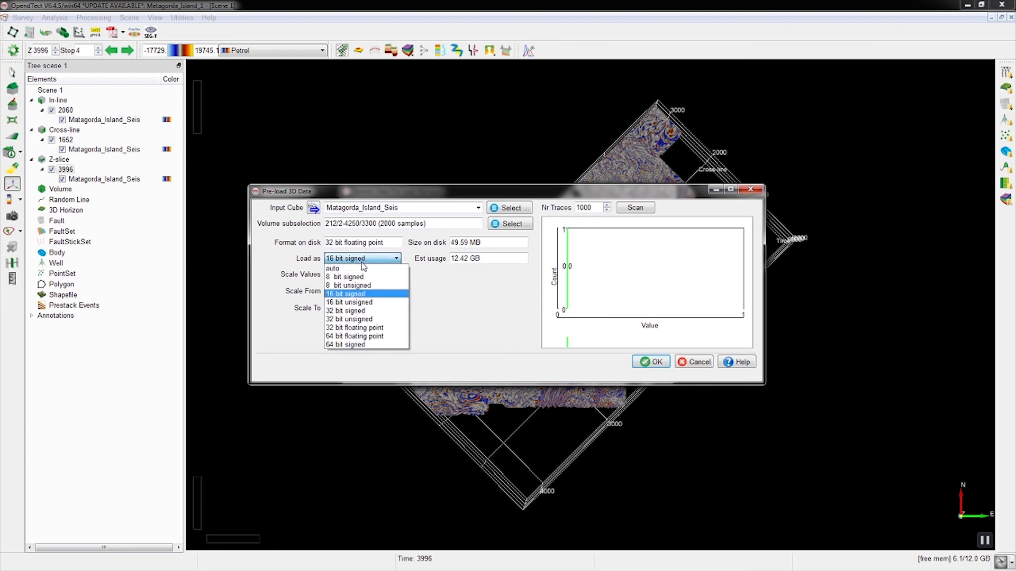
pyautogui.moveTo(358, 303)
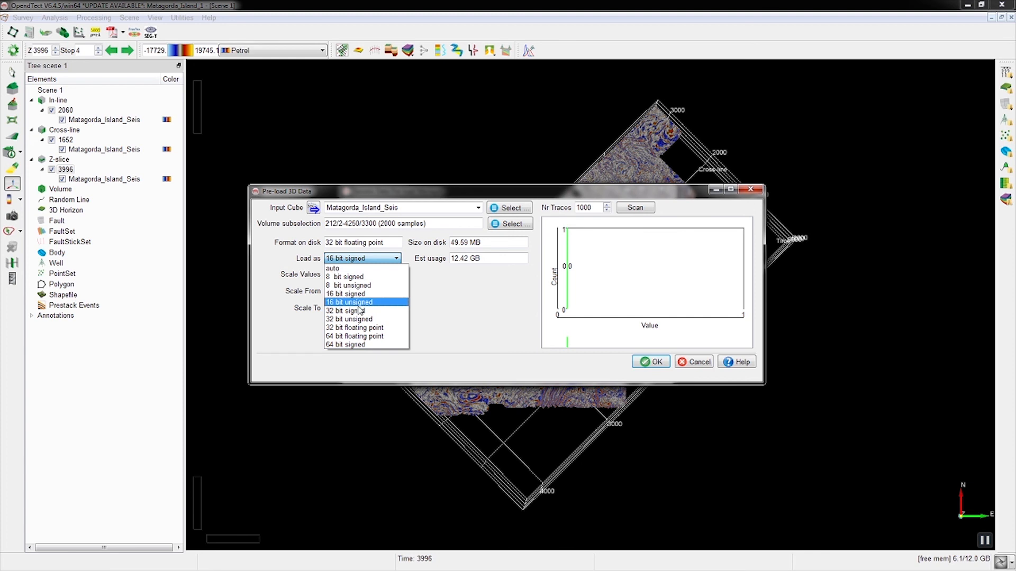
pyautogui.moveTo(354, 311)
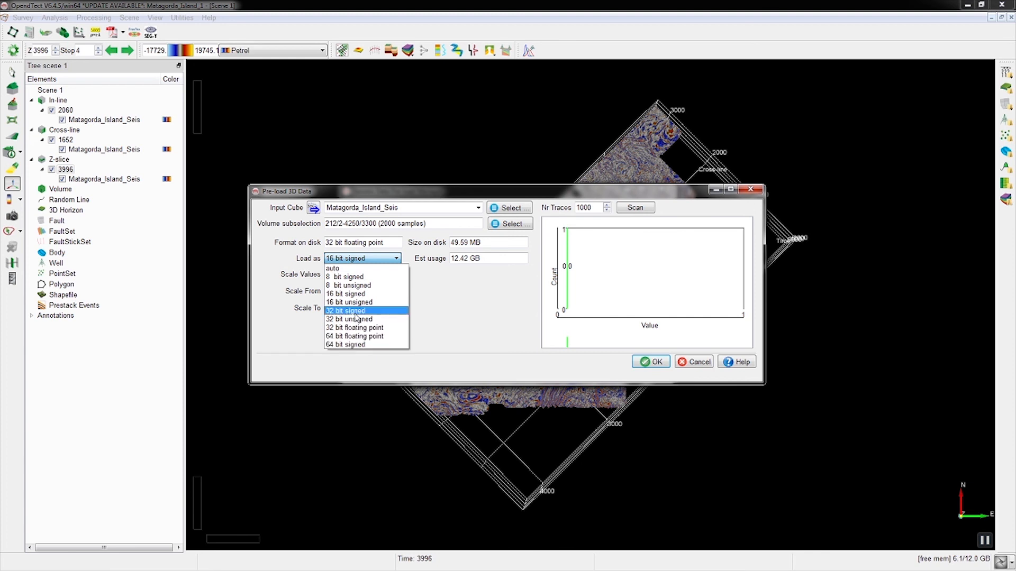
pyautogui.moveTo(345, 268)
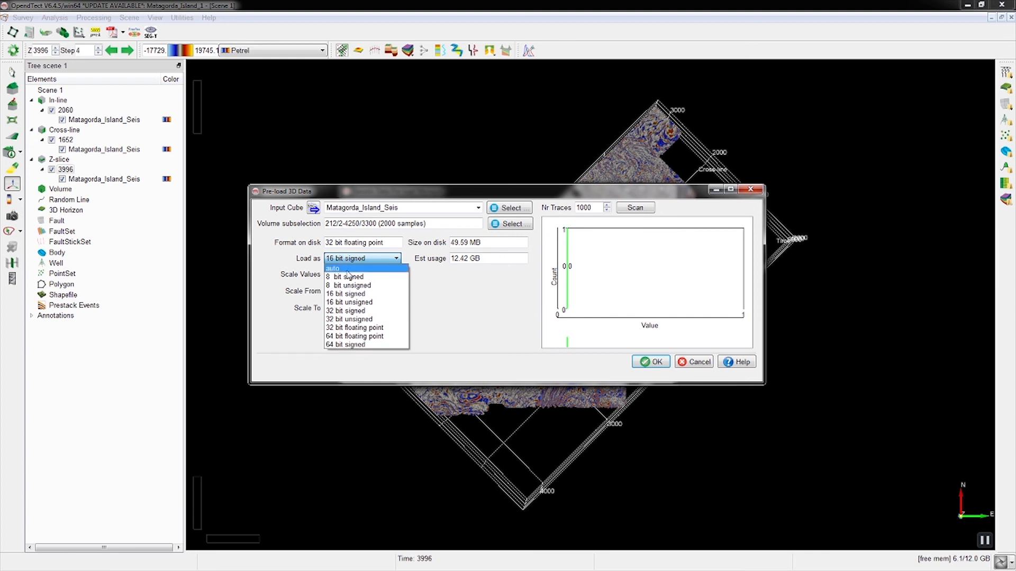
pyautogui.moveTo(354, 295)
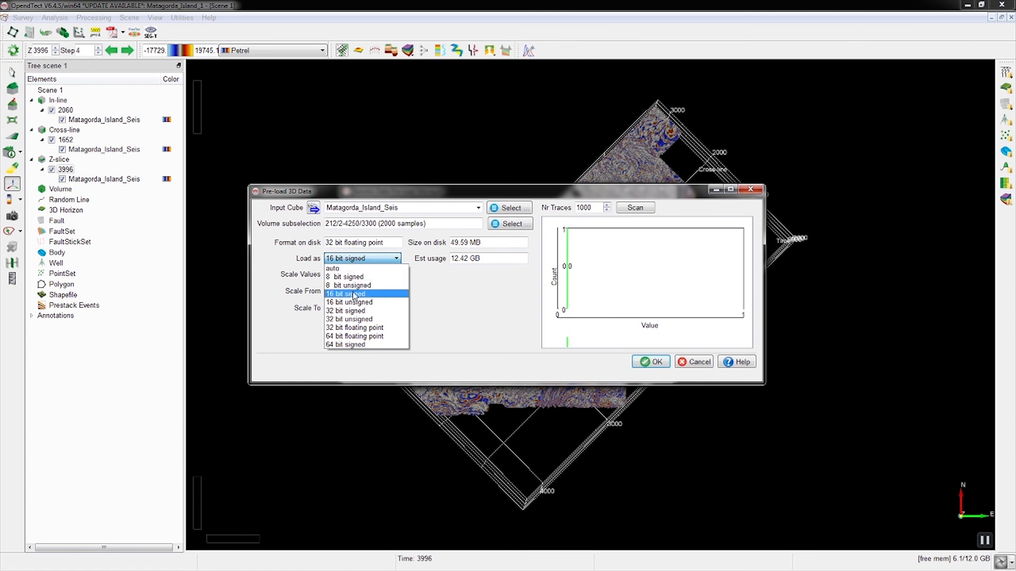
pyautogui.click(345, 294)
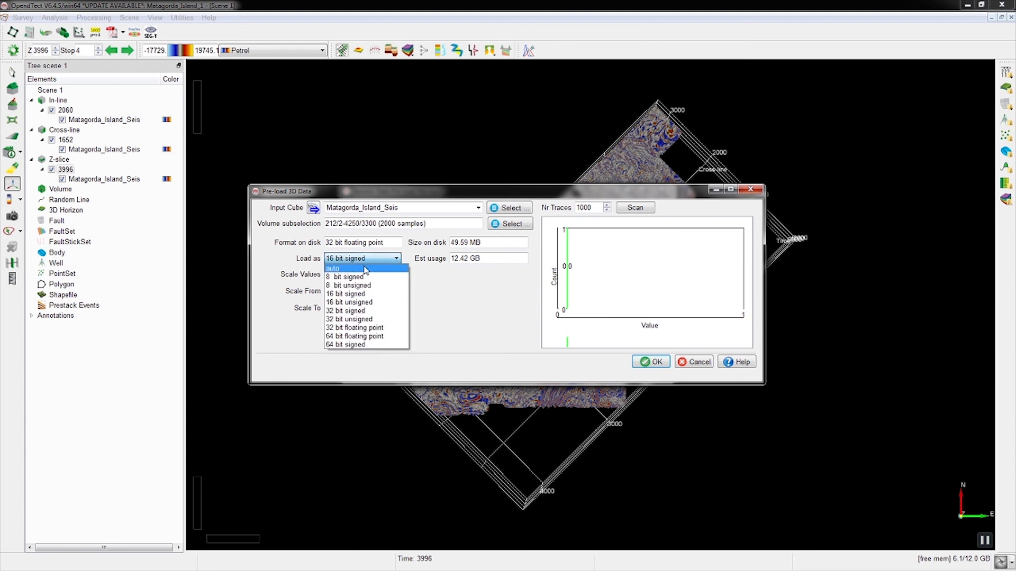
pyautogui.click(334, 269)
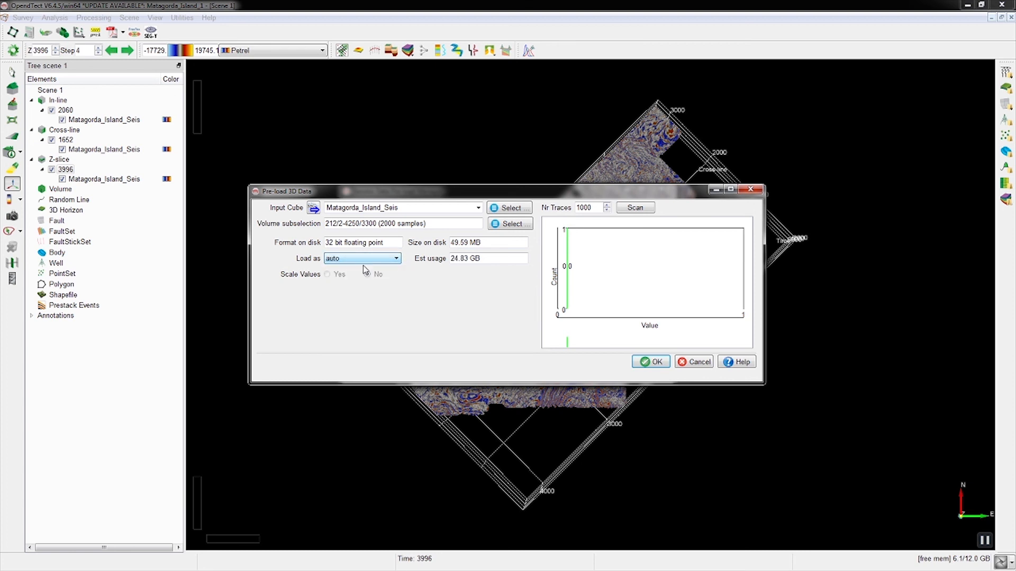
pyautogui.click(396, 258)
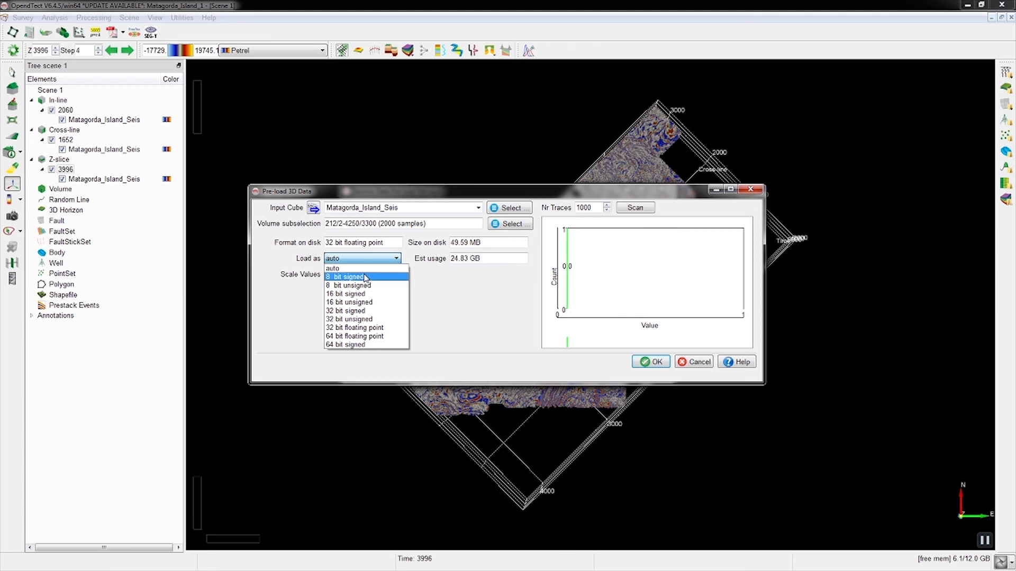
pyautogui.click(348, 277)
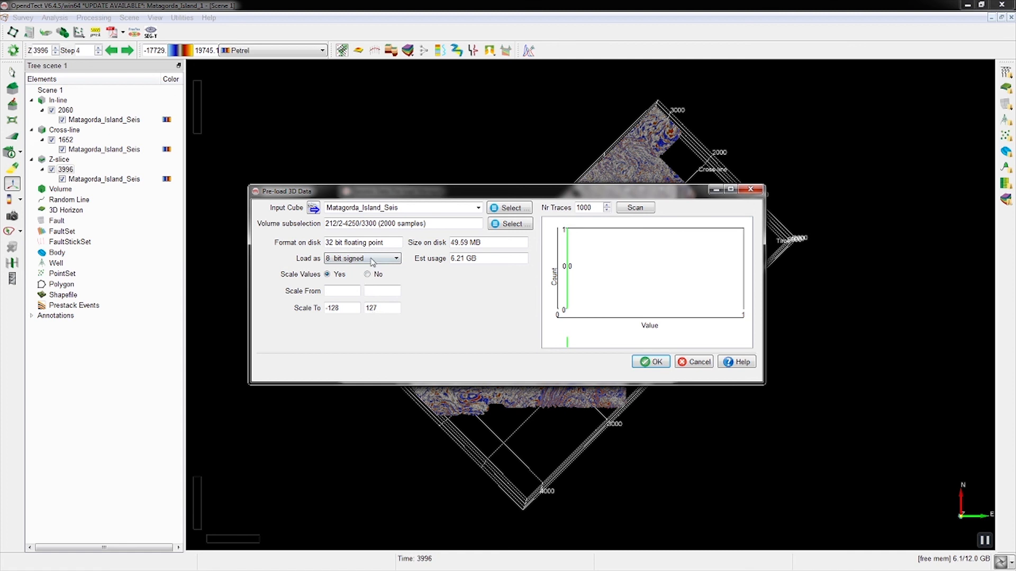
pyautogui.click(396, 259)
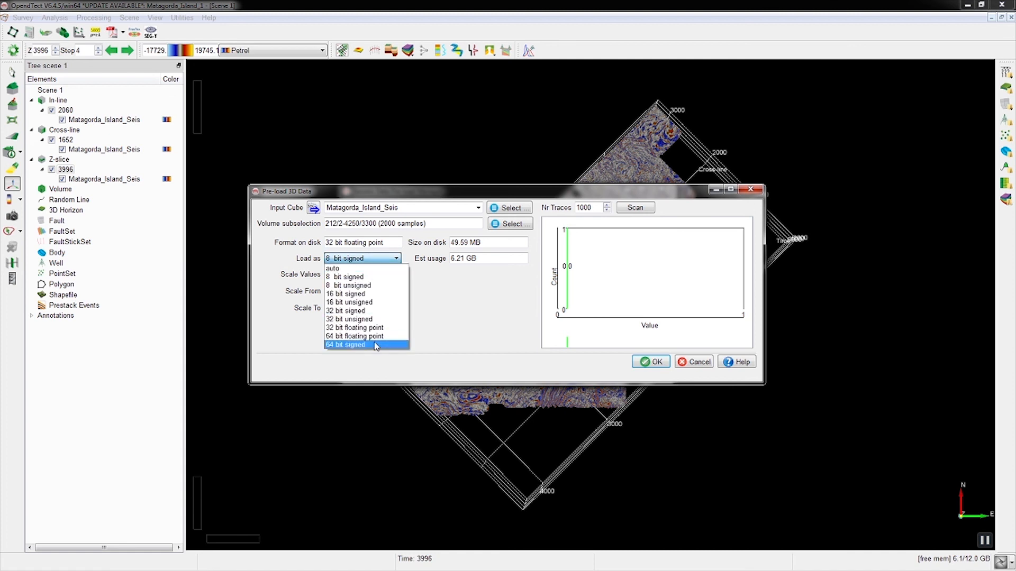
pyautogui.click(362, 345)
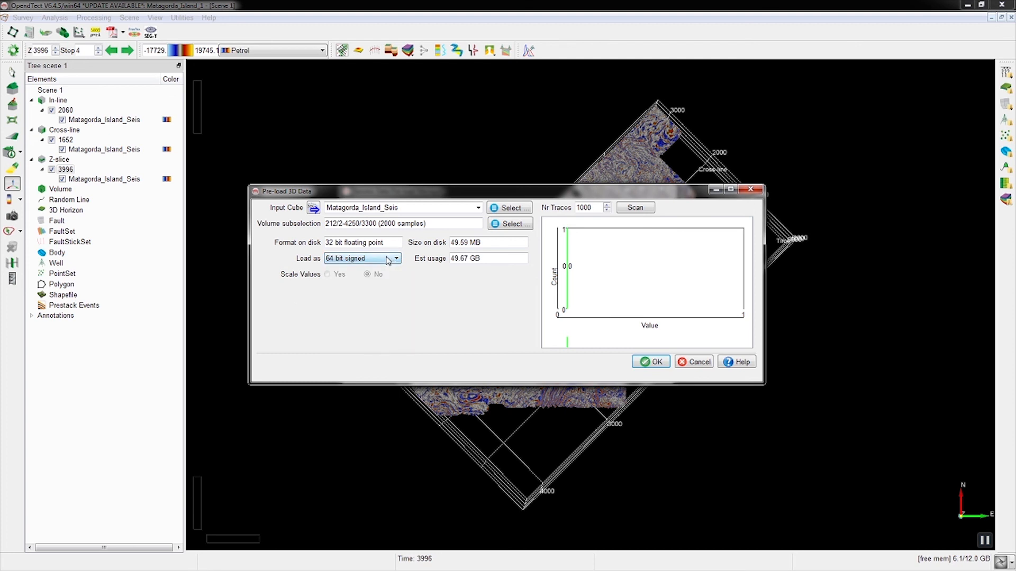
pyautogui.click(396, 258)
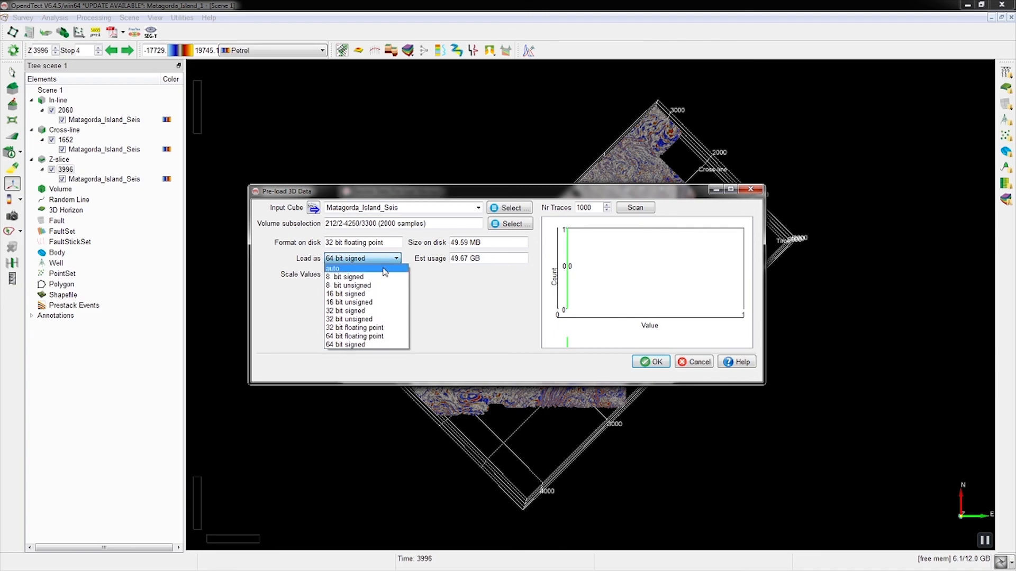